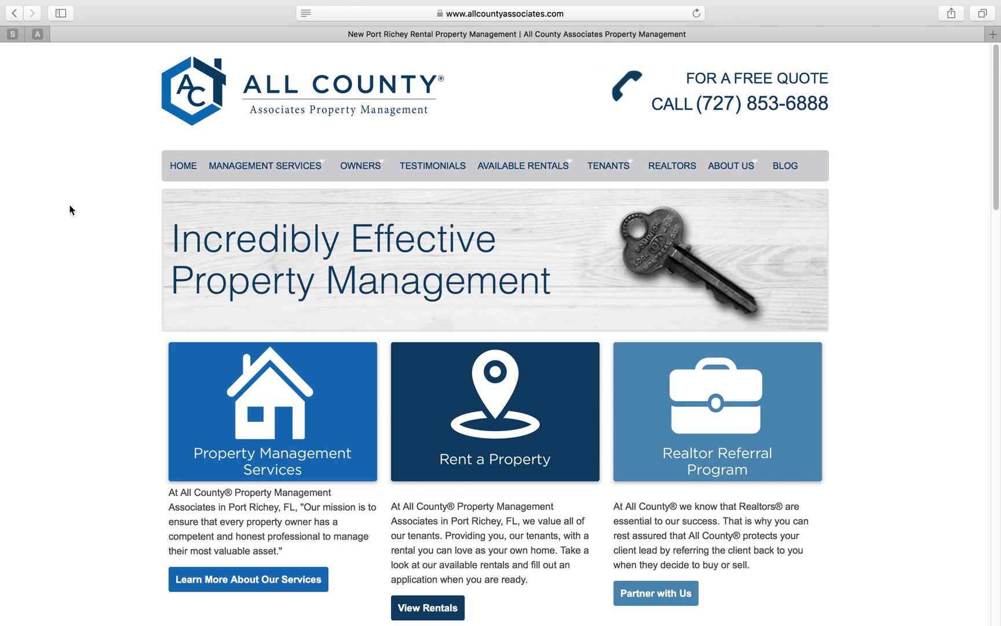
mouse_move(244, 152)
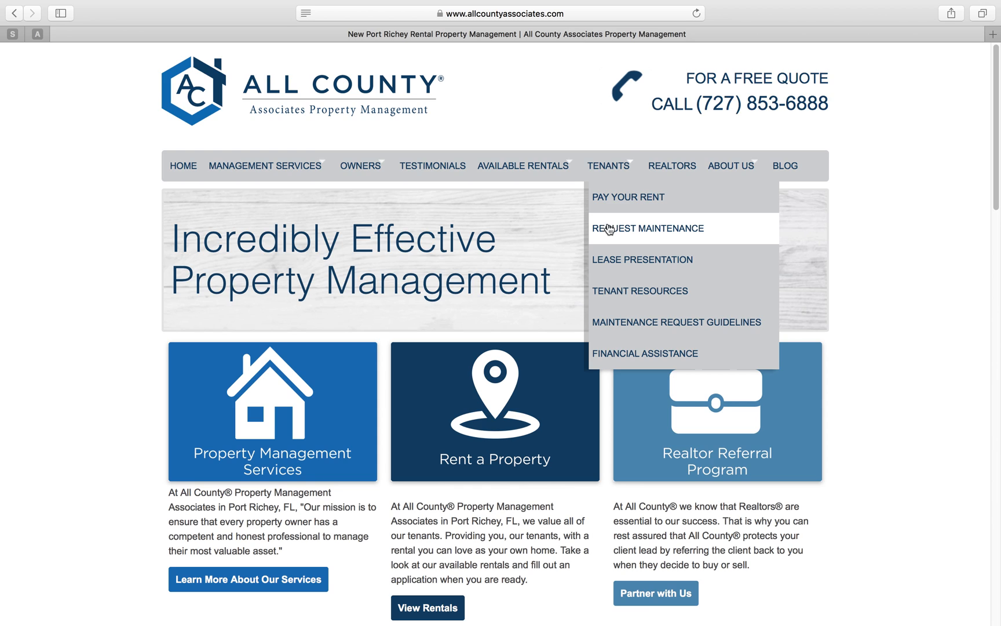
Open the tenant Request Maintenance page from the All County Associates site.
left_click(647, 228)
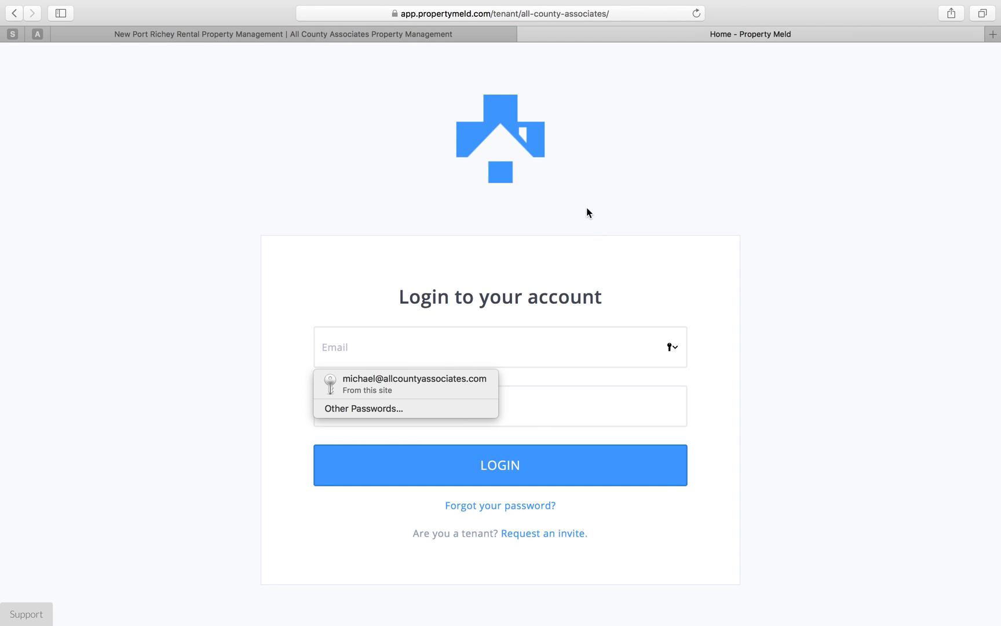
mouse_move(477, 146)
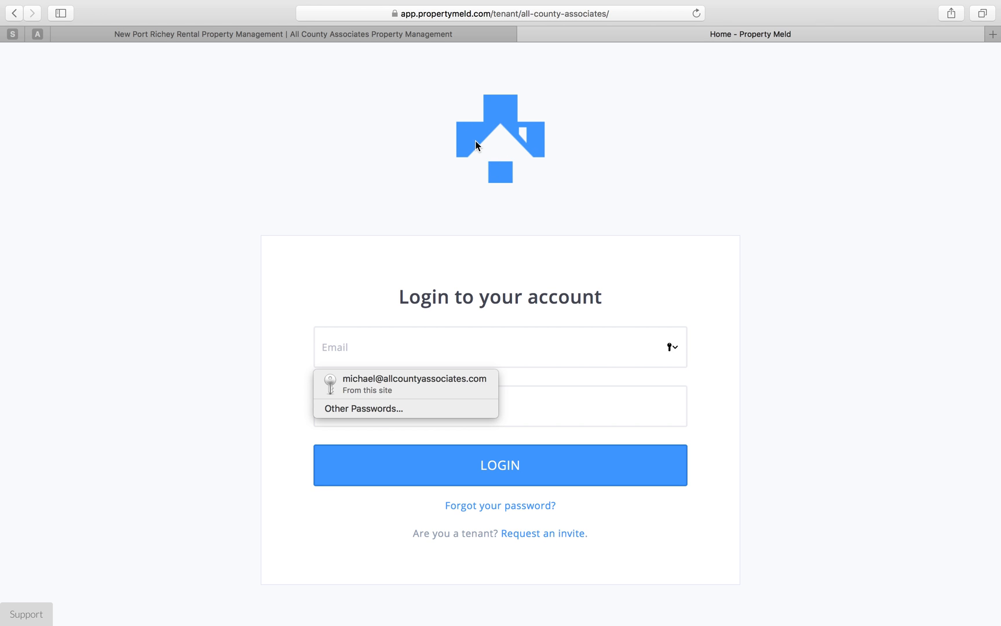
mouse_move(555, 221)
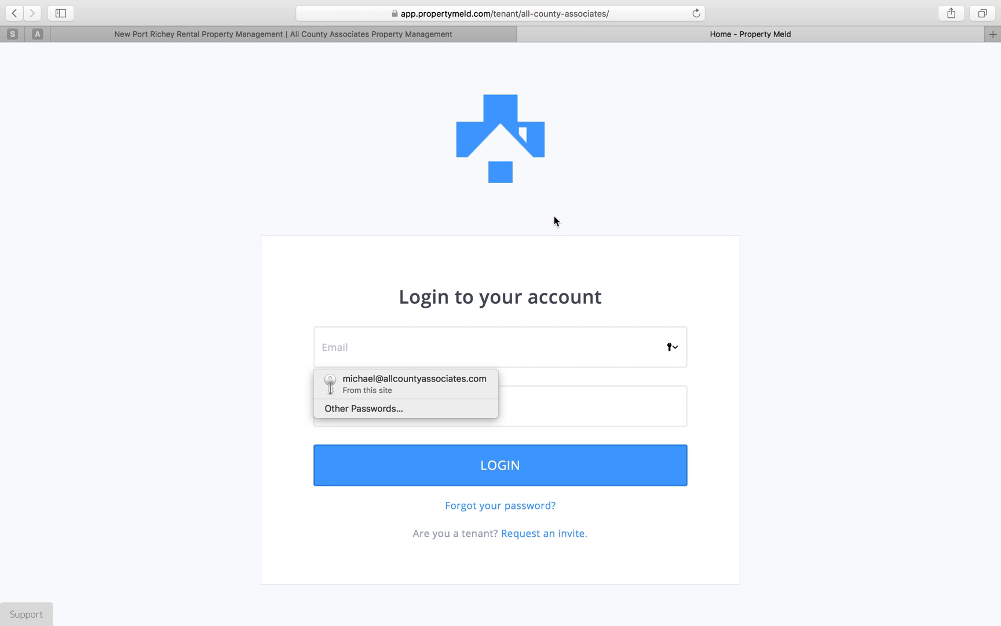
mouse_move(558, 207)
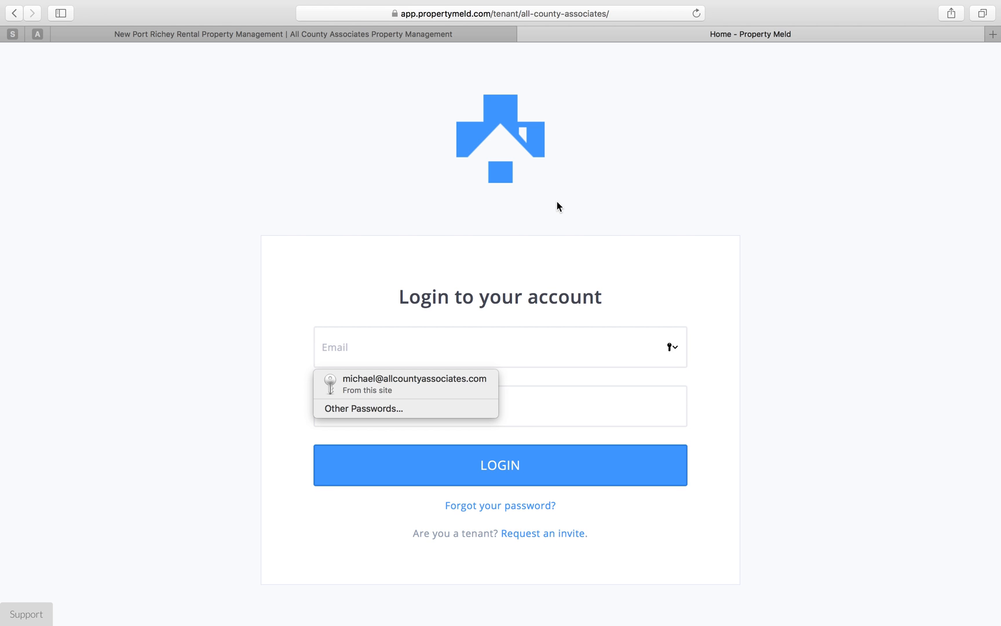
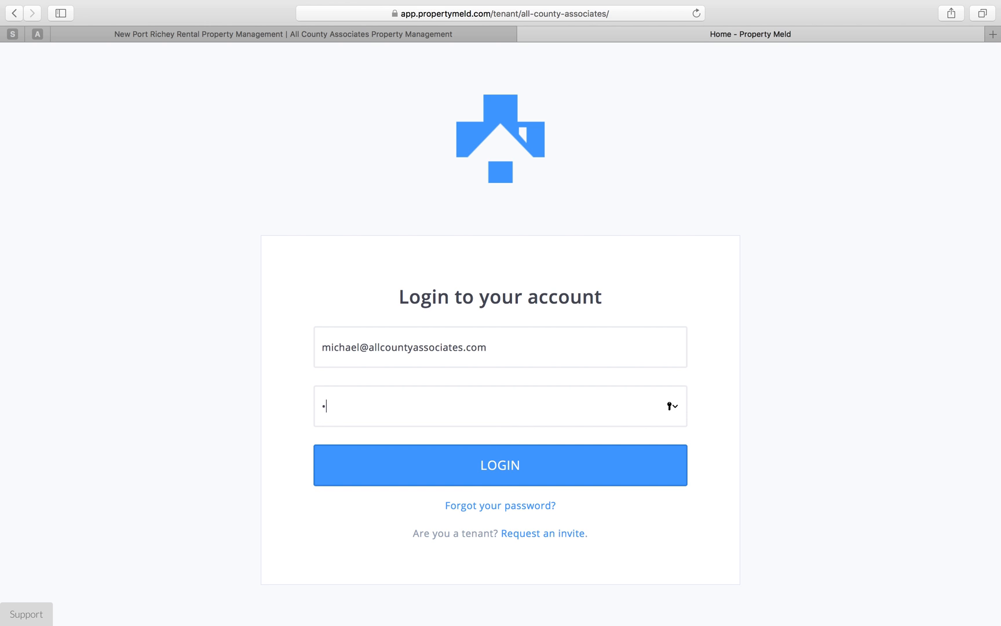
Log in with the saved email and password to reach the account chooser.
type("password")
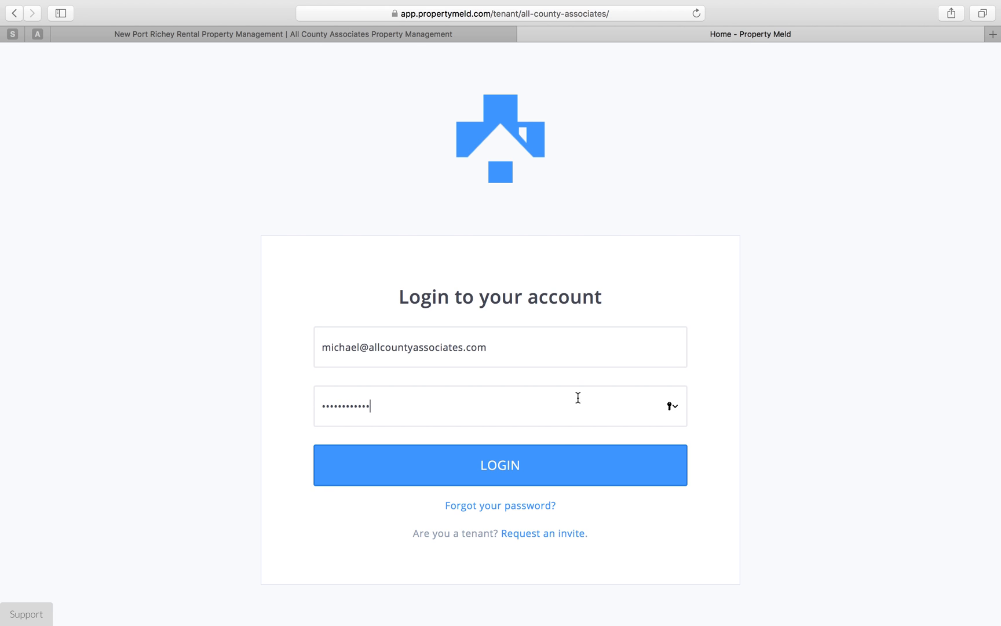
left_click(500, 465)
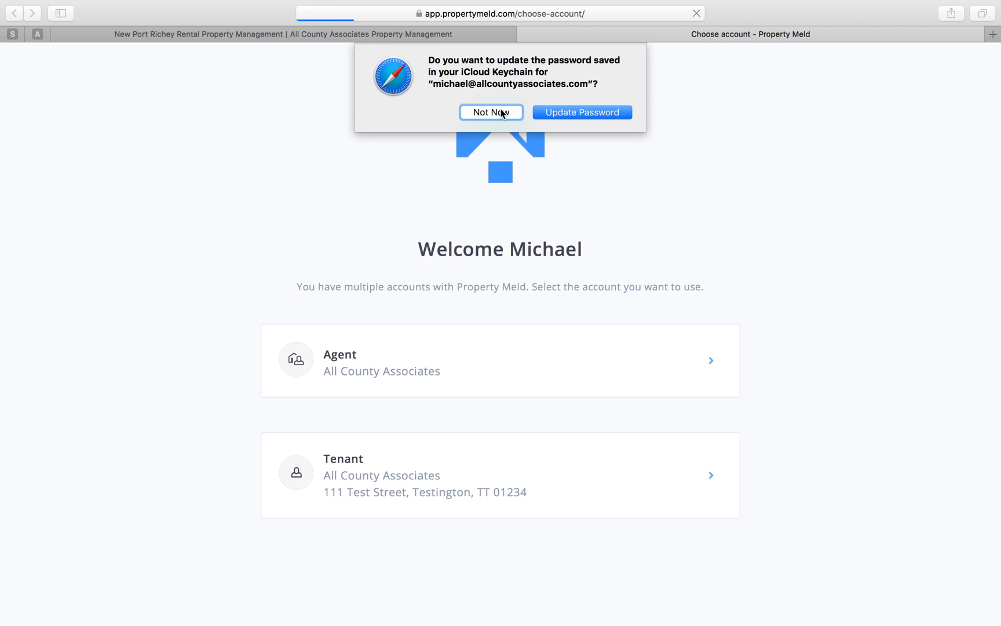
Decline the password-save prompt and continue as the Tenant at 111 Test Street.
left_click(490, 113)
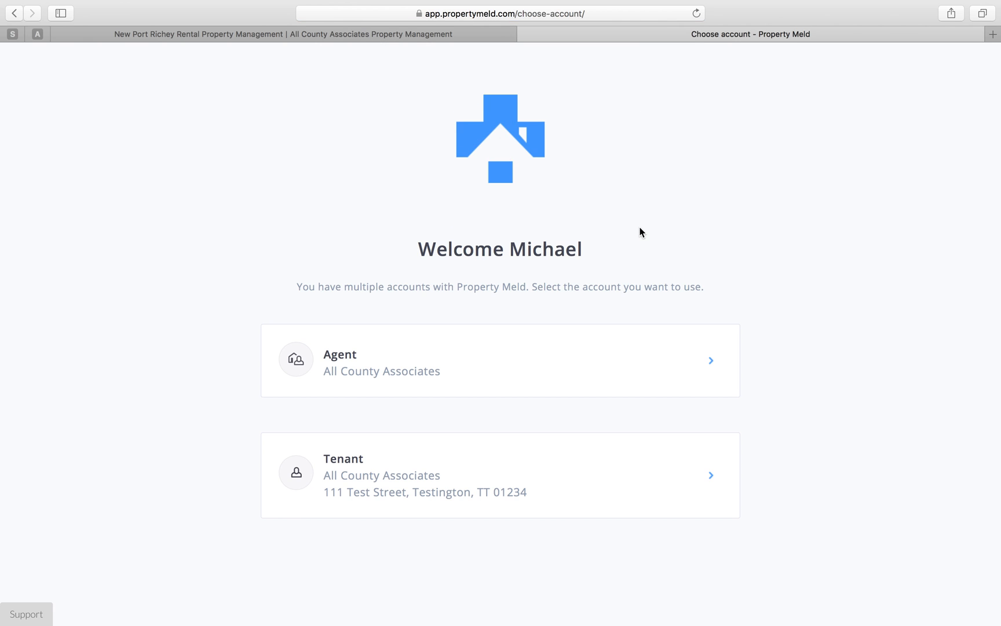
mouse_move(250, 415)
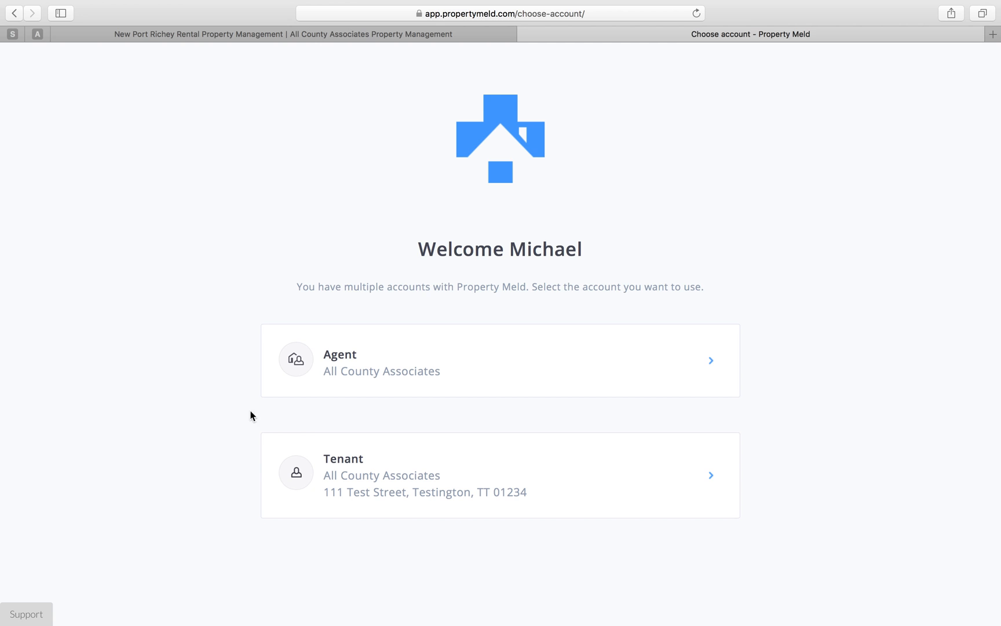
mouse_move(346, 500)
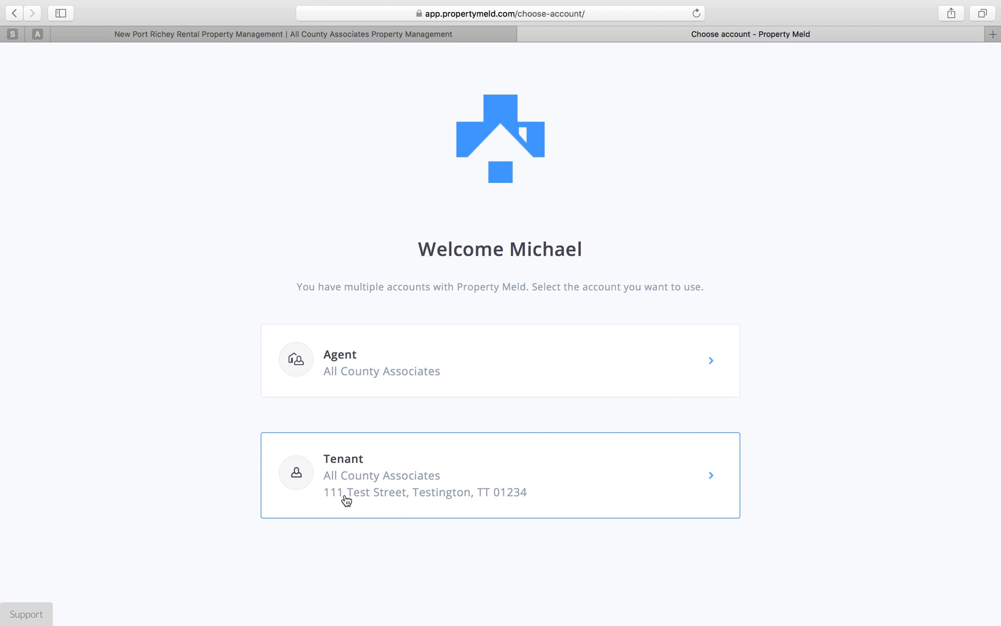
mouse_move(386, 480)
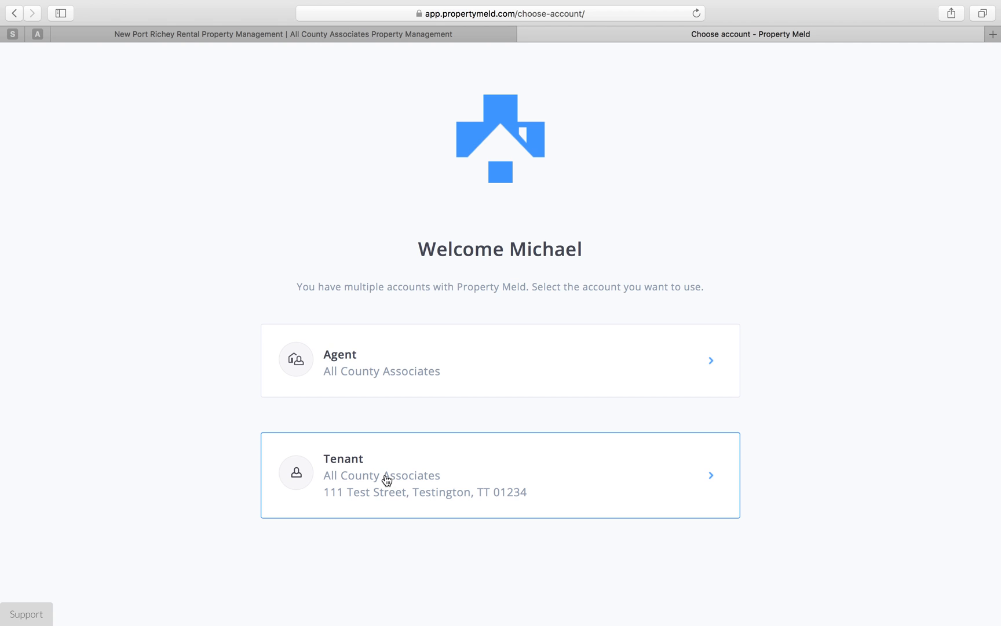
left_click(499, 473)
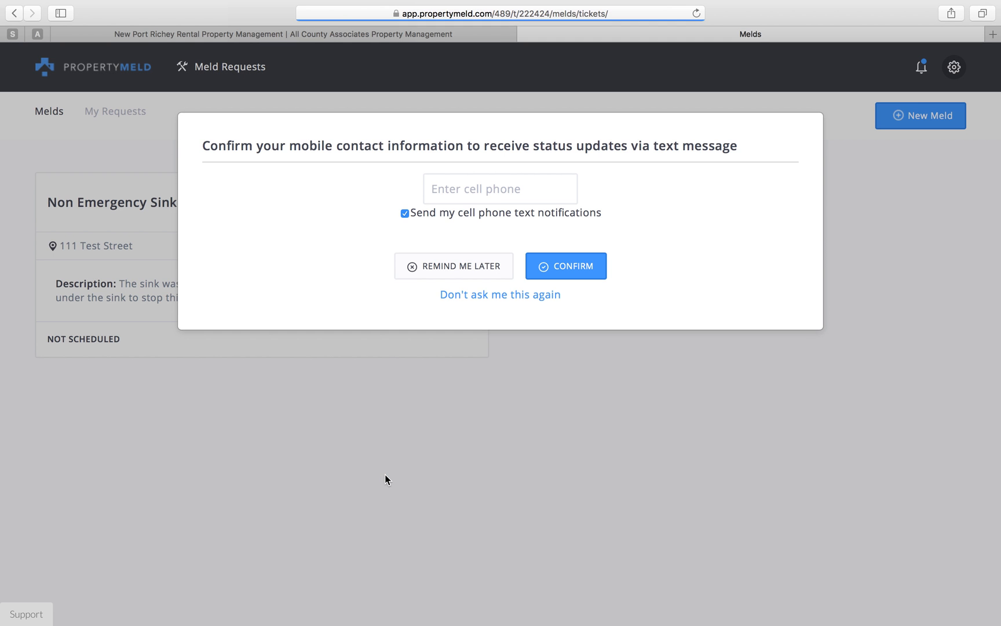
mouse_move(510, 346)
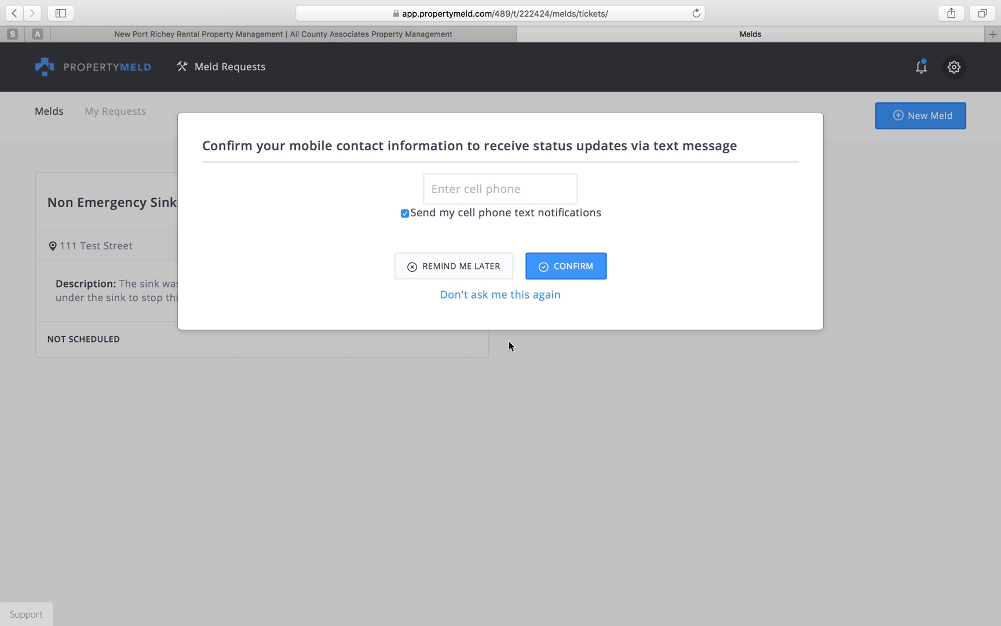
mouse_move(627, 303)
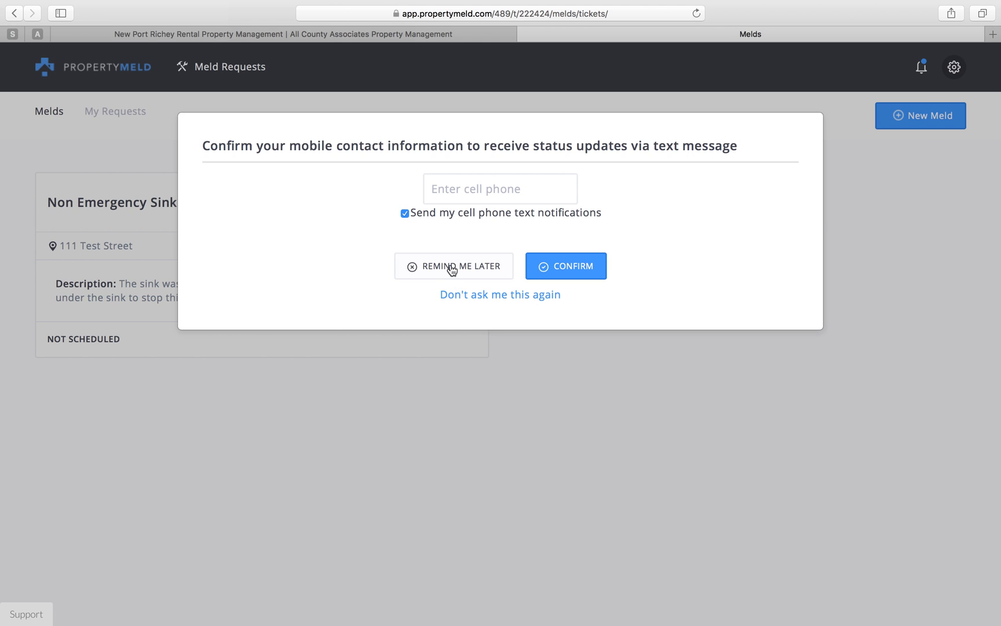
Postpone the mobile text-update setup with Remind Me Later.
left_click(454, 266)
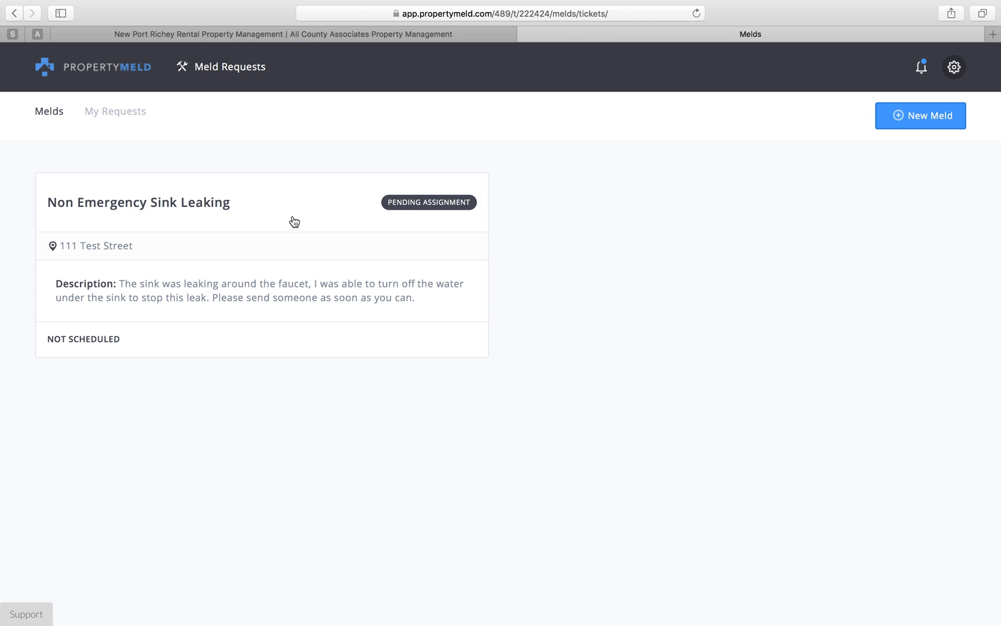
mouse_move(296, 209)
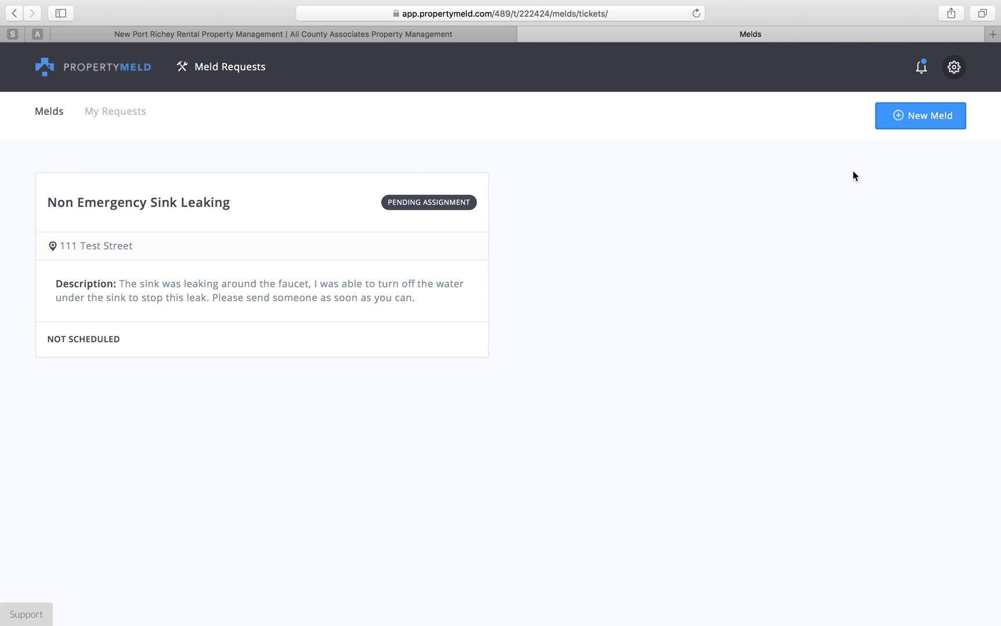
mouse_move(856, 169)
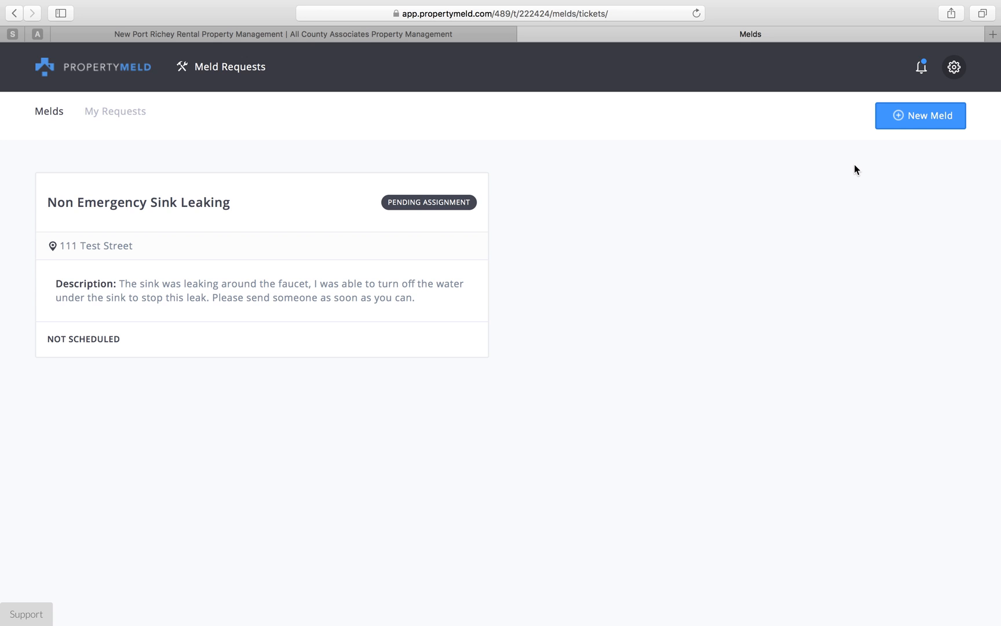
mouse_move(896, 161)
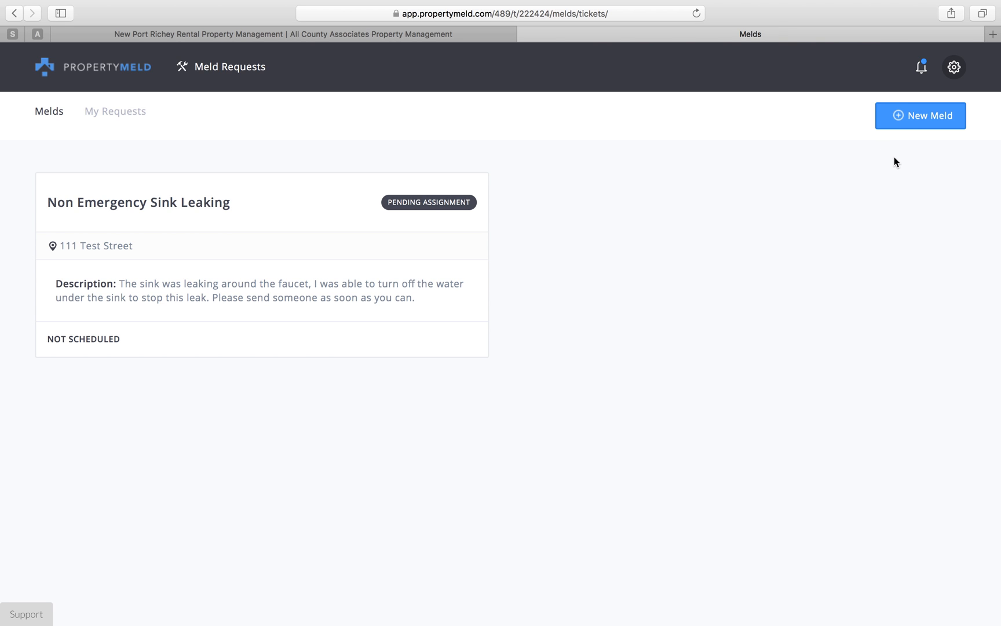
mouse_move(926, 119)
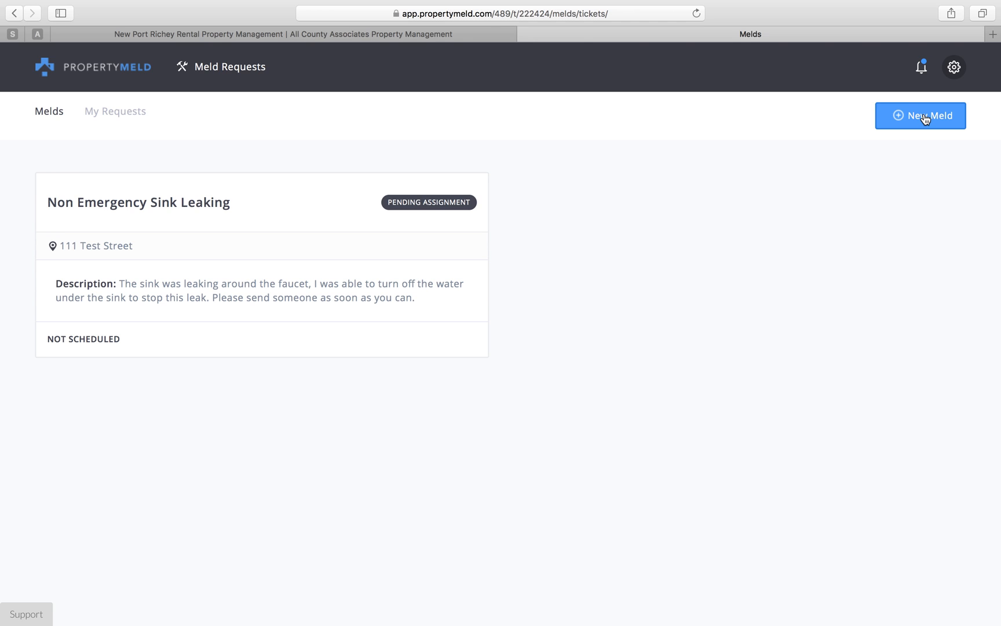
Start a new meld titled Emergency Toilet Leaking located in the Master Bathroom.
left_click(921, 116)
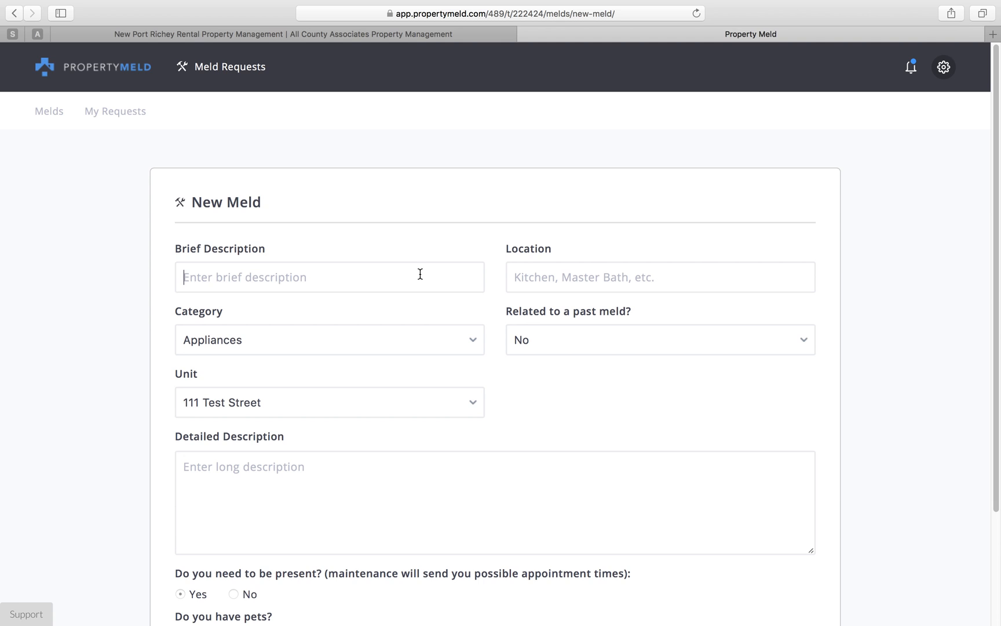
type("Emergency Toilet")
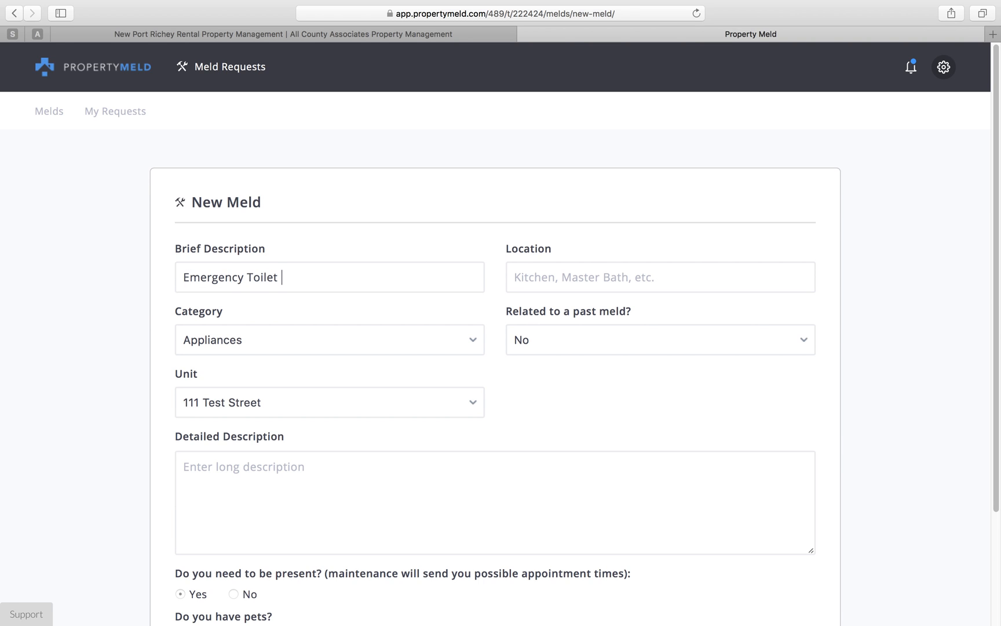
type("Leaking")
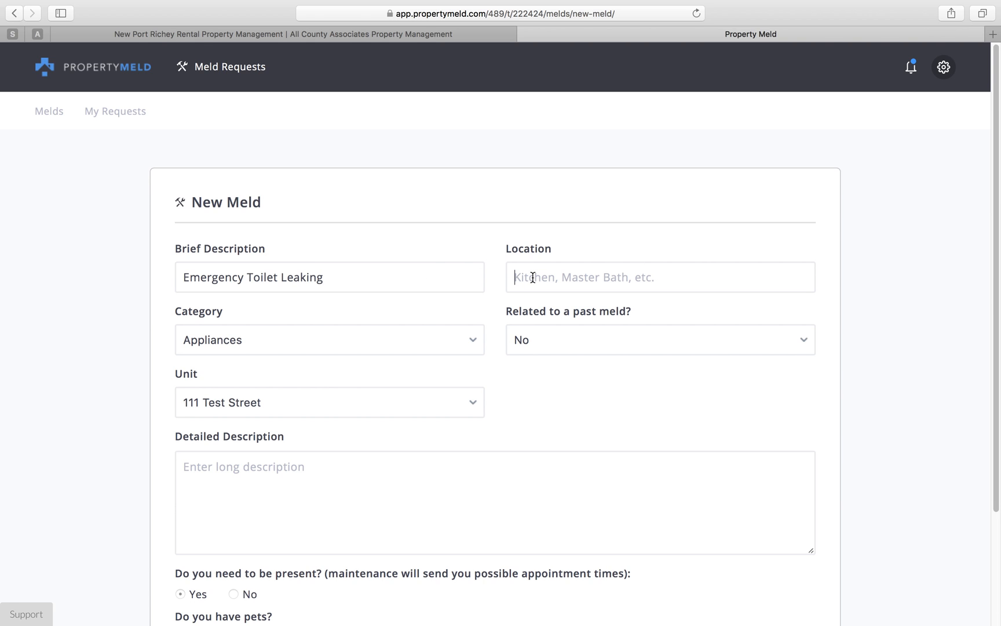
type("Master")
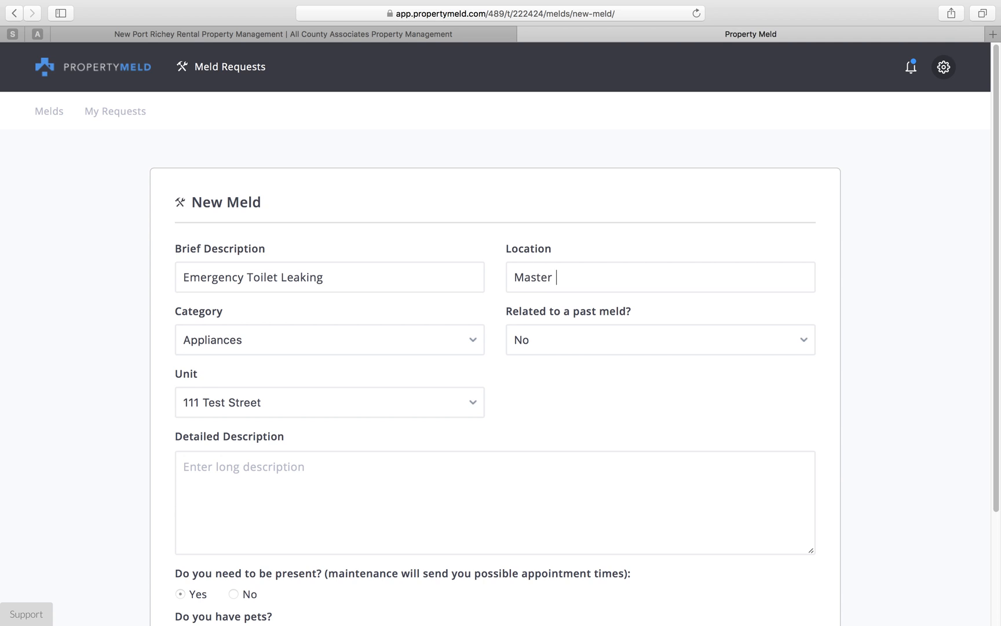
type("Bathroom")
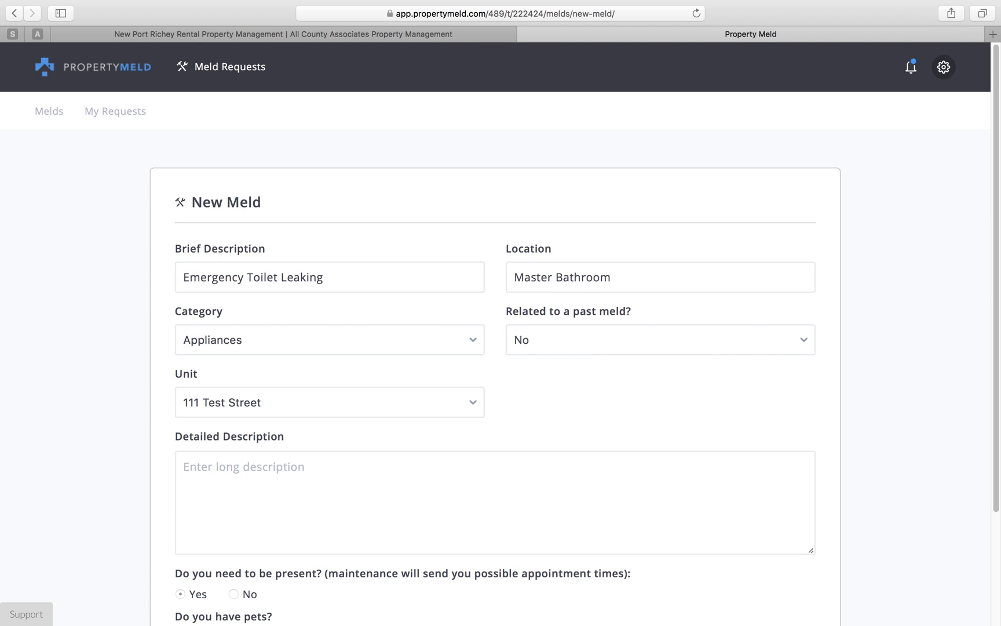
Set the request category to Plumbing.
scroll("down", 3)
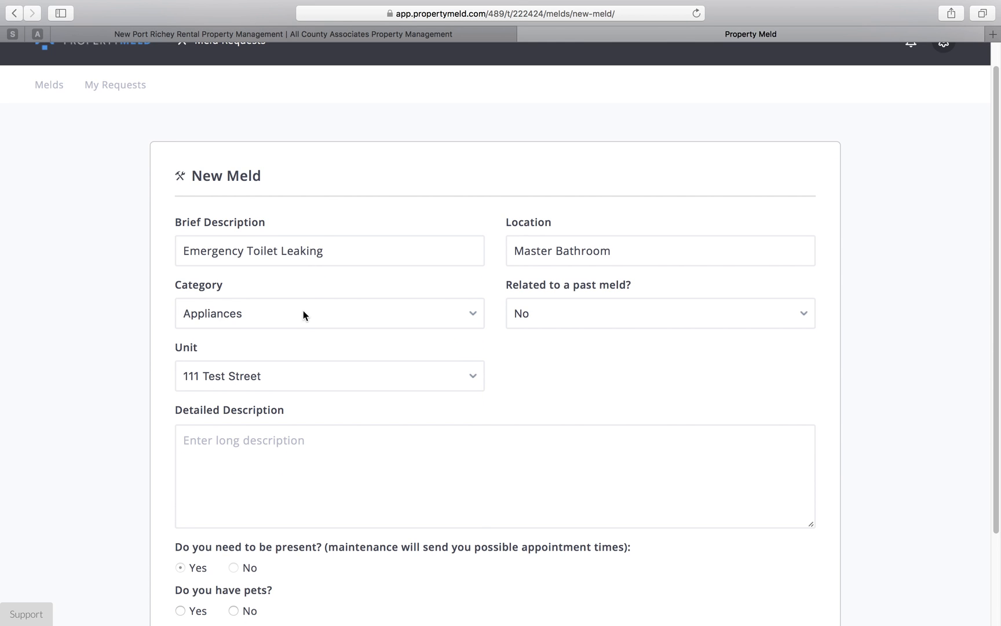
left_click(329, 313)
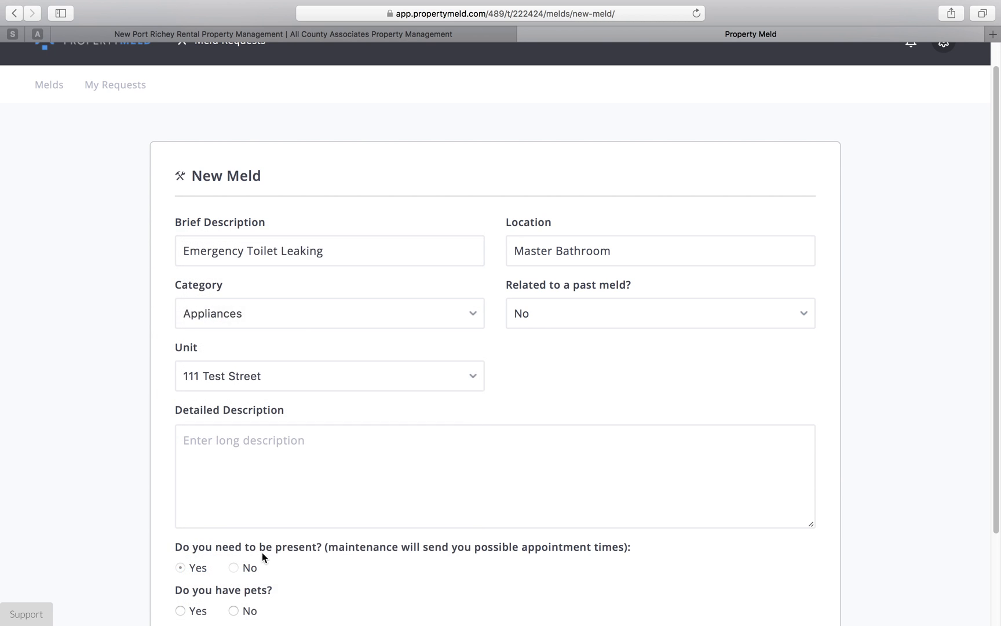
left_click(329, 313)
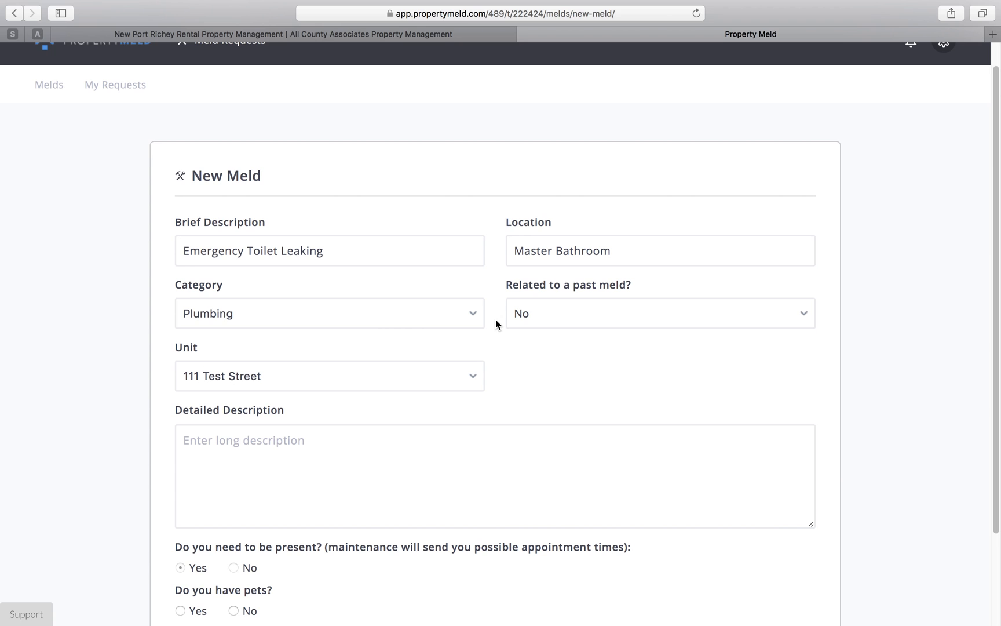
mouse_move(580, 342)
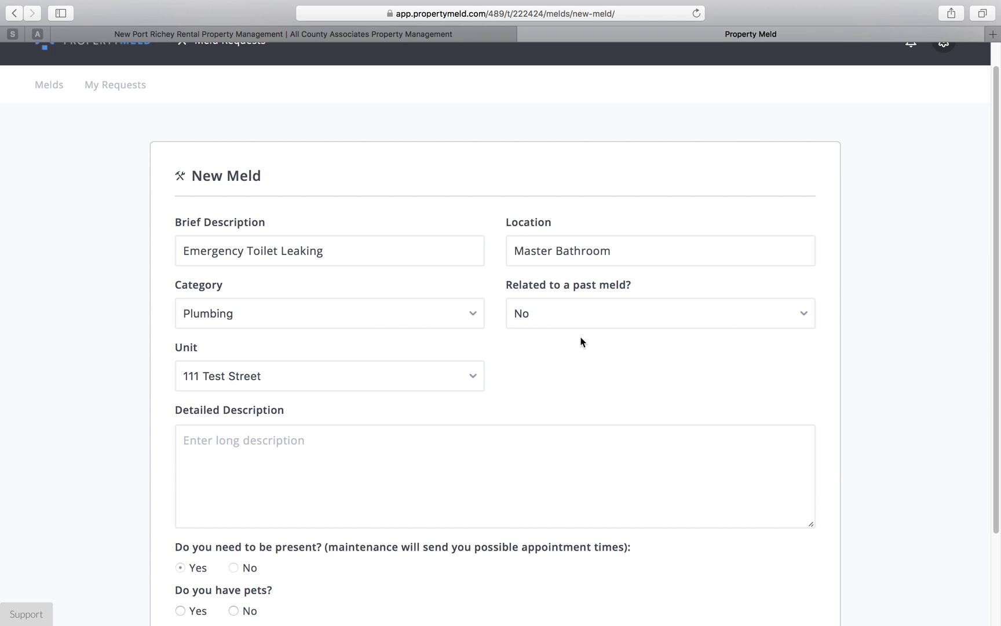
mouse_move(756, 327)
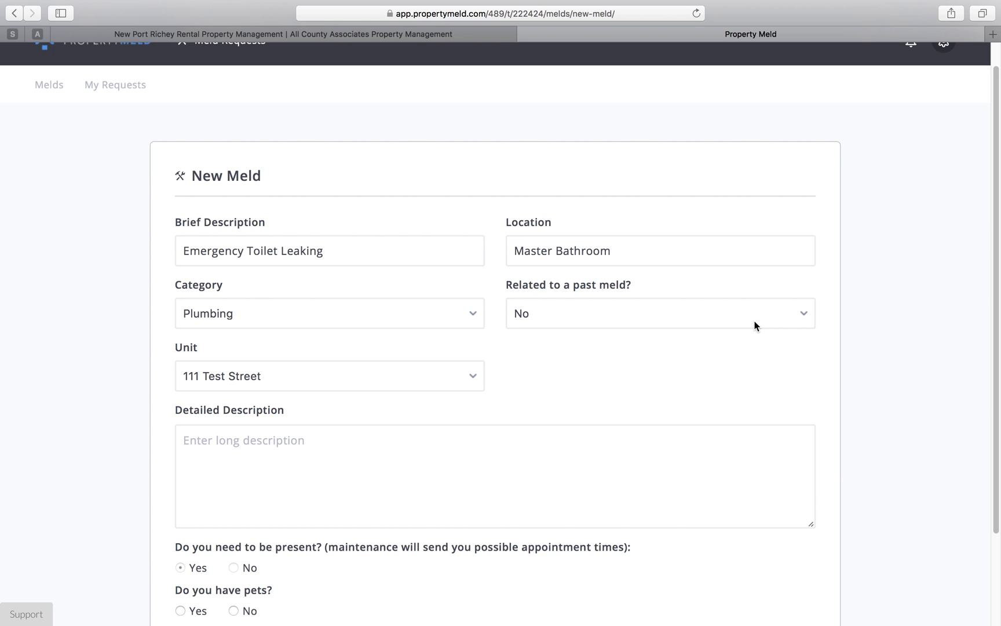
mouse_move(604, 319)
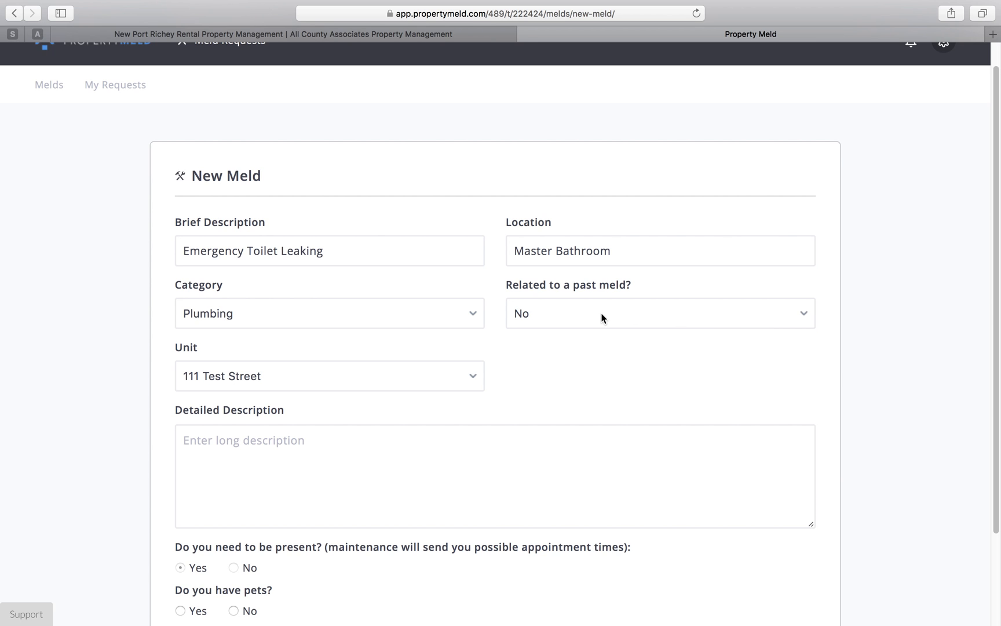
mouse_move(480, 323)
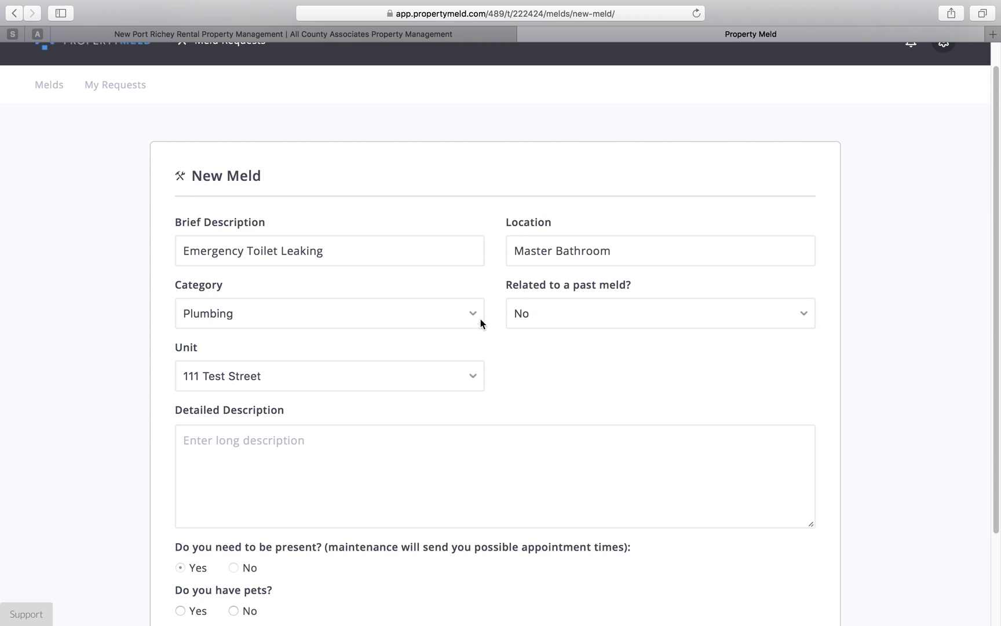
Enter the detailed description: toilet leak, water shutoff valve behind it is stuck.
scroll("down", 3)
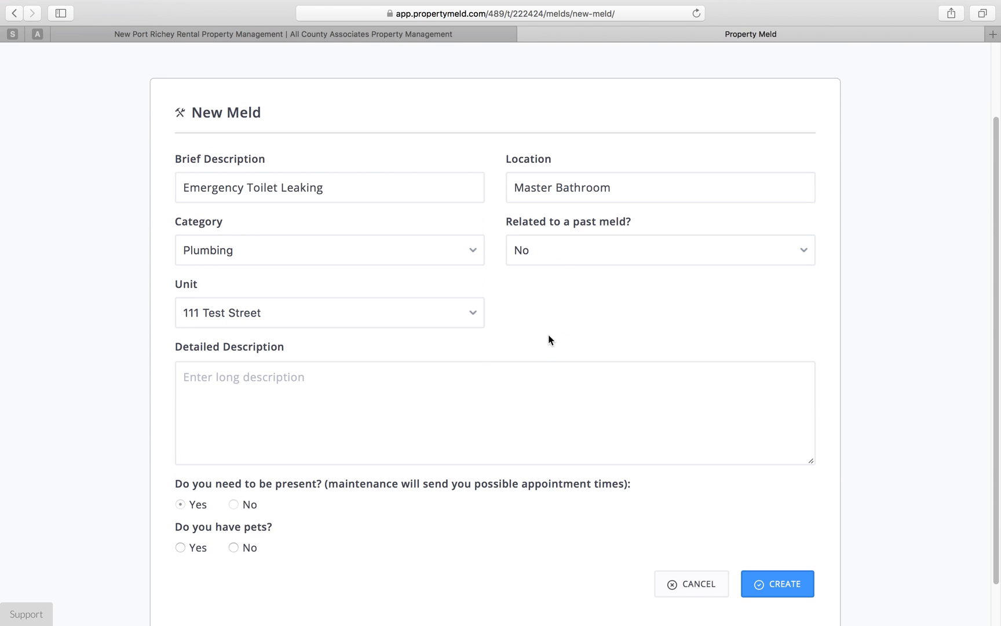
mouse_move(260, 324)
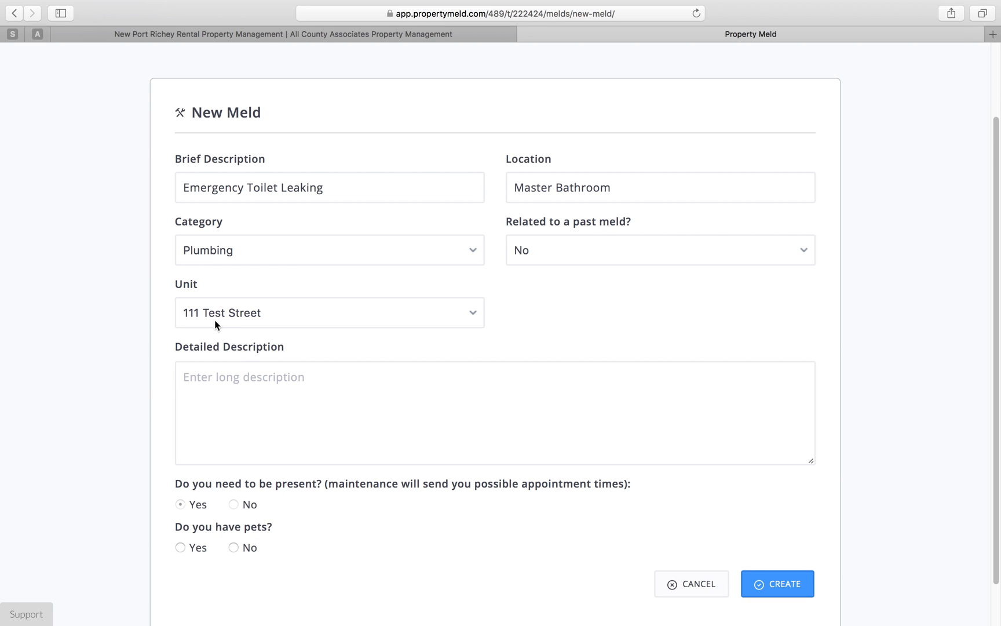
mouse_move(312, 332)
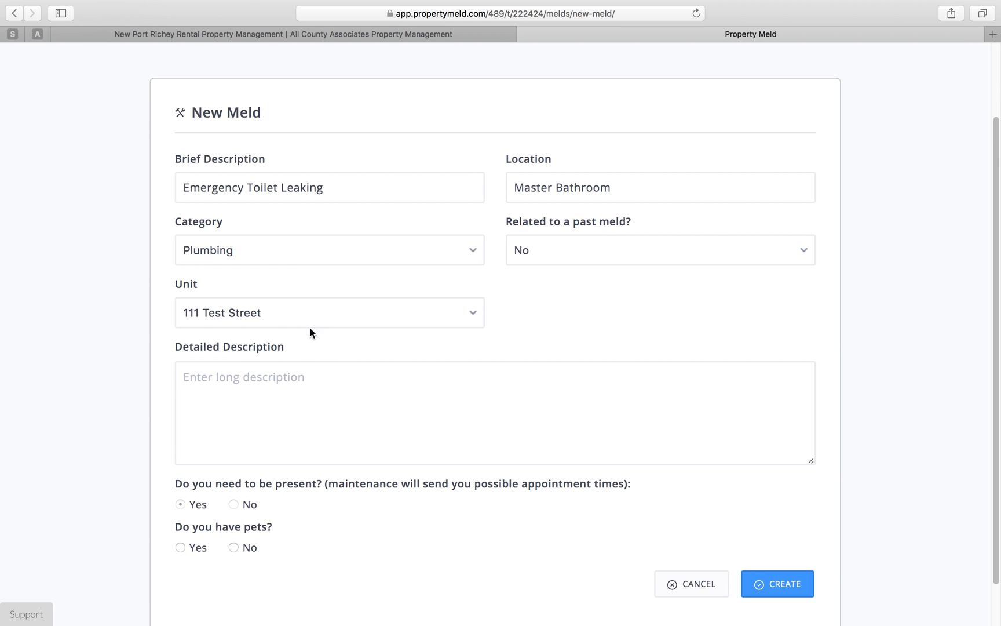
mouse_move(303, 328)
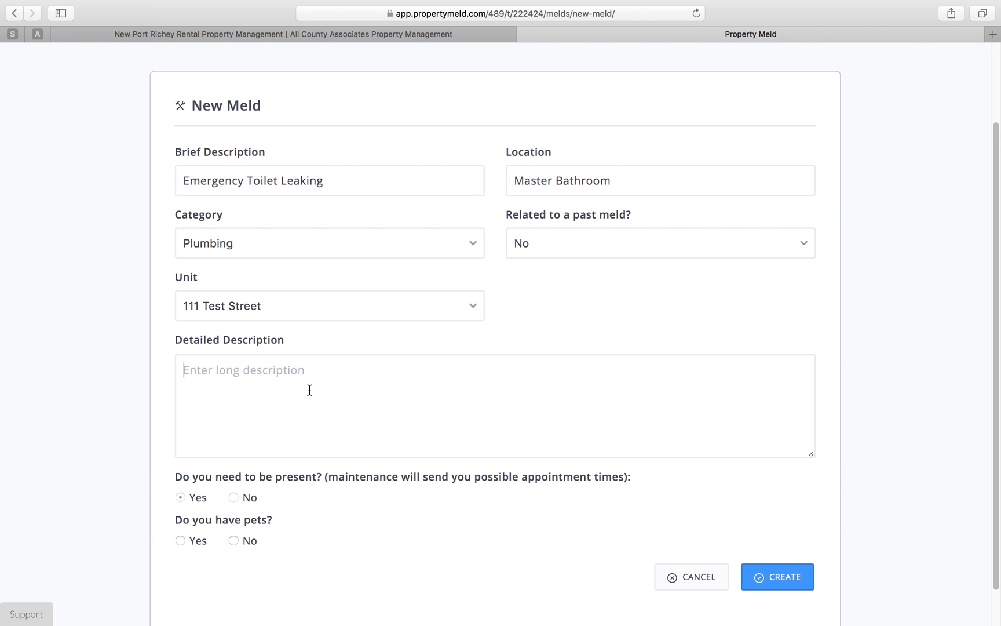
type("Toilet leaking cannot st")
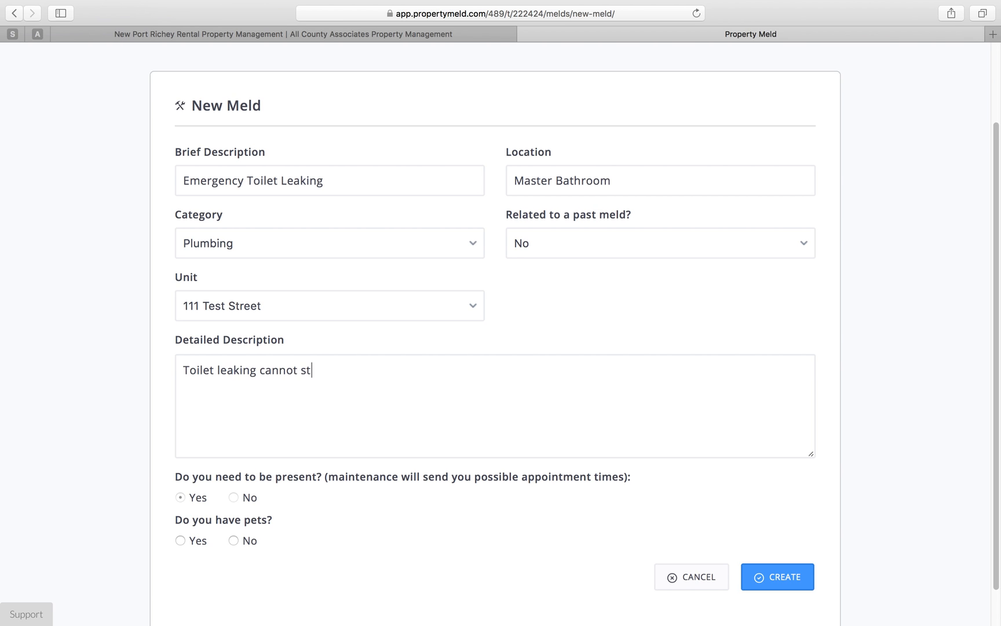
type("op water flow")
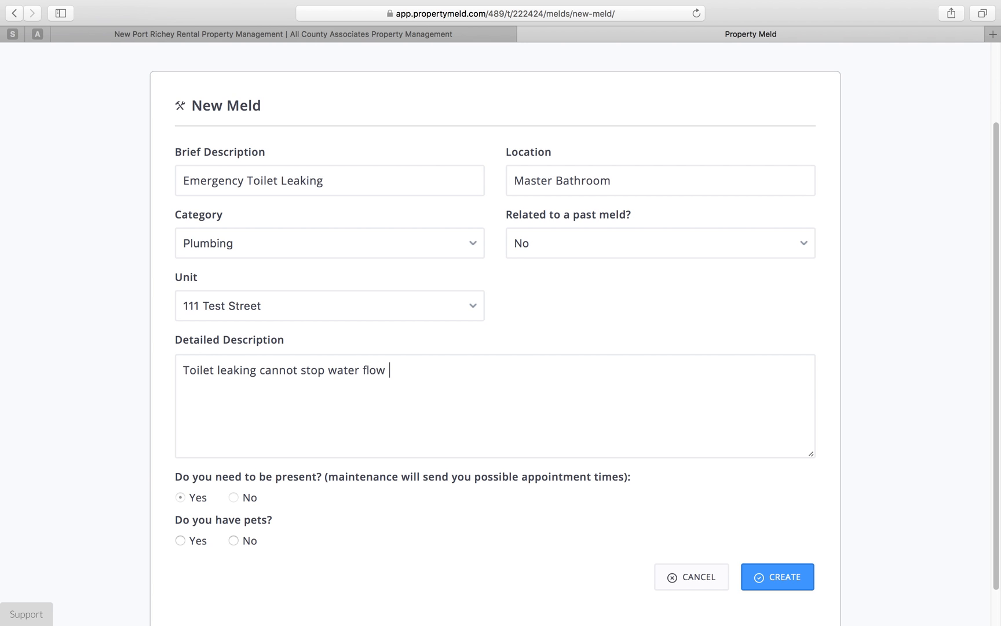
type("valve behind toilet i")
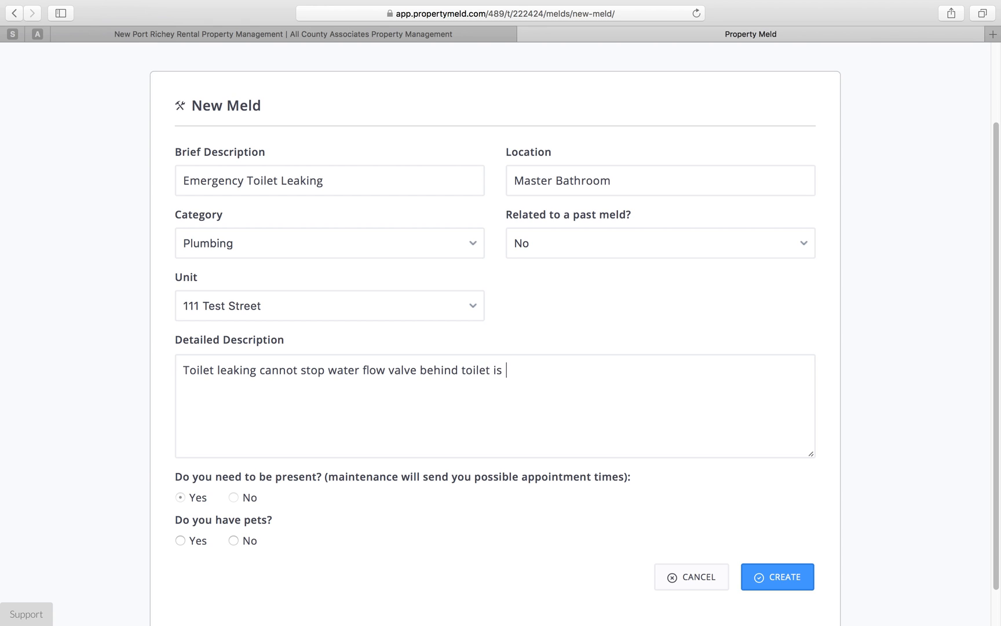
type("stuck.")
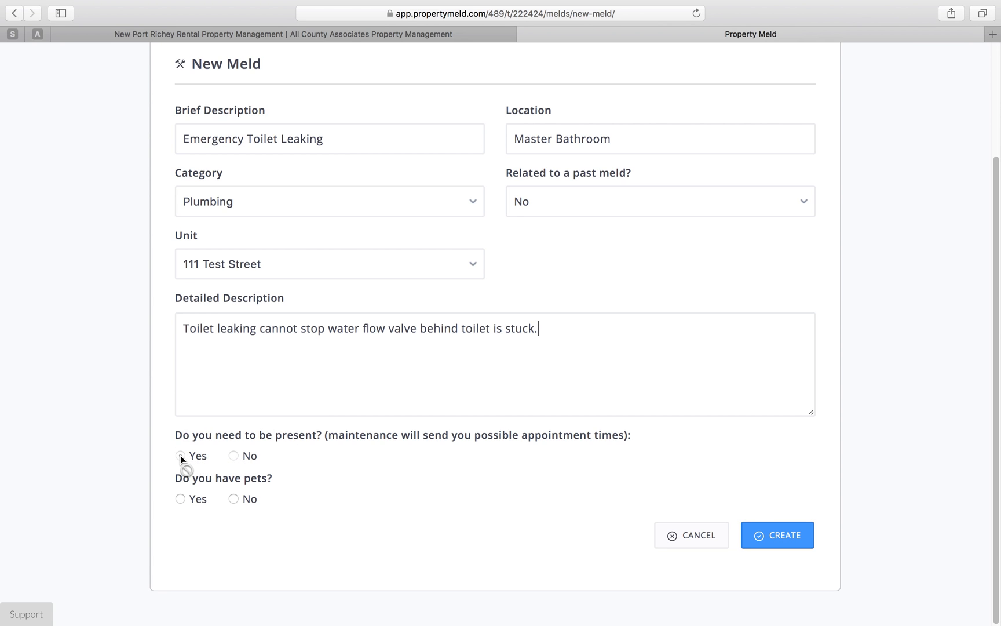
Mark tenant presence required as Yes and pets as No.
left_click(179, 455)
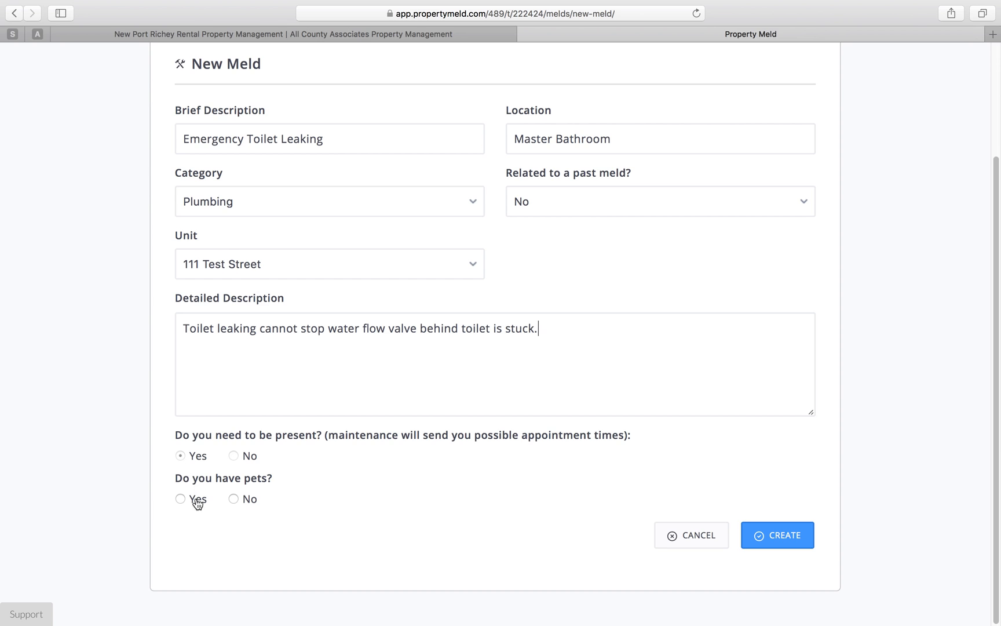
mouse_move(186, 516)
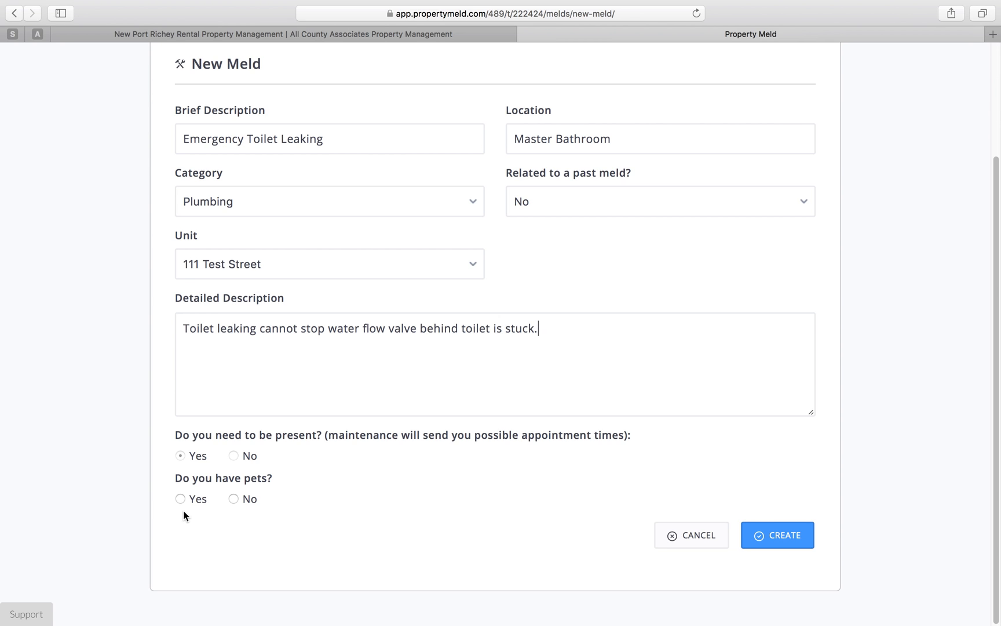
mouse_move(222, 497)
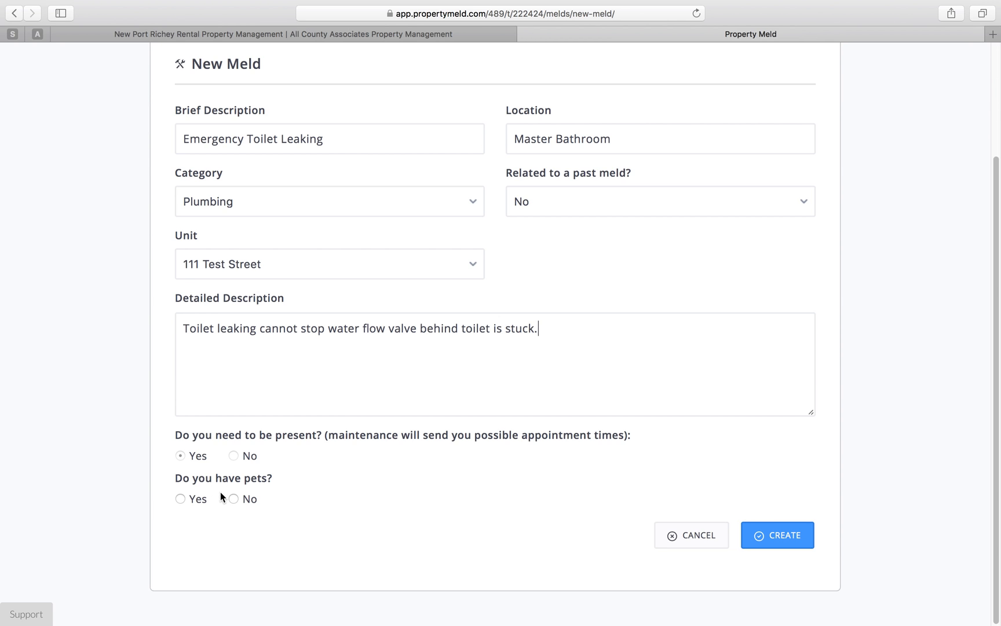
left_click(234, 498)
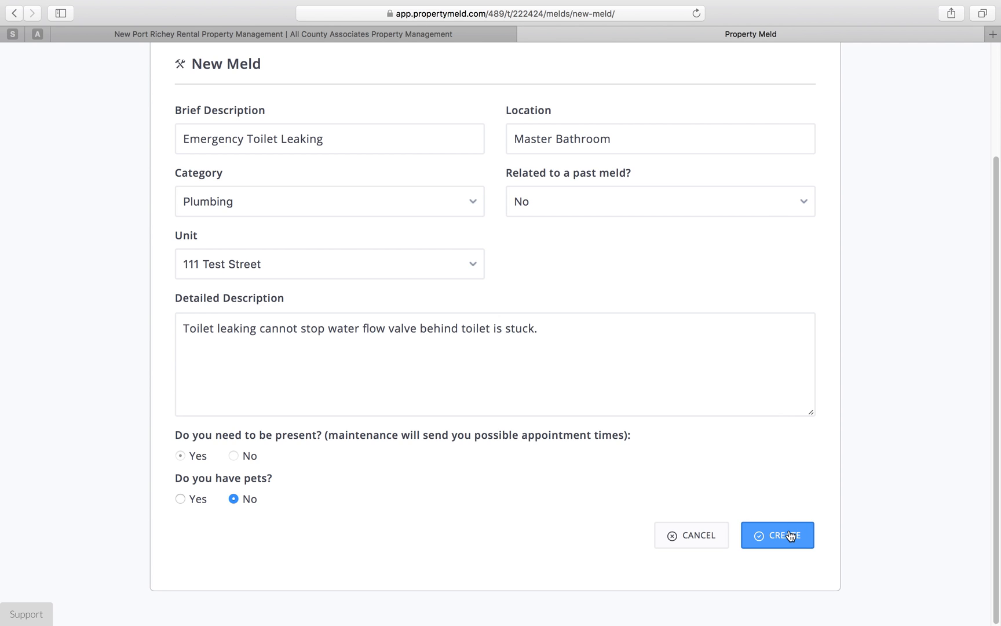
Create the meld and select Friday 2–4, 4–6, 6–8 PM and Sunday morning windows.
left_click(777, 536)
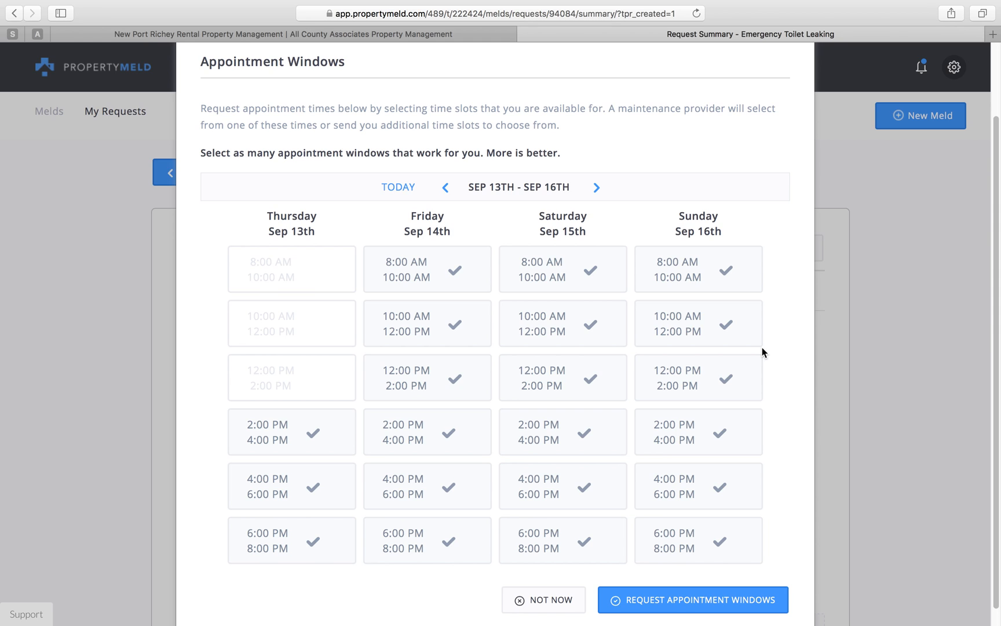
left_click(698, 431)
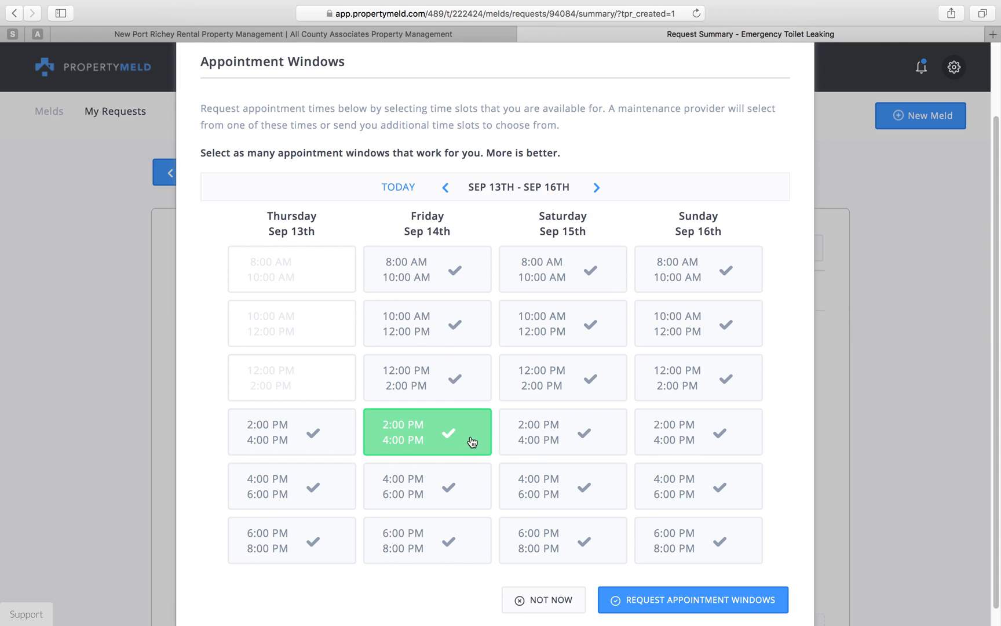
left_click(426, 540)
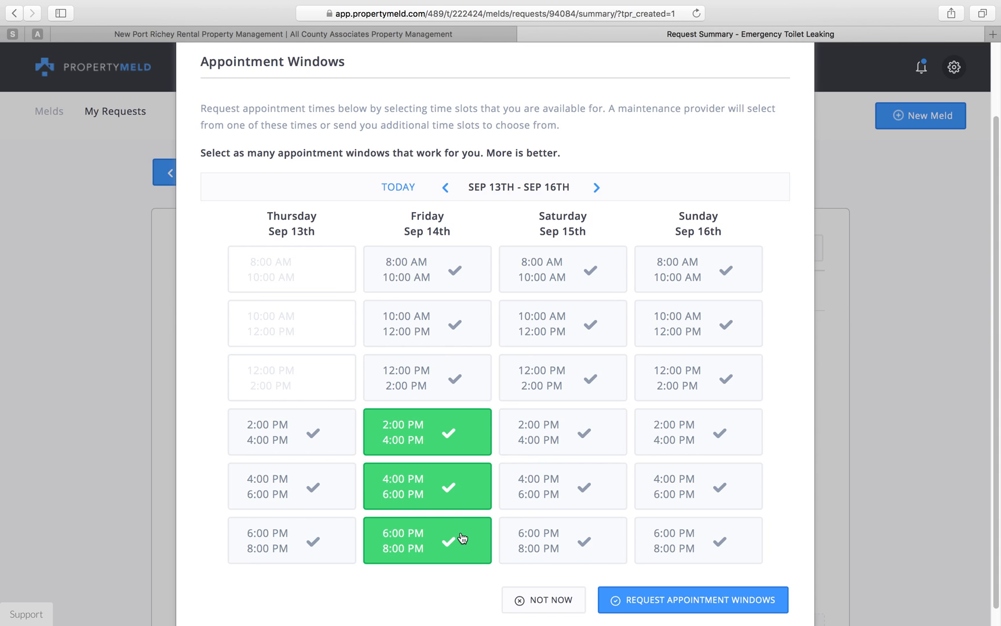
left_click(698, 269)
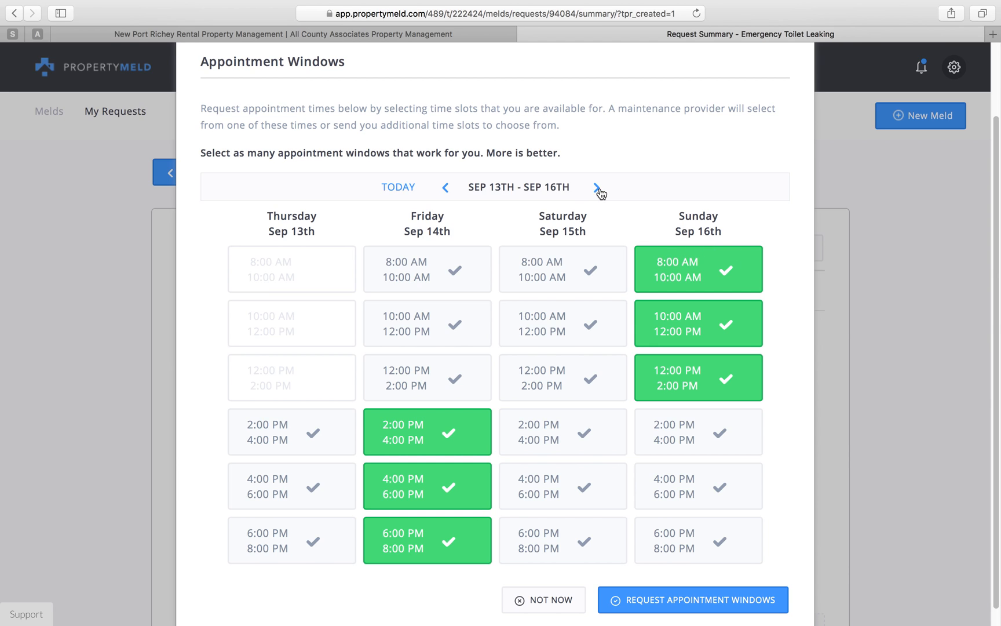
left_click(597, 187)
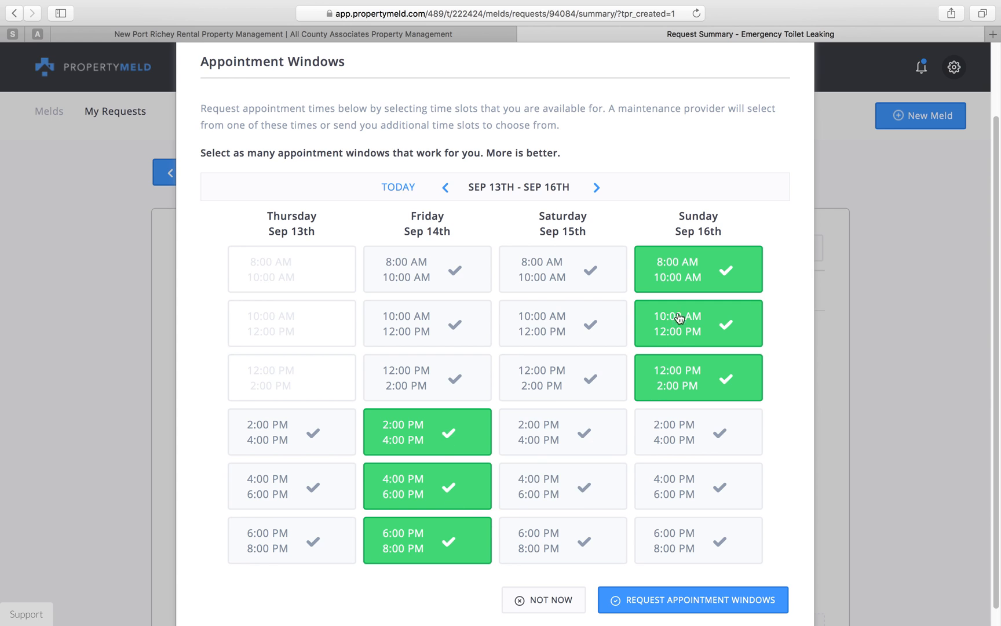
mouse_move(782, 550)
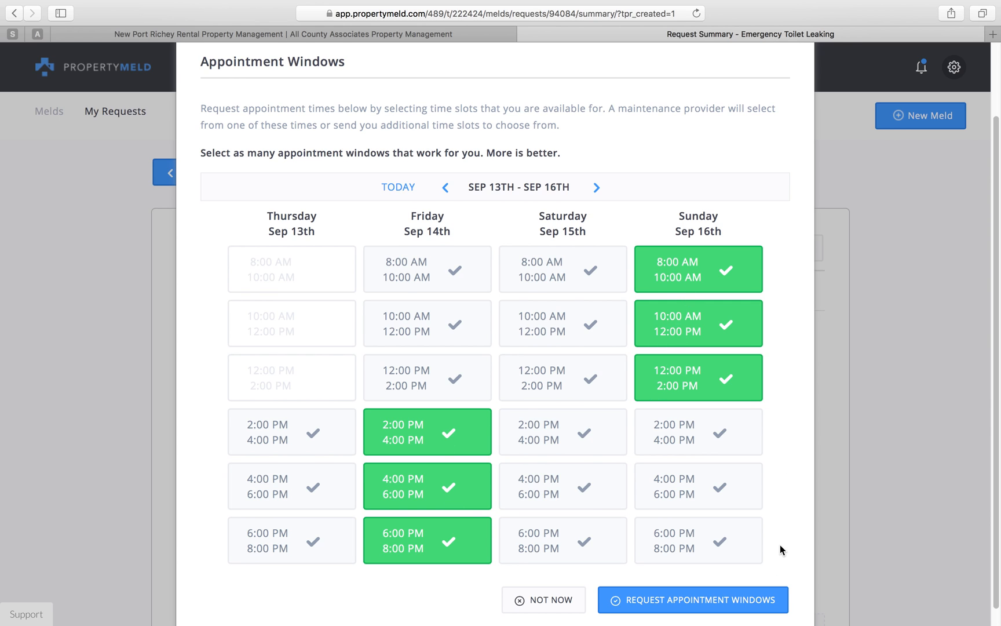
Submit the appointment windows, then review and close them unchanged on the summary.
left_click(692, 598)
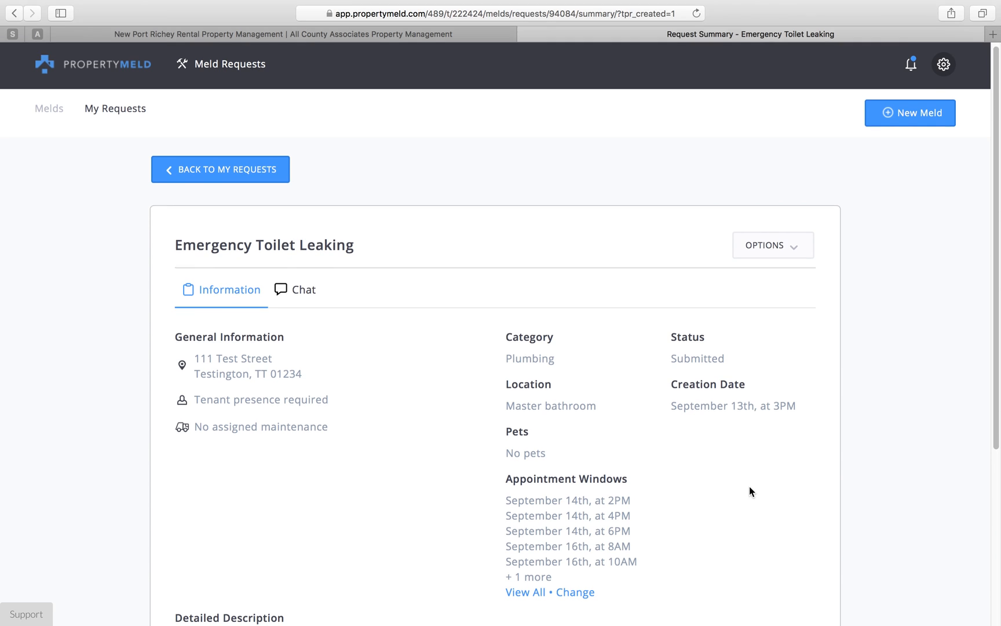
scroll("down", 3)
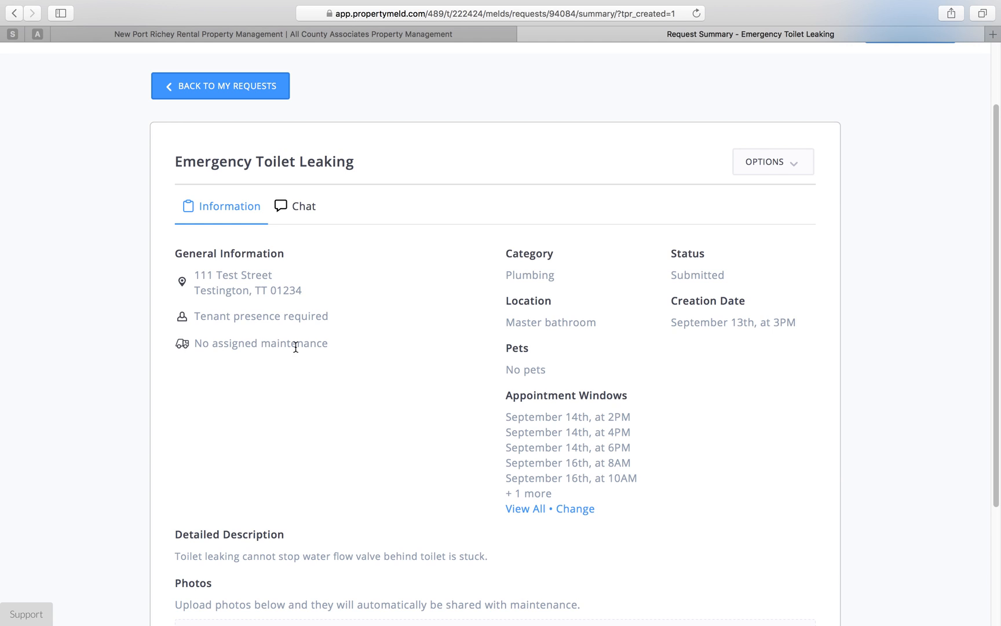
mouse_move(326, 343)
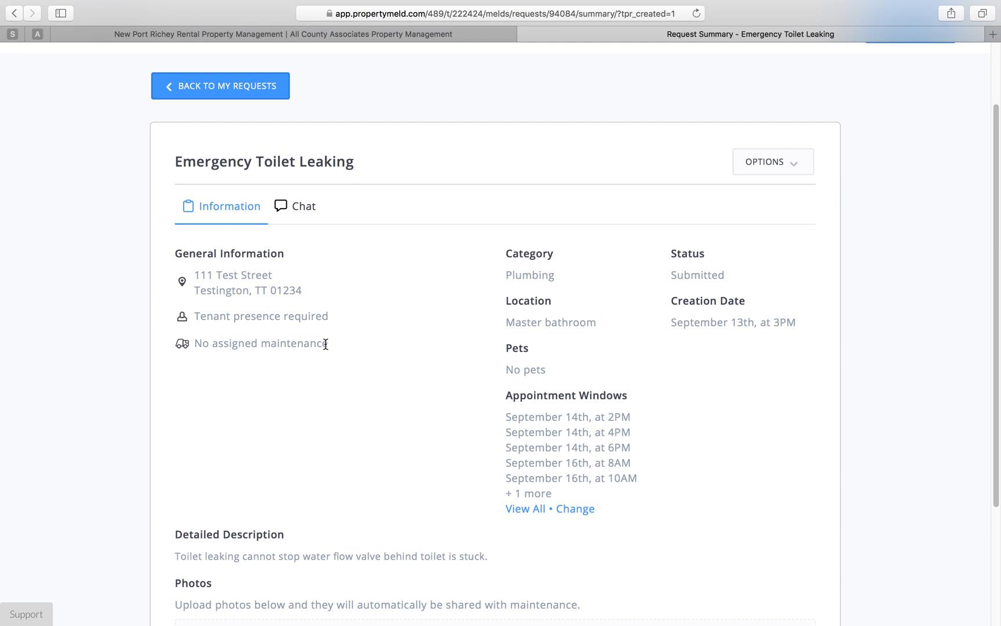
mouse_move(522, 421)
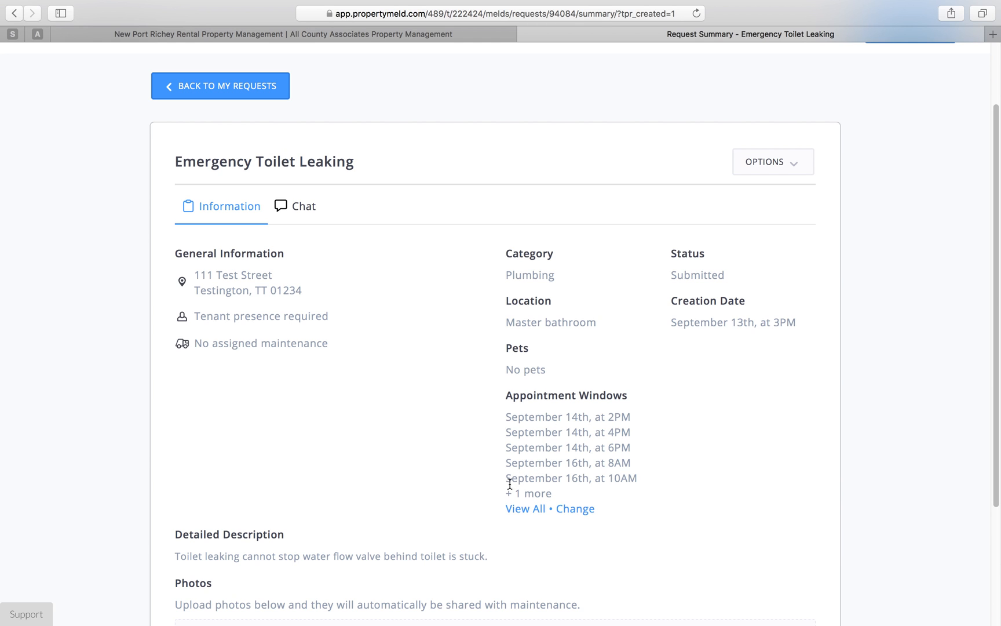
left_click(579, 509)
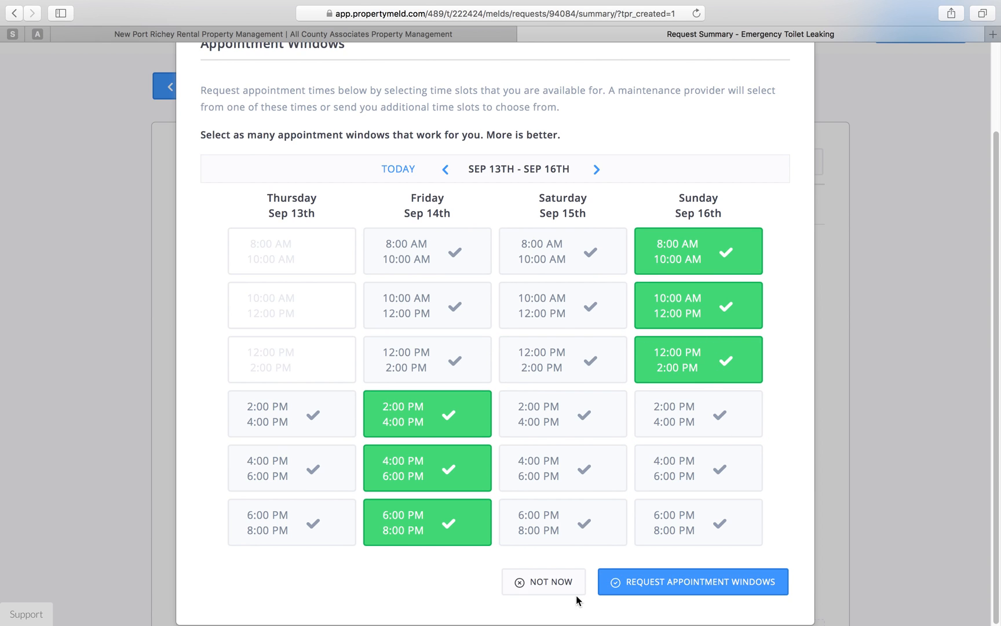
left_click(692, 581)
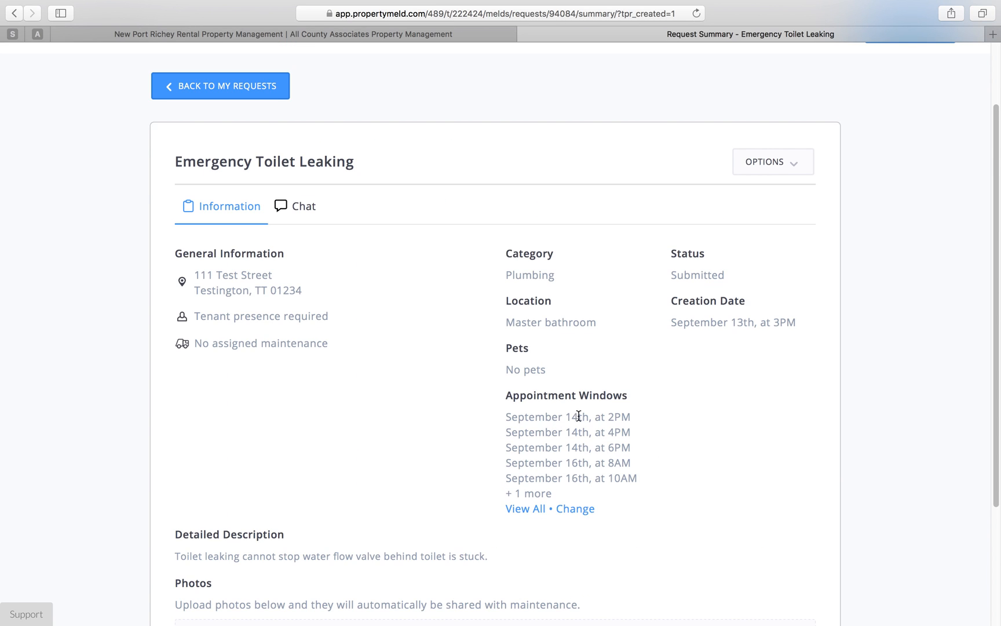
mouse_move(514, 429)
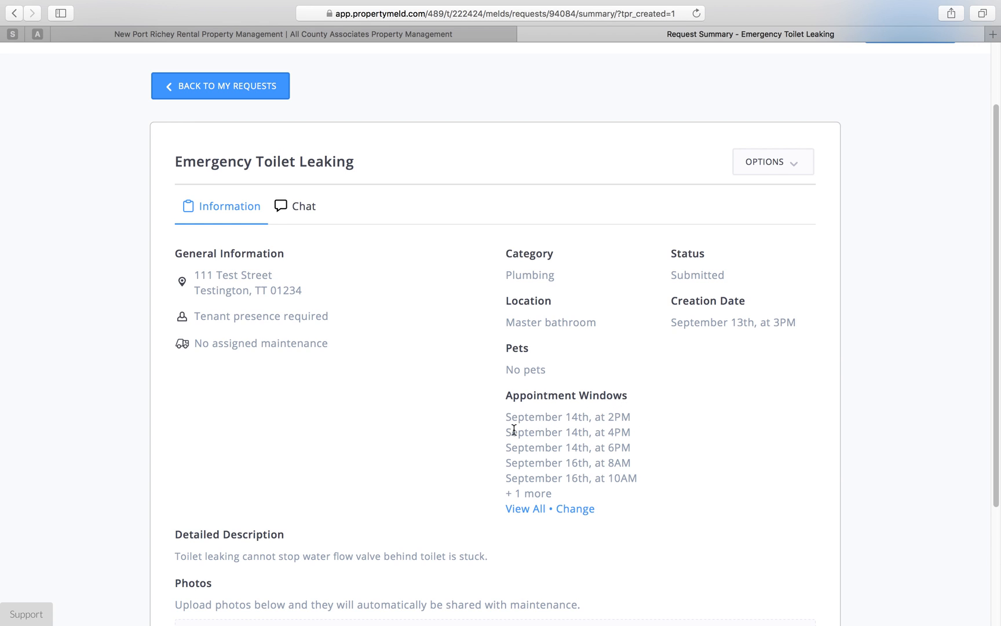
mouse_move(520, 438)
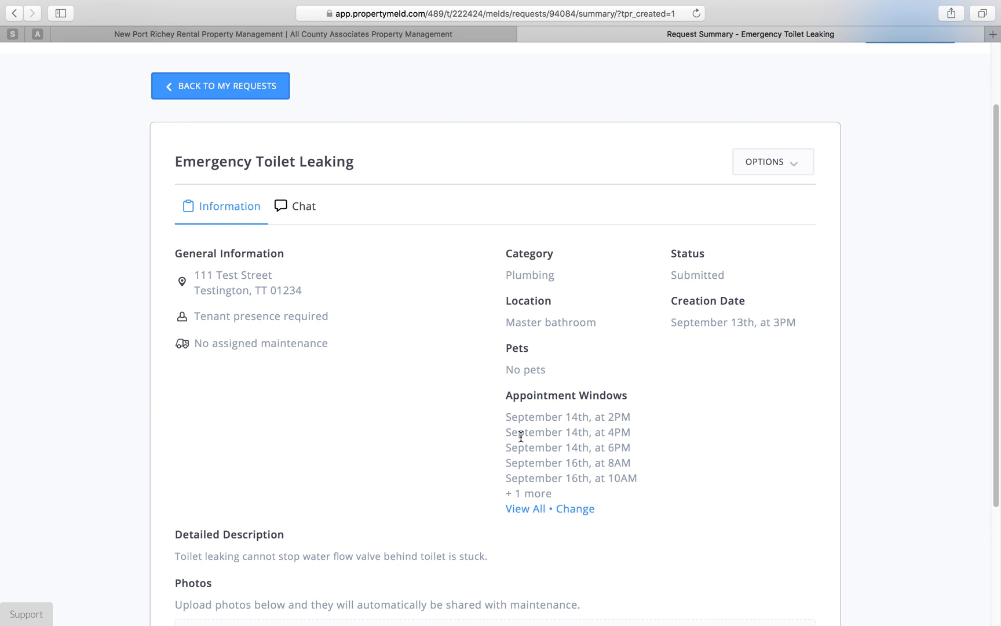
mouse_move(515, 392)
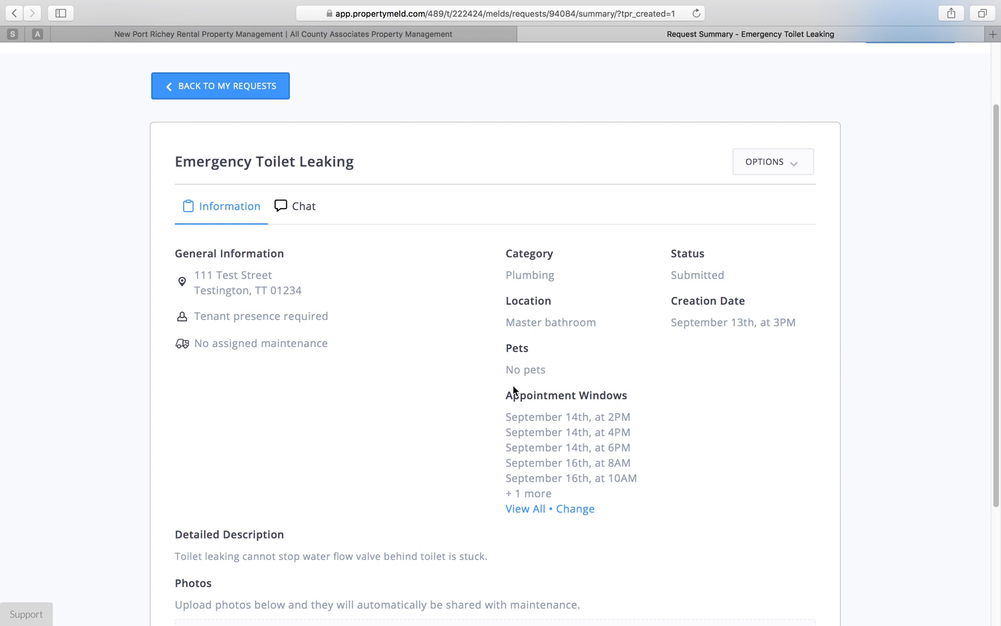
mouse_move(490, 300)
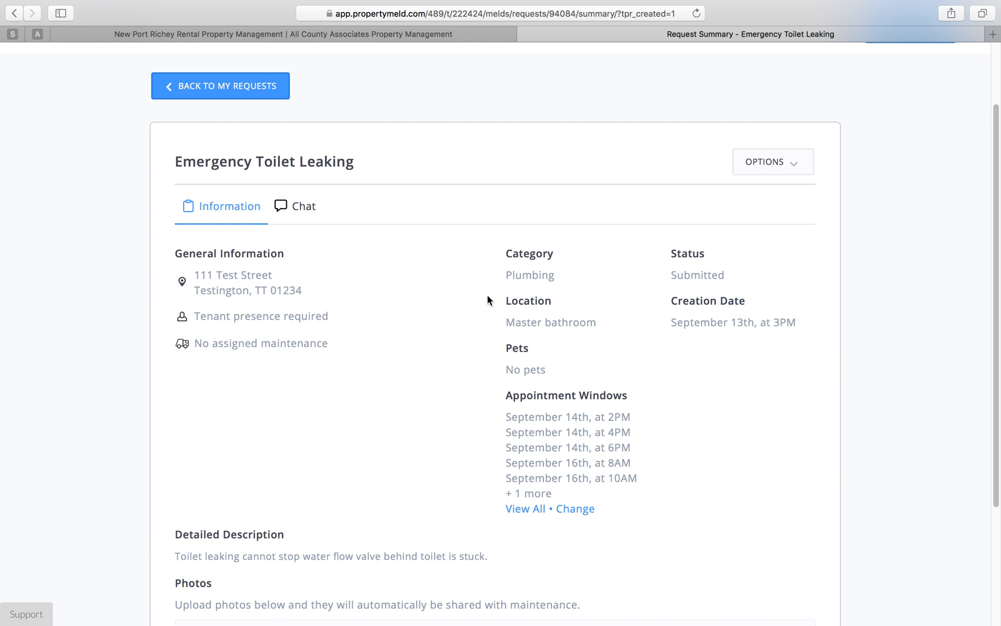
mouse_move(535, 320)
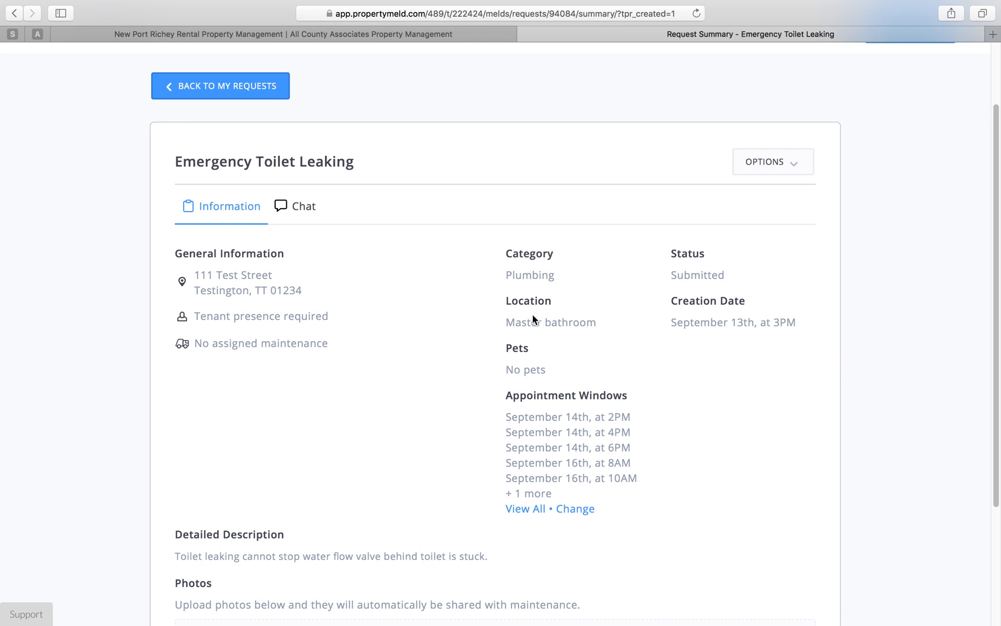
mouse_move(504, 374)
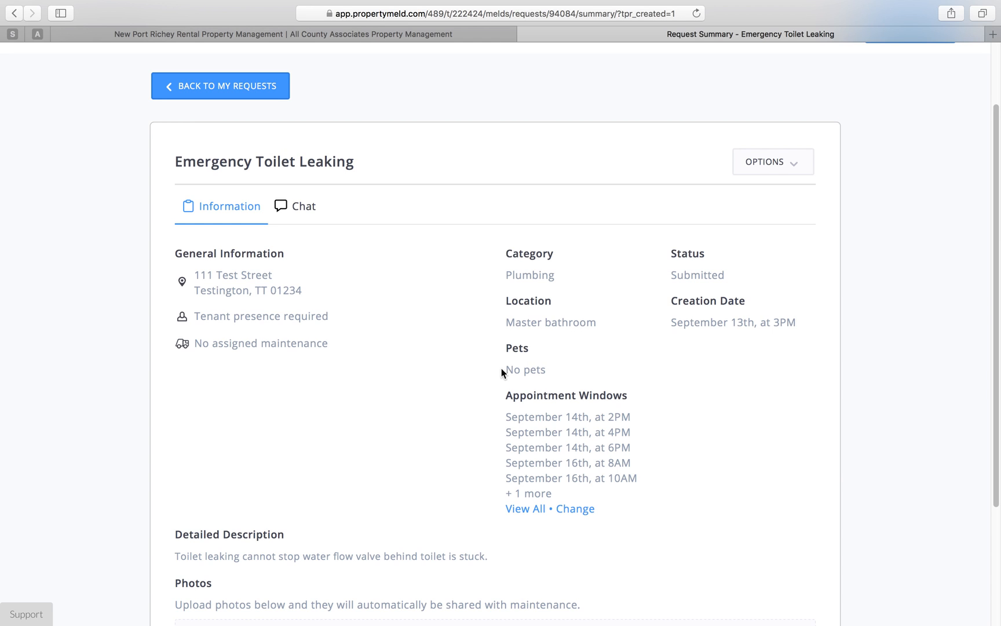
mouse_move(668, 278)
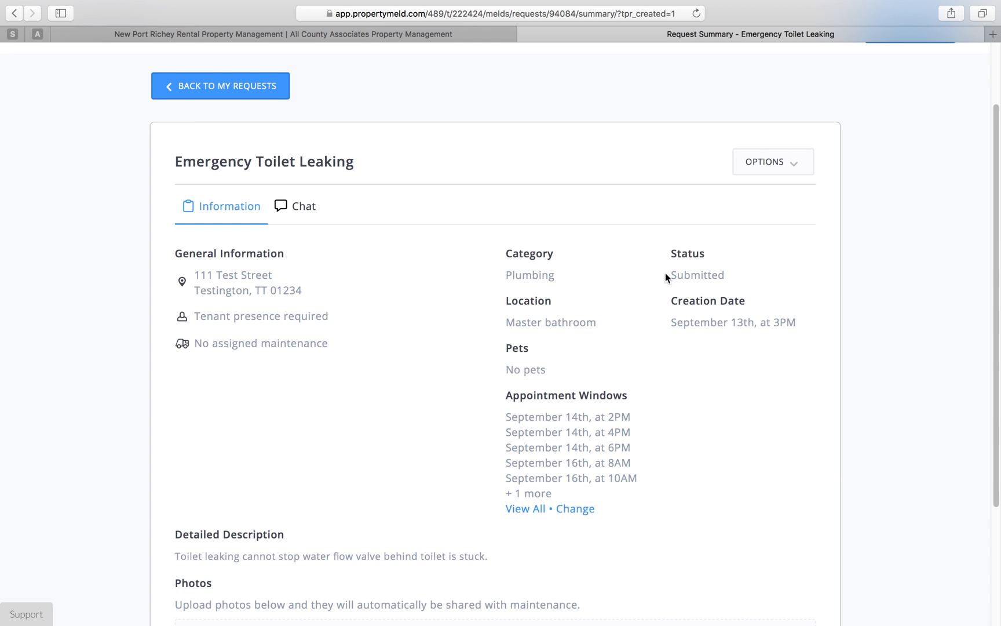
mouse_move(759, 320)
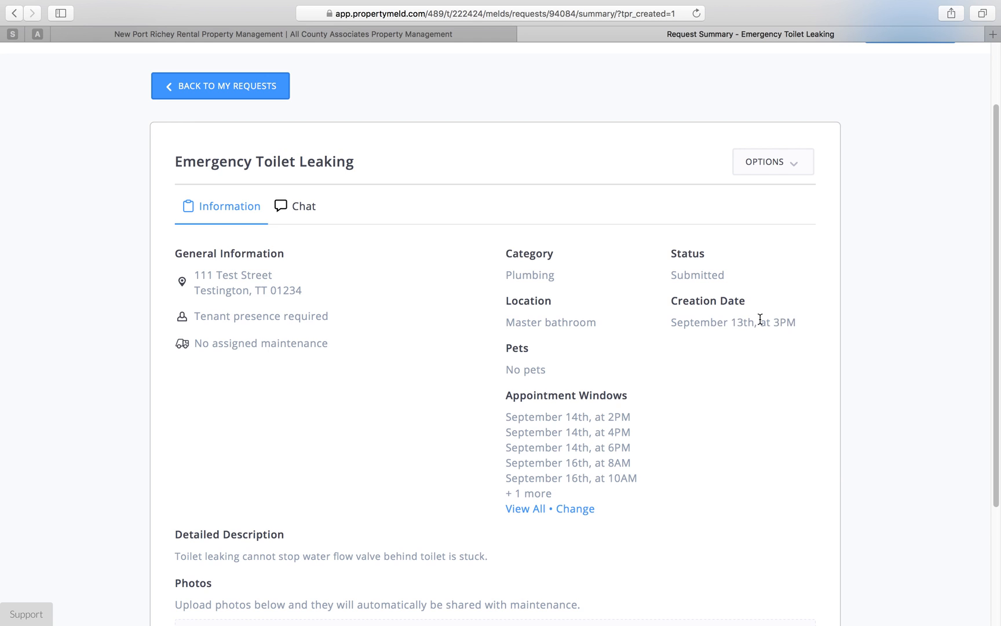
mouse_move(203, 281)
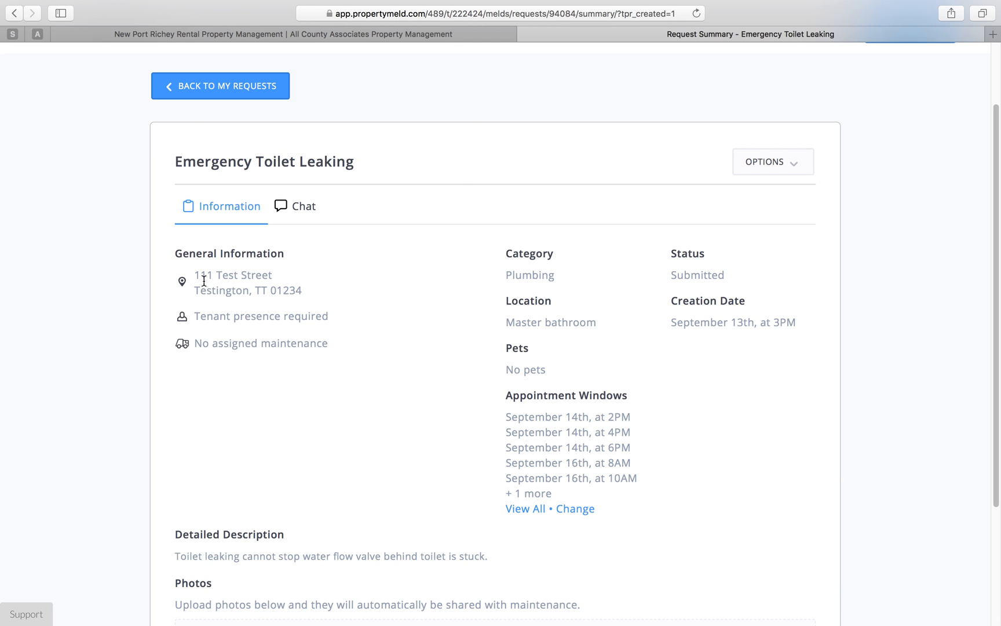
scroll("down", 3)
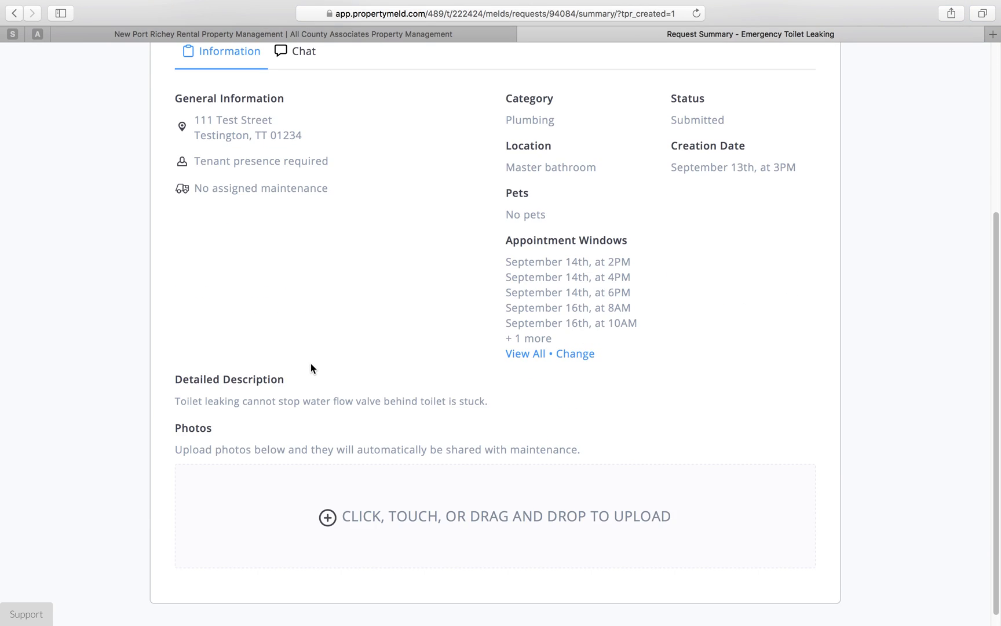
scroll("down", 3)
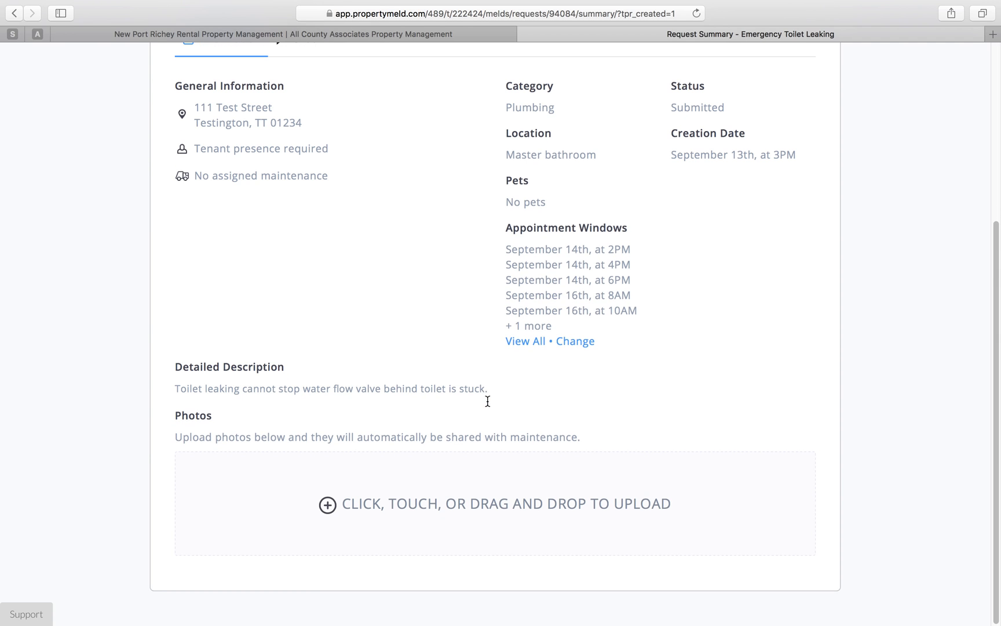
mouse_move(641, 493)
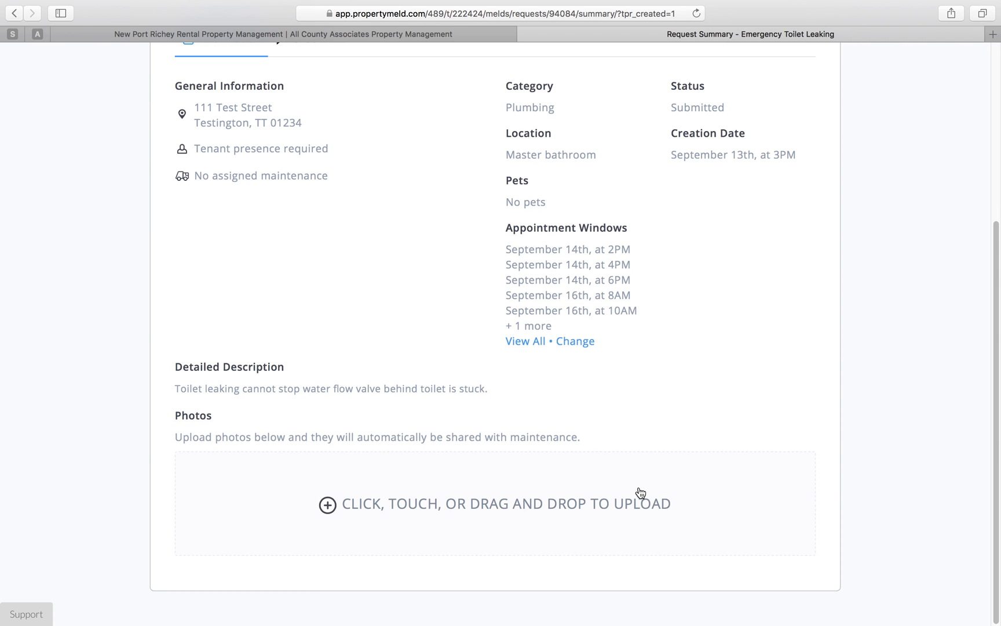
mouse_move(640, 492)
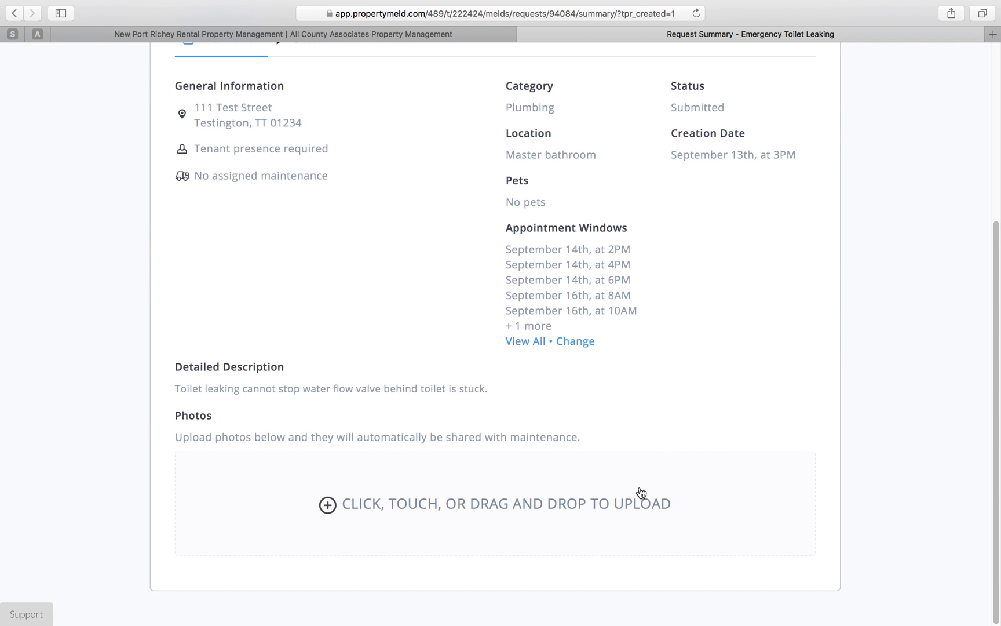
mouse_move(392, 496)
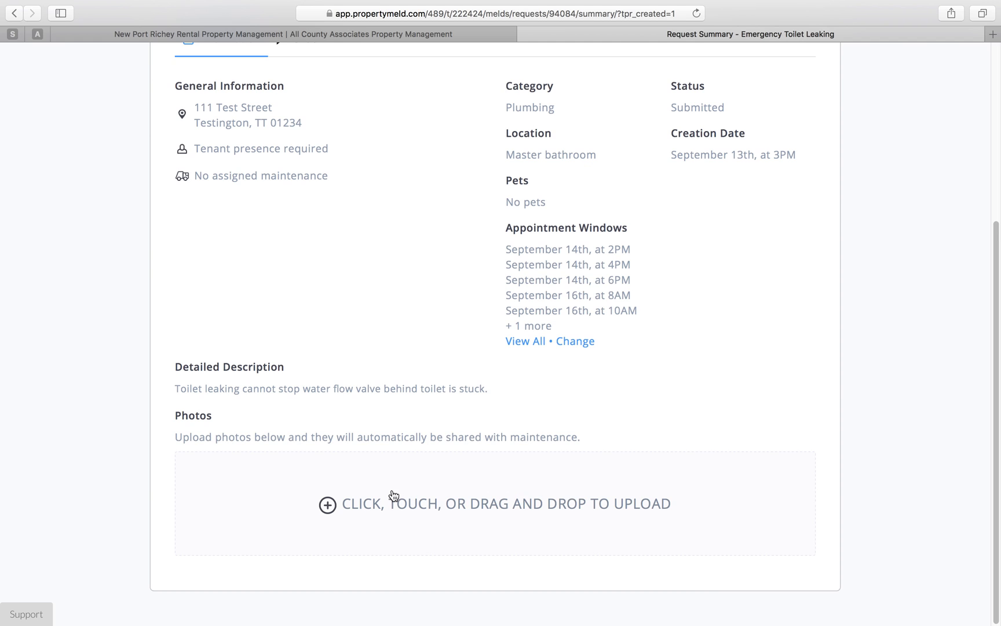
mouse_move(548, 440)
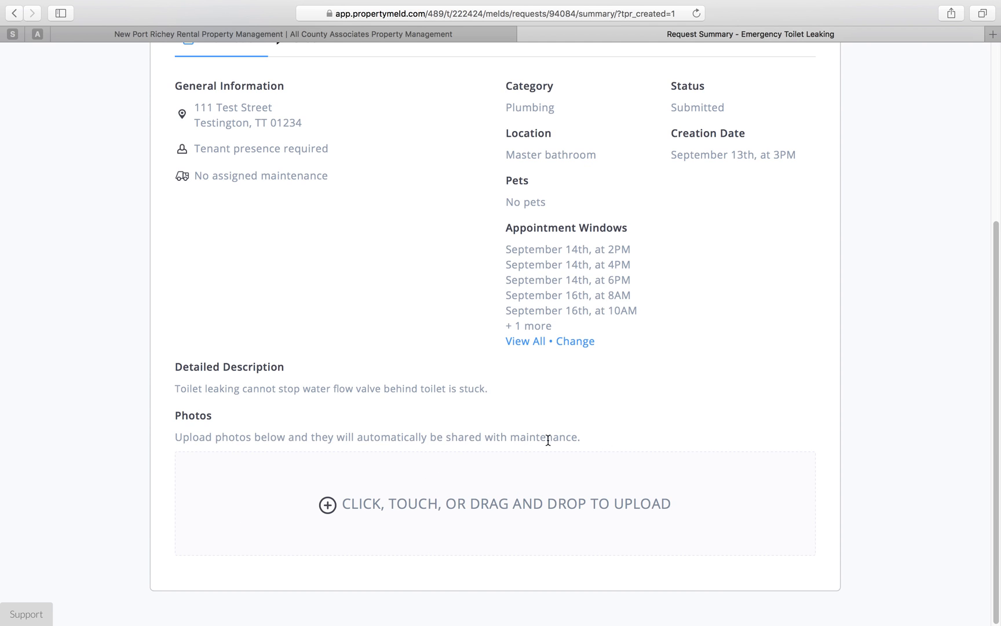
mouse_move(604, 489)
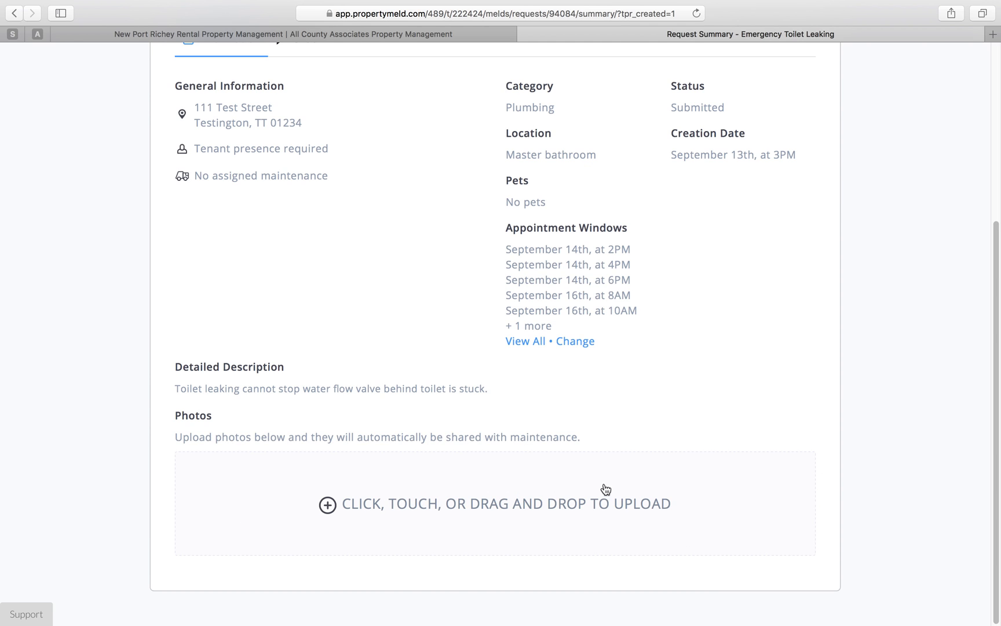
mouse_move(671, 495)
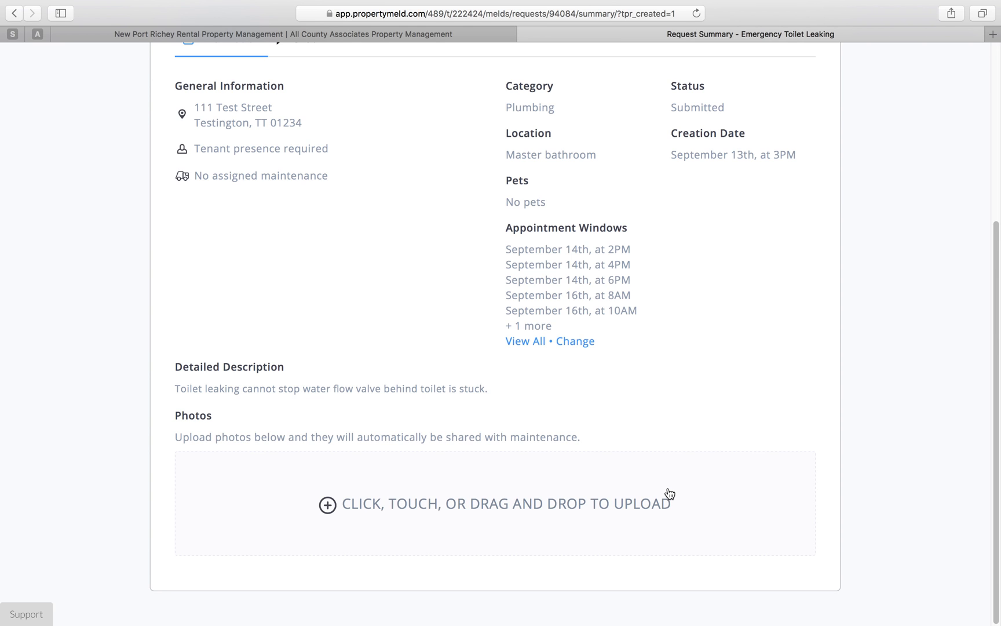
mouse_move(647, 448)
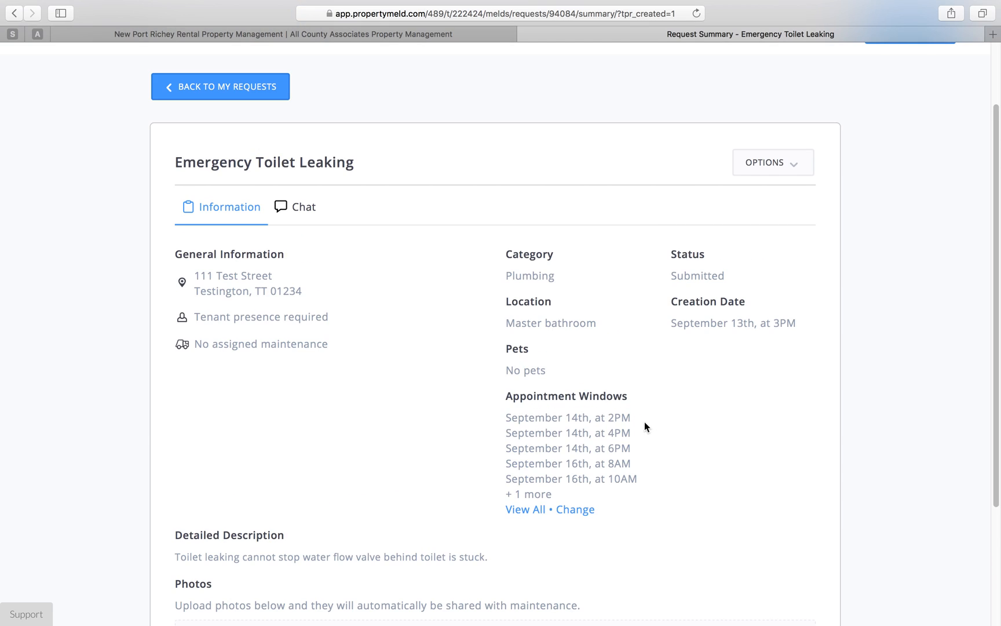
Open the request's Chat and set its audience to Managers and Tenants.
left_click(304, 206)
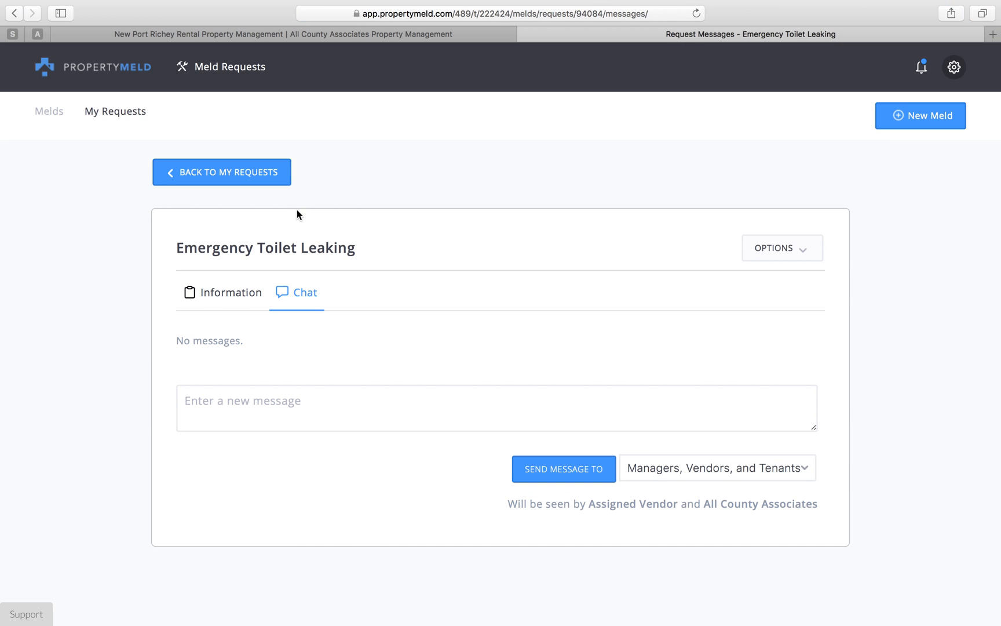
mouse_move(488, 388)
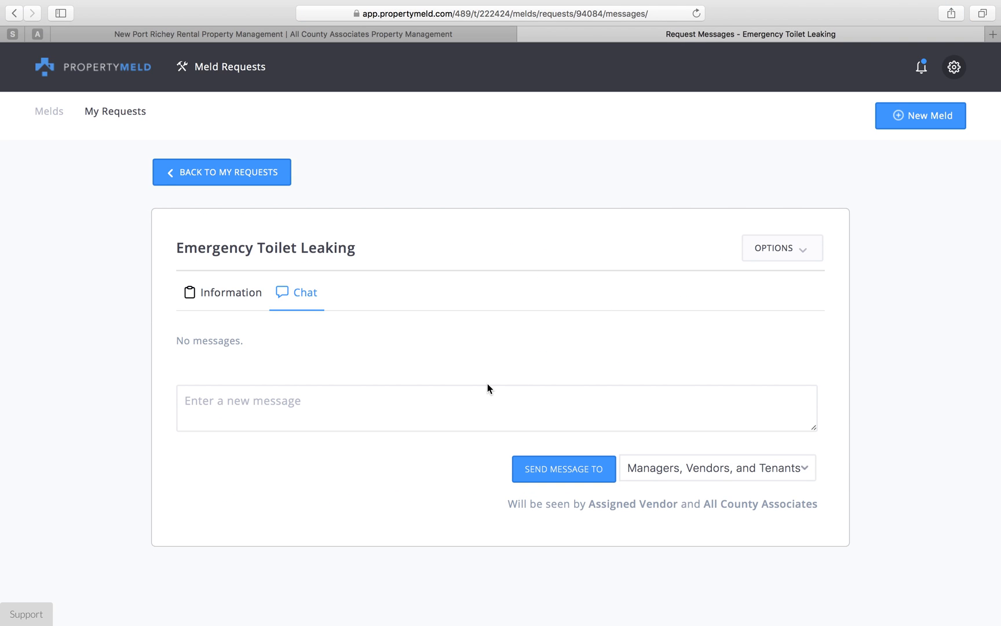
mouse_move(641, 472)
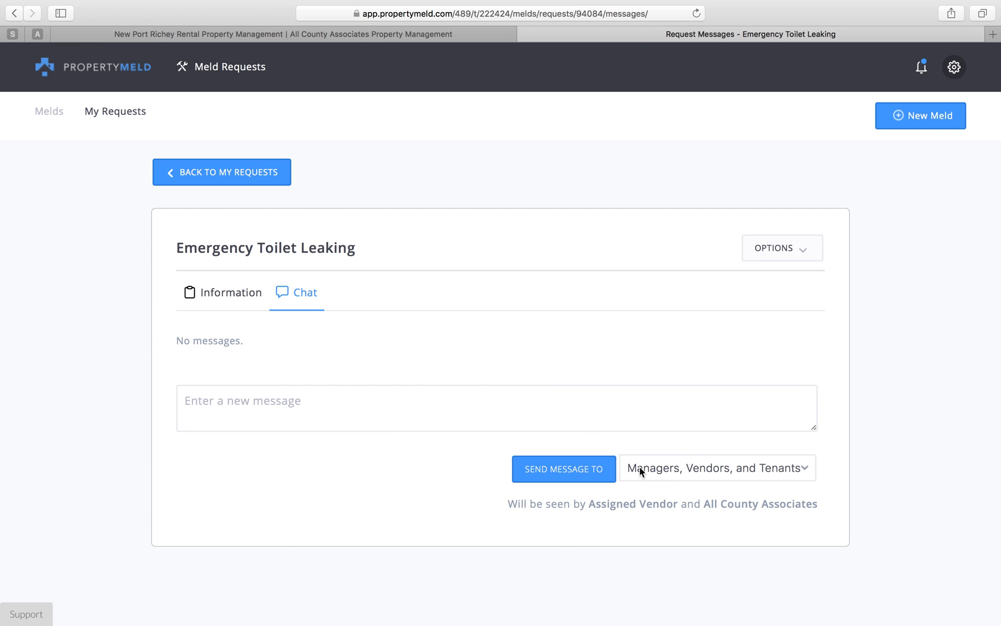
mouse_move(715, 476)
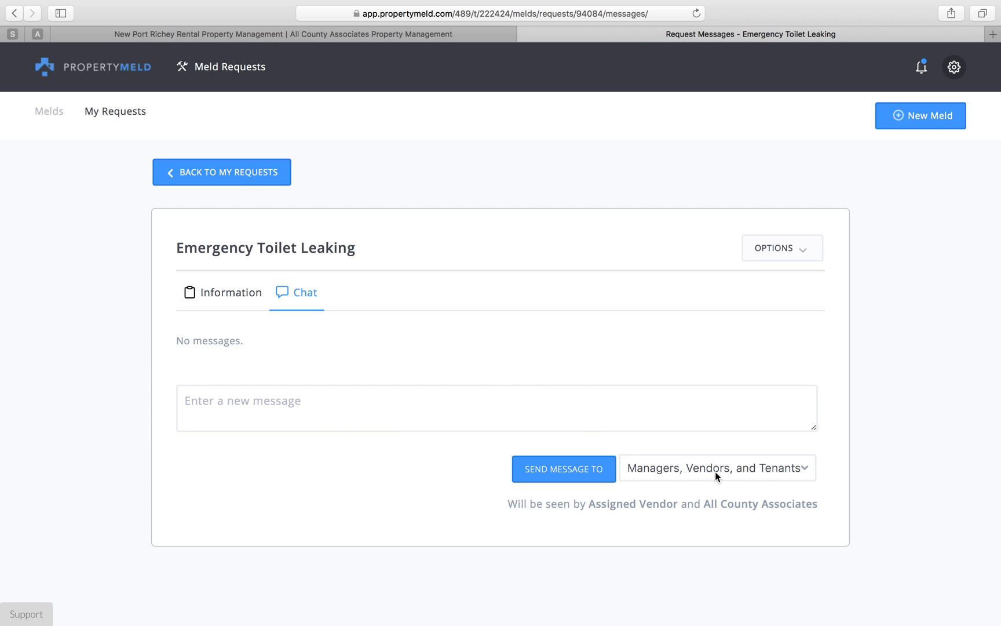
mouse_move(786, 478)
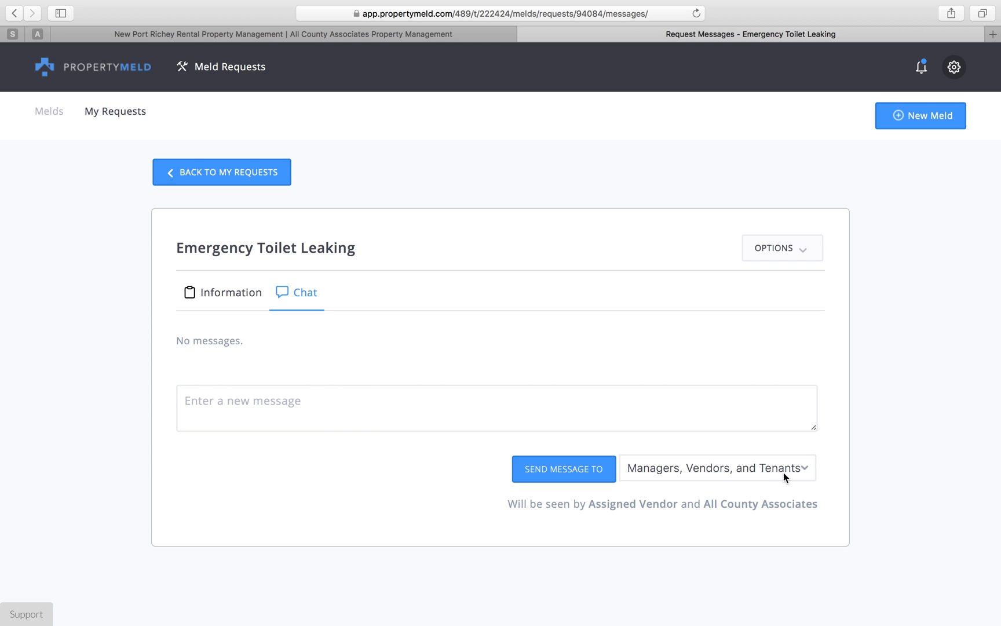
left_click(714, 467)
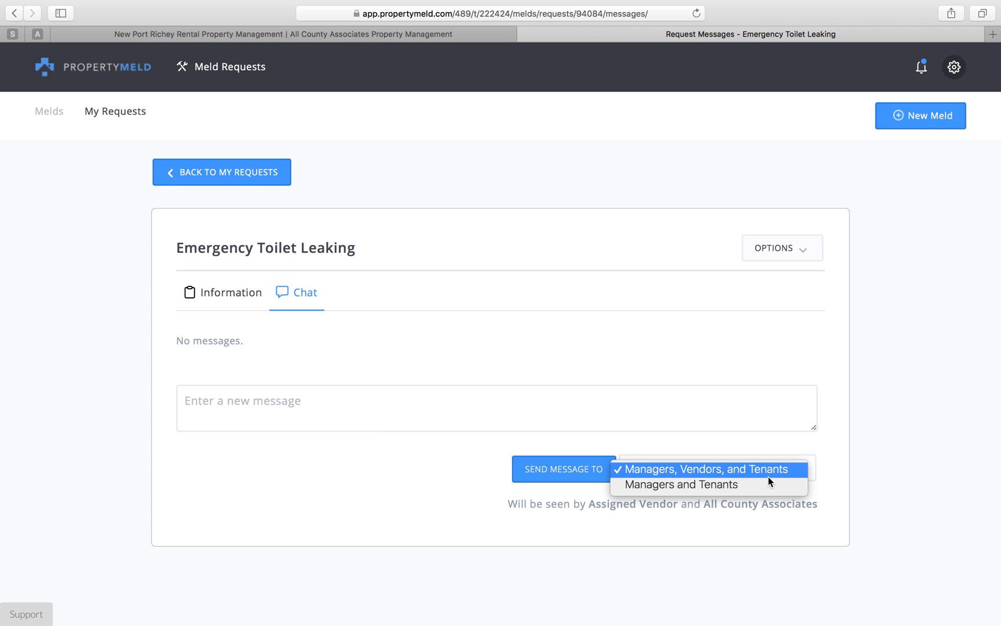
left_click(680, 484)
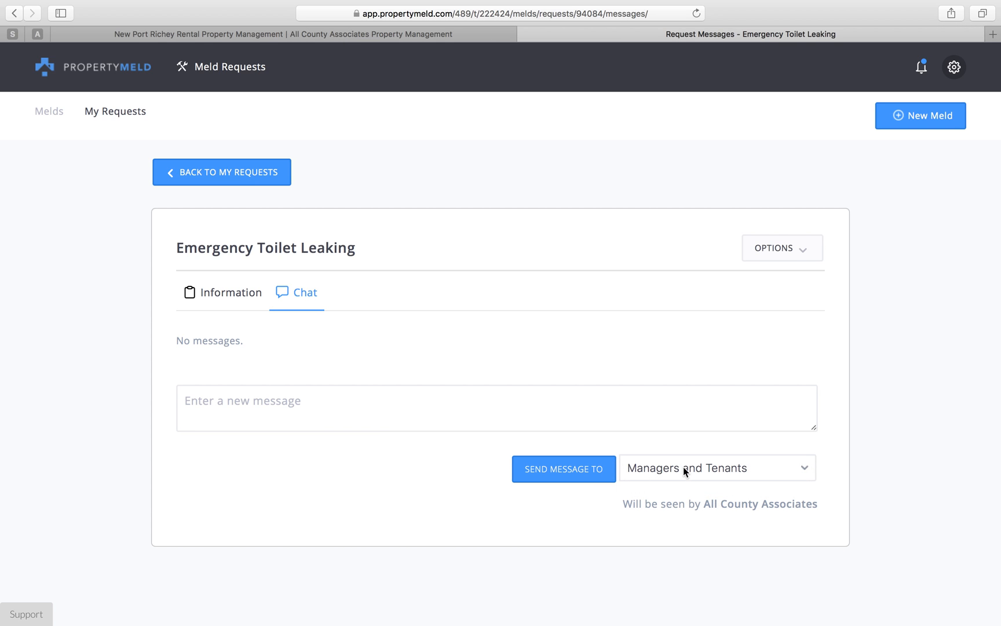
mouse_move(731, 479)
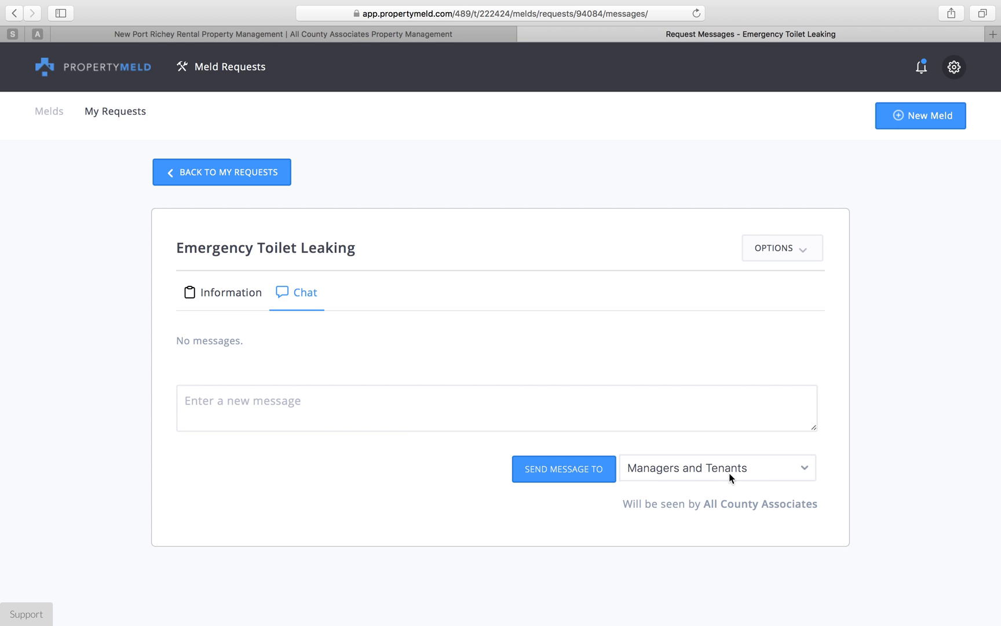
mouse_move(242, 401)
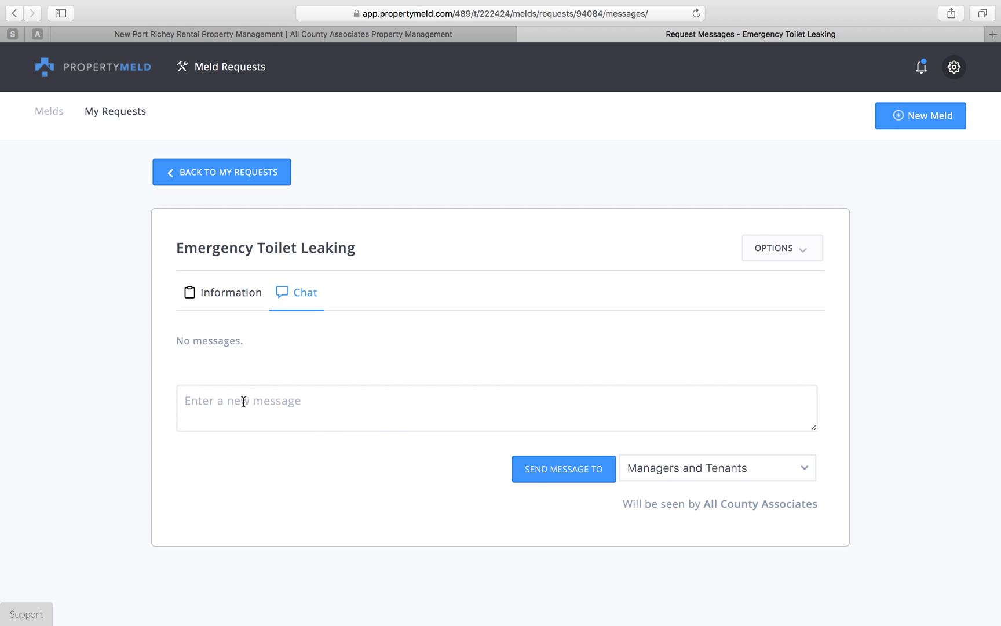
mouse_move(645, 465)
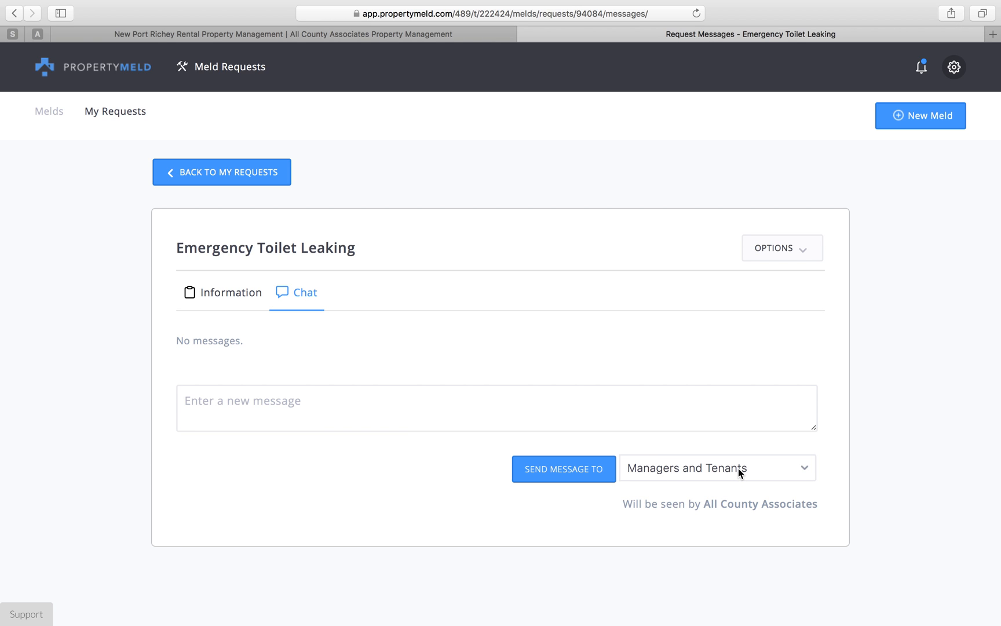
left_click(717, 466)
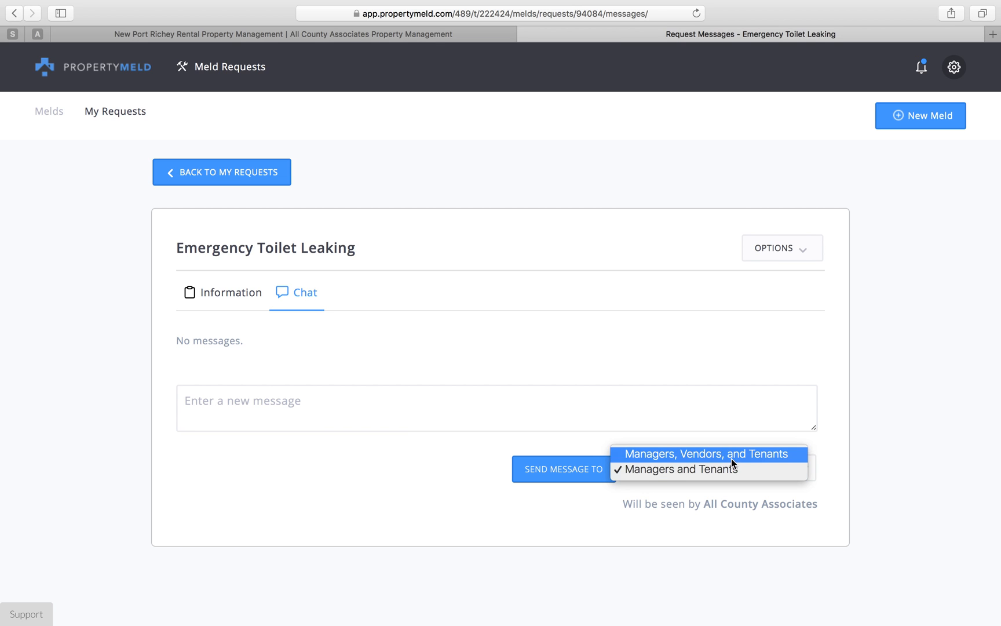
Toggle vendors back in, then restrict the audience to Managers and Tenants again.
left_click(706, 454)
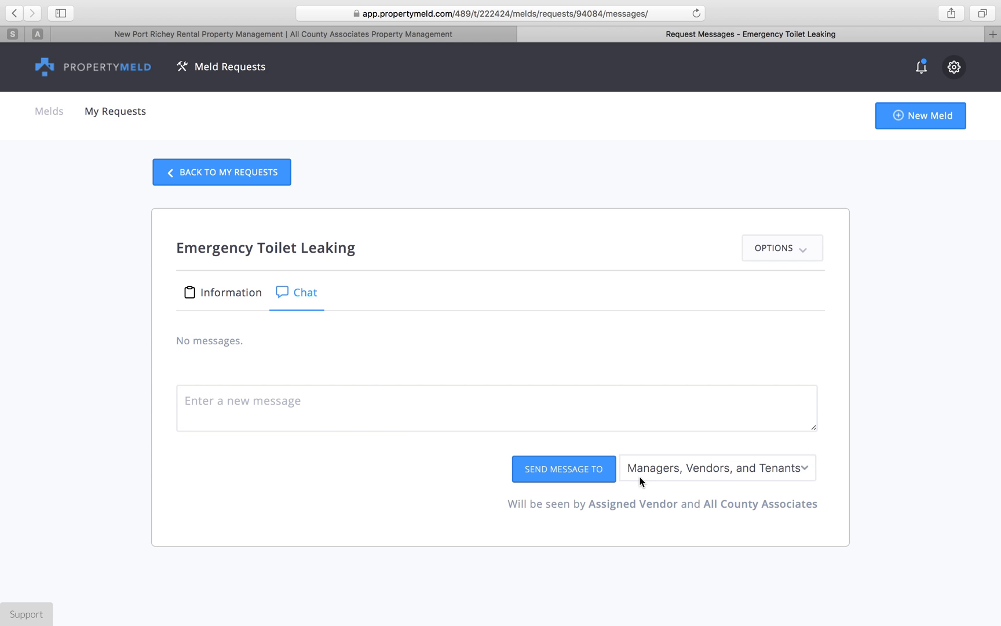
mouse_move(716, 480)
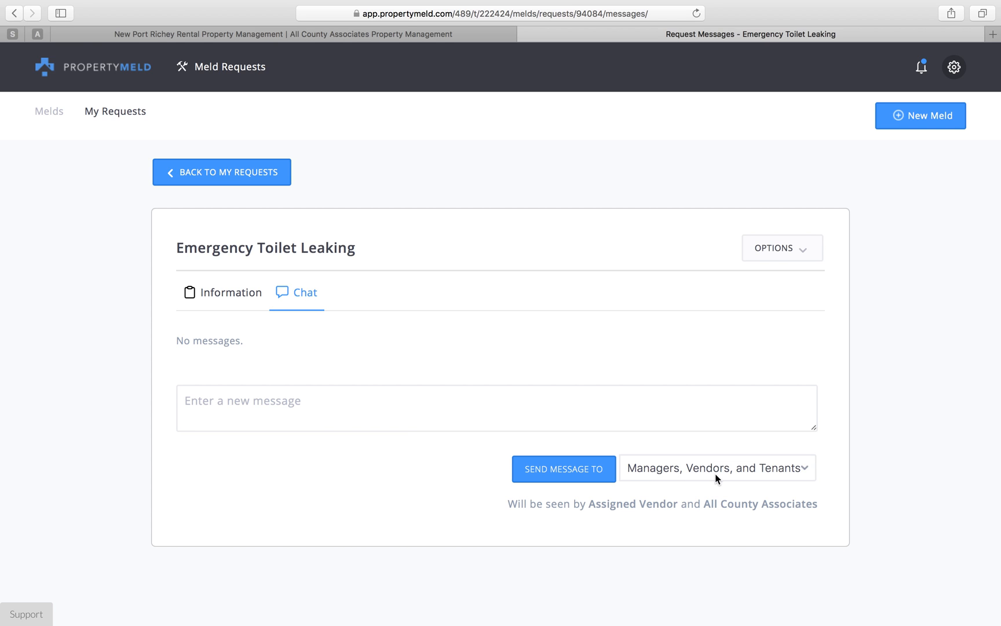
mouse_move(794, 483)
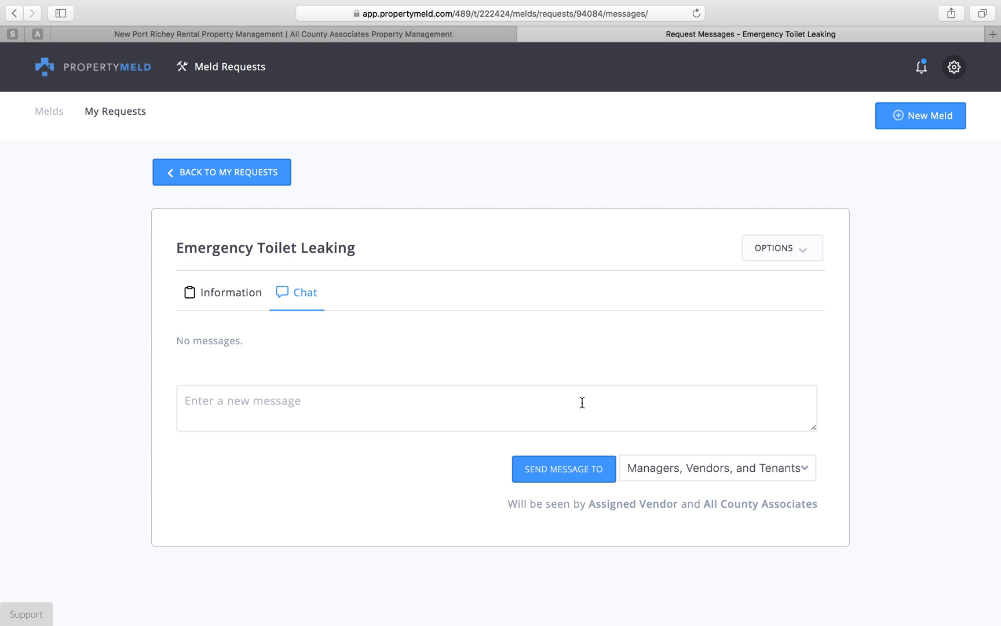
mouse_move(468, 408)
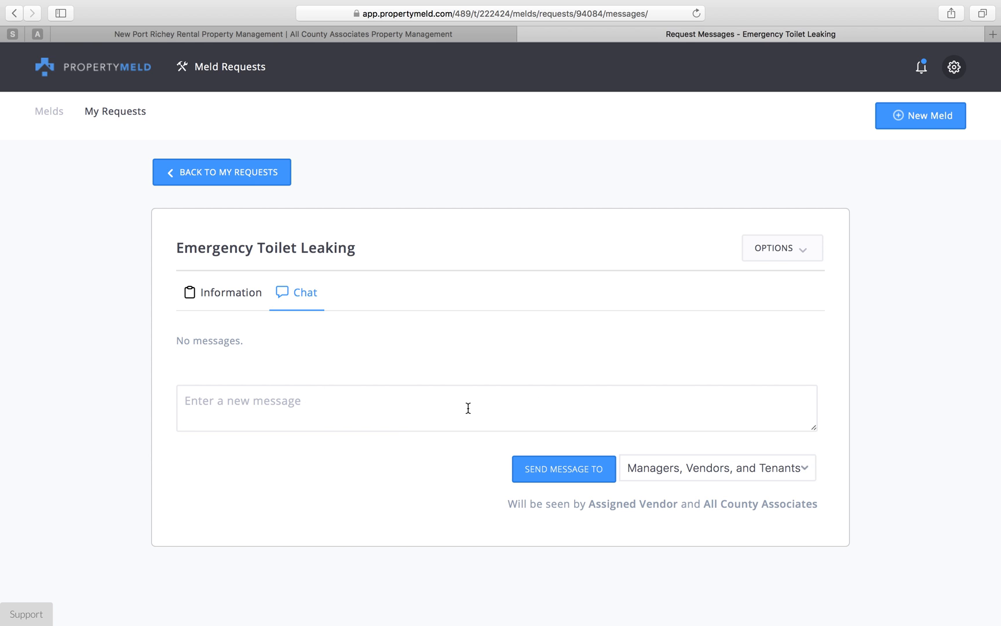
left_click(716, 467)
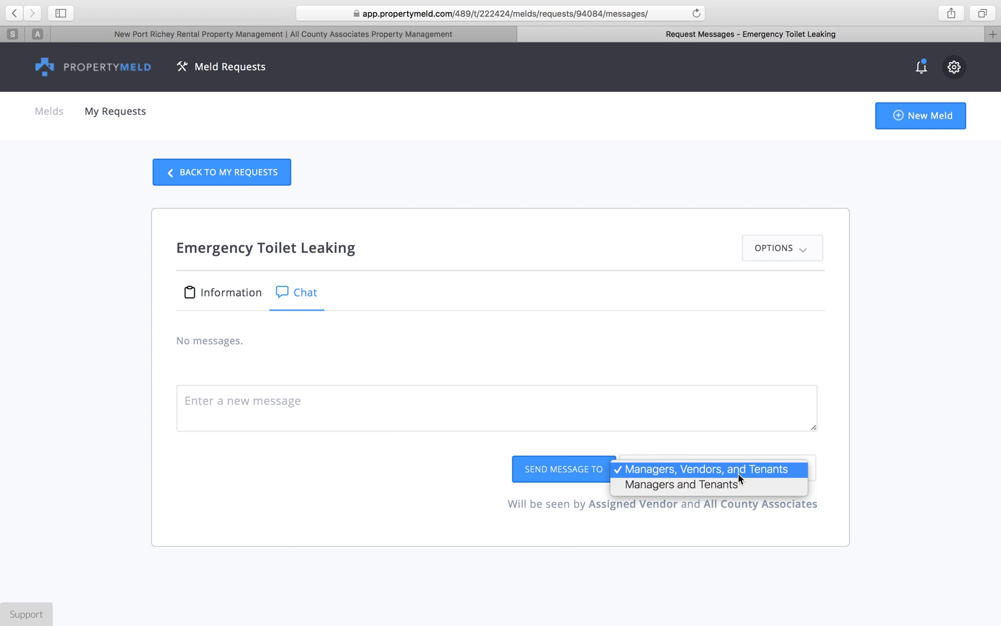
left_click(680, 485)
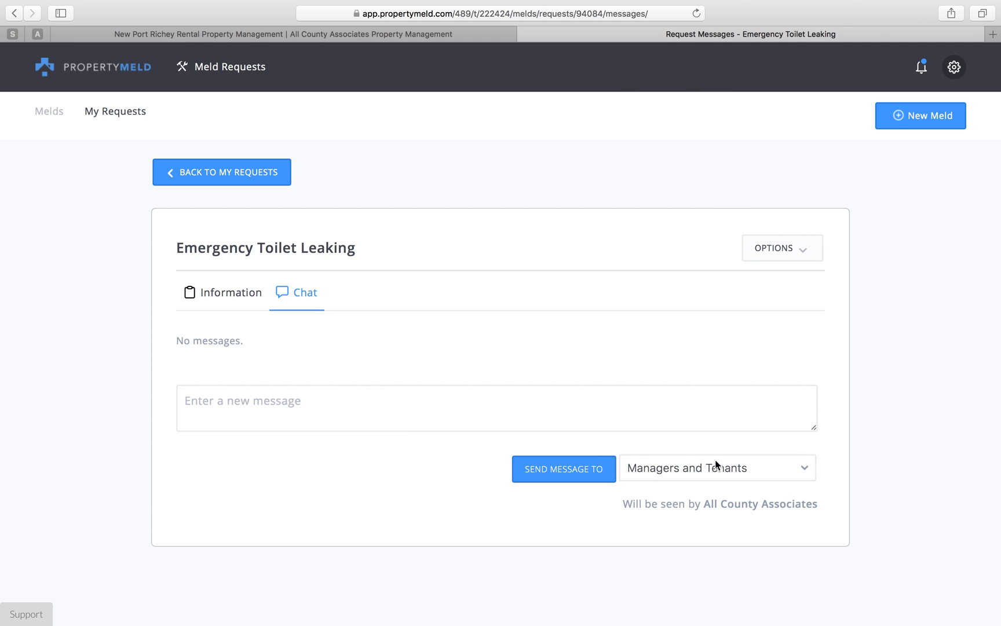
left_click(716, 467)
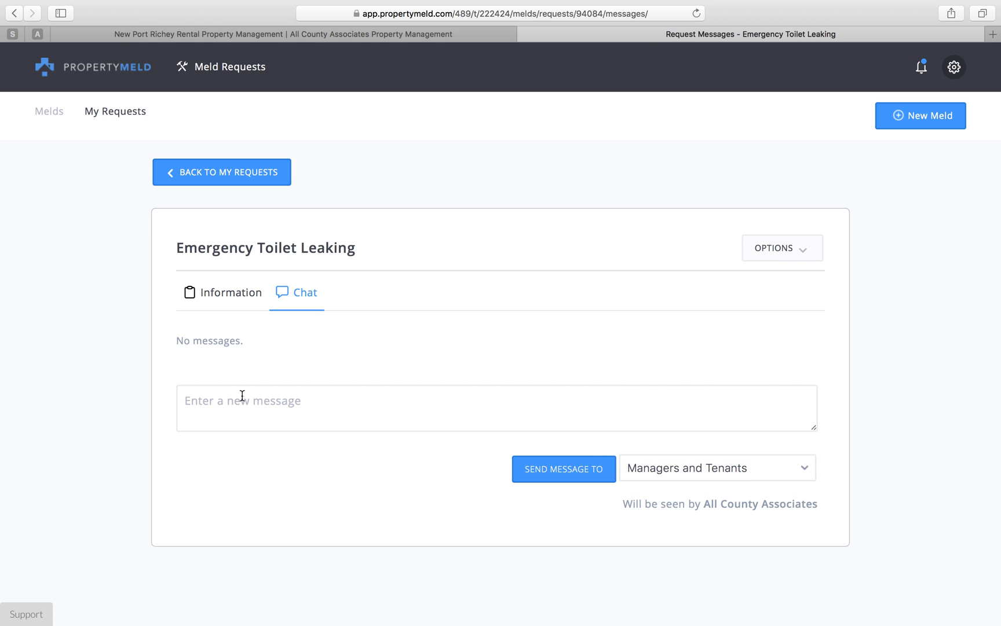
mouse_move(354, 361)
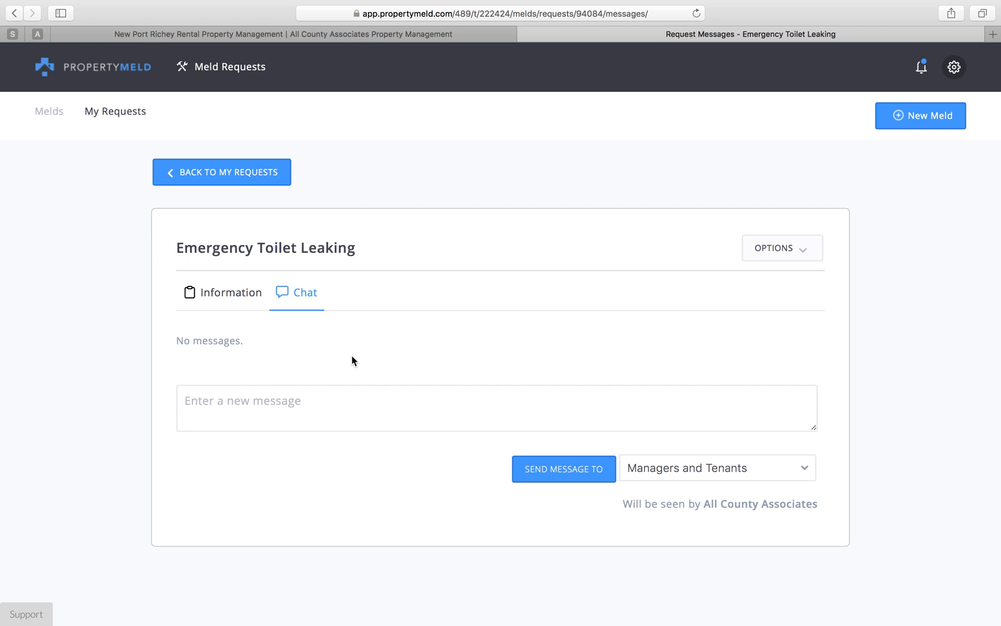
mouse_move(800, 259)
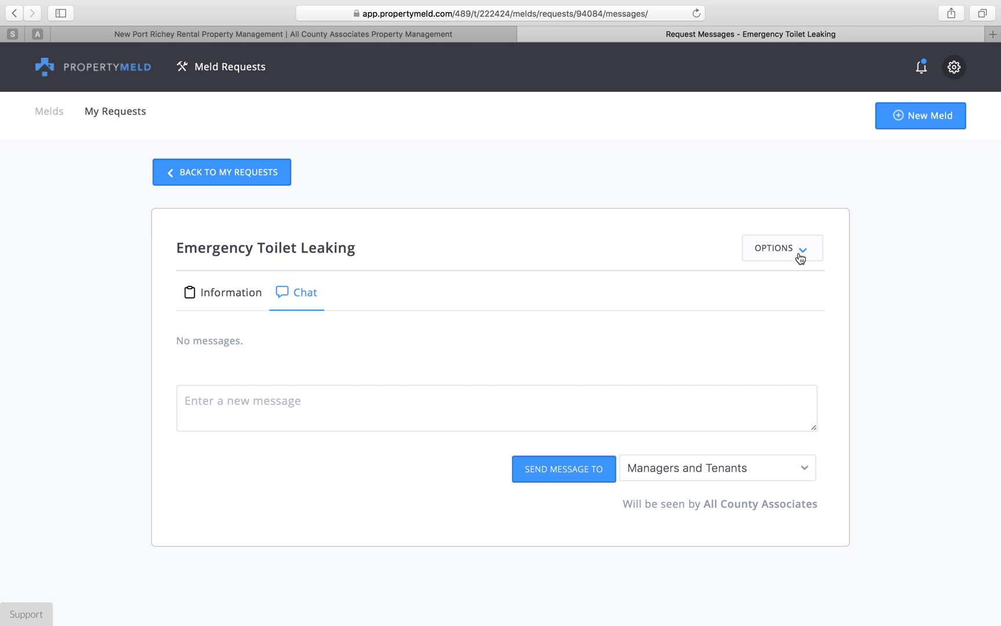
mouse_move(647, 309)
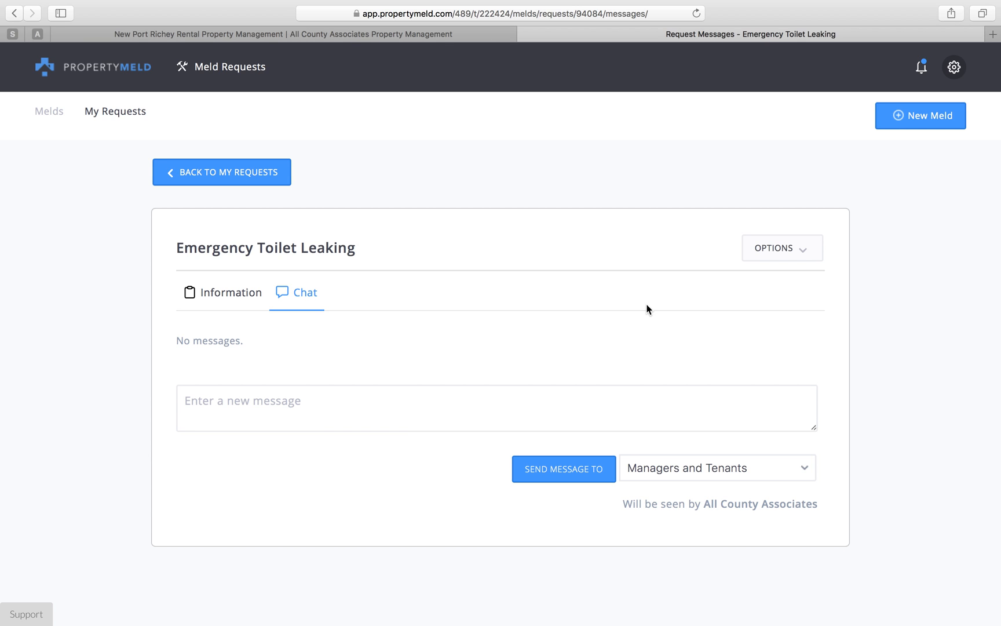
mouse_move(525, 328)
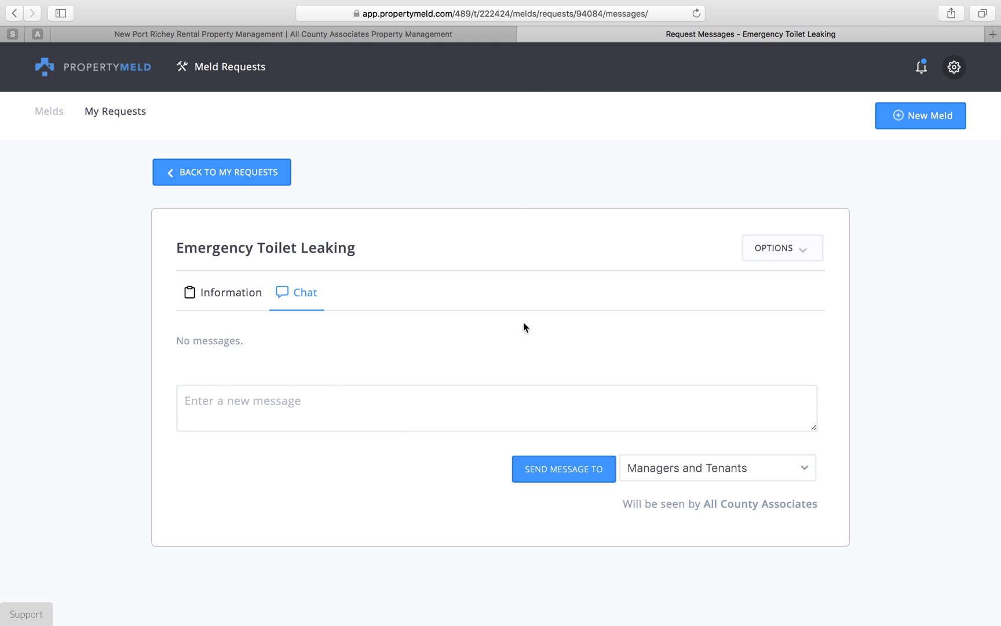
Go back to My Requests listing the toilet and sink leak melds.
left_click(222, 171)
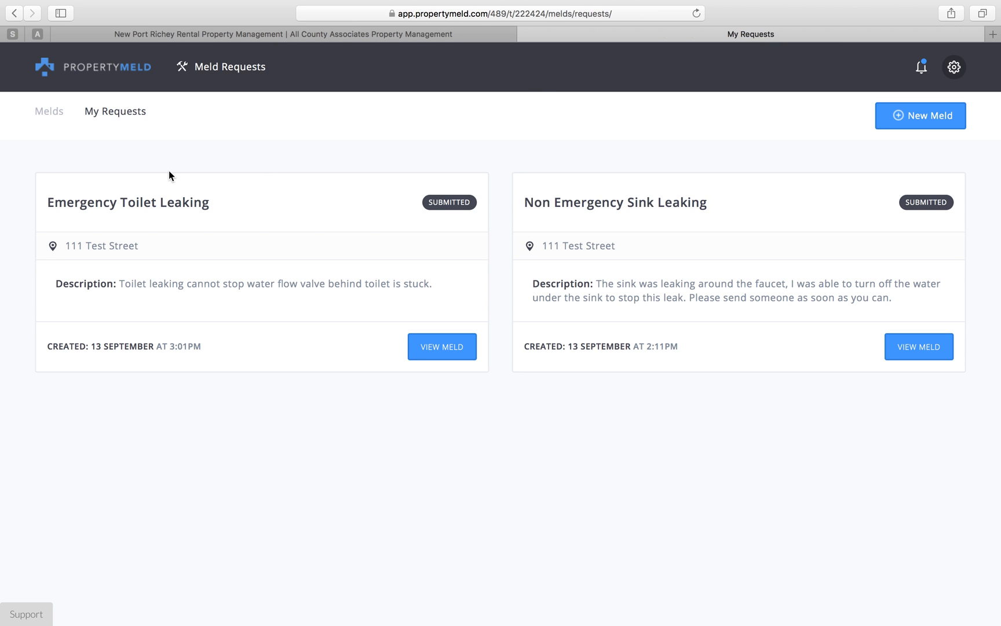
mouse_move(730, 234)
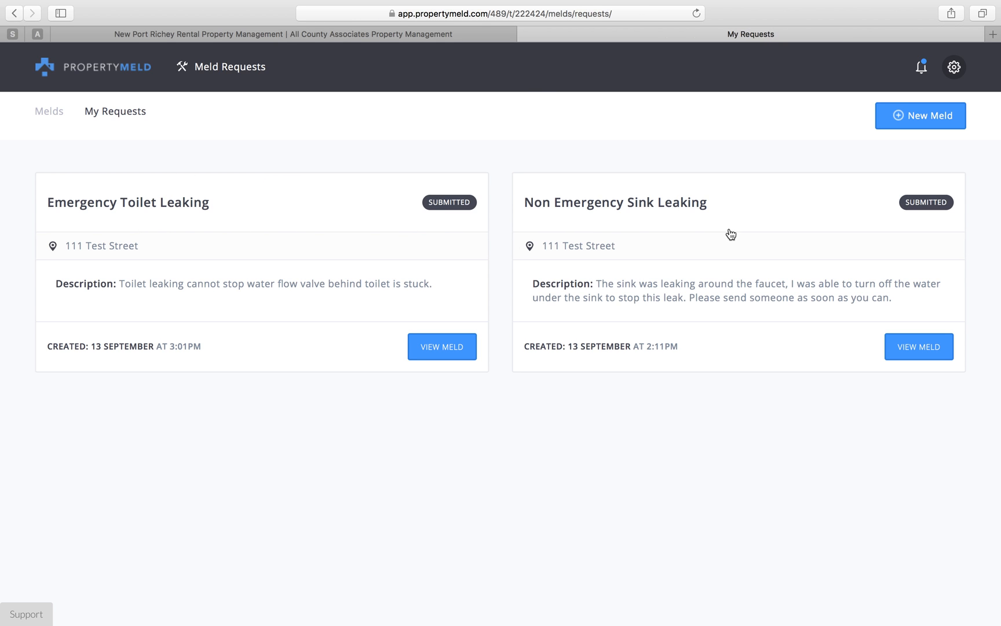
mouse_move(721, 216)
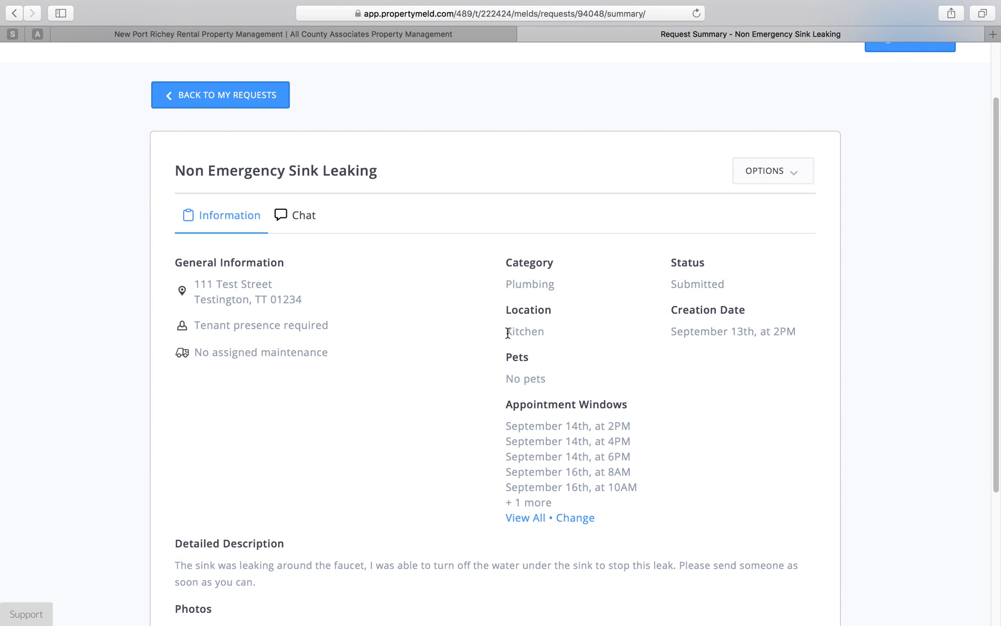
Review the Non Emergency Sink Leaking request's Information details, then switch to its empty Chat.
scroll("down", 3)
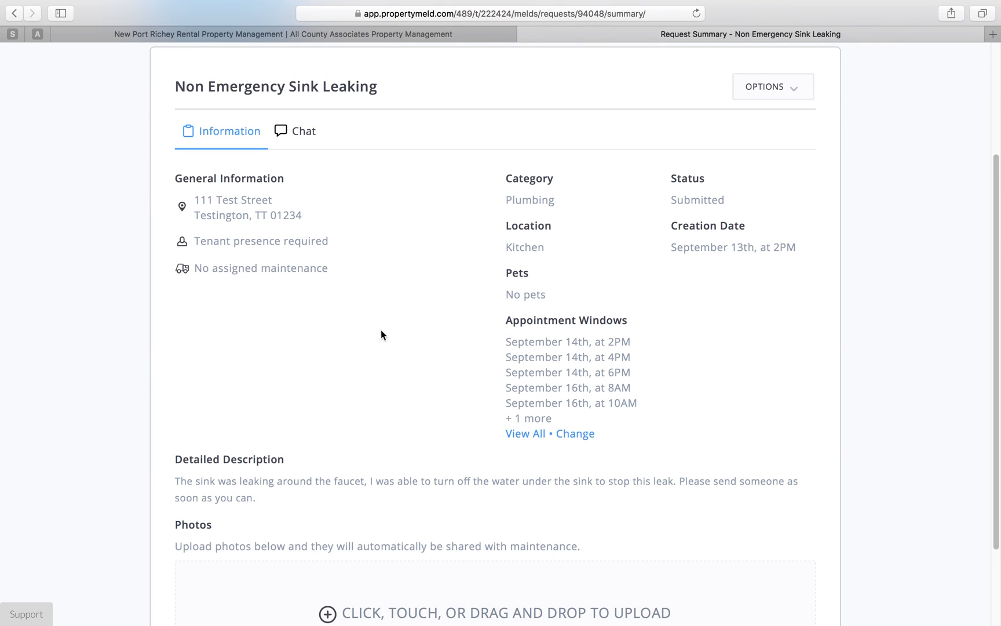
mouse_move(286, 283)
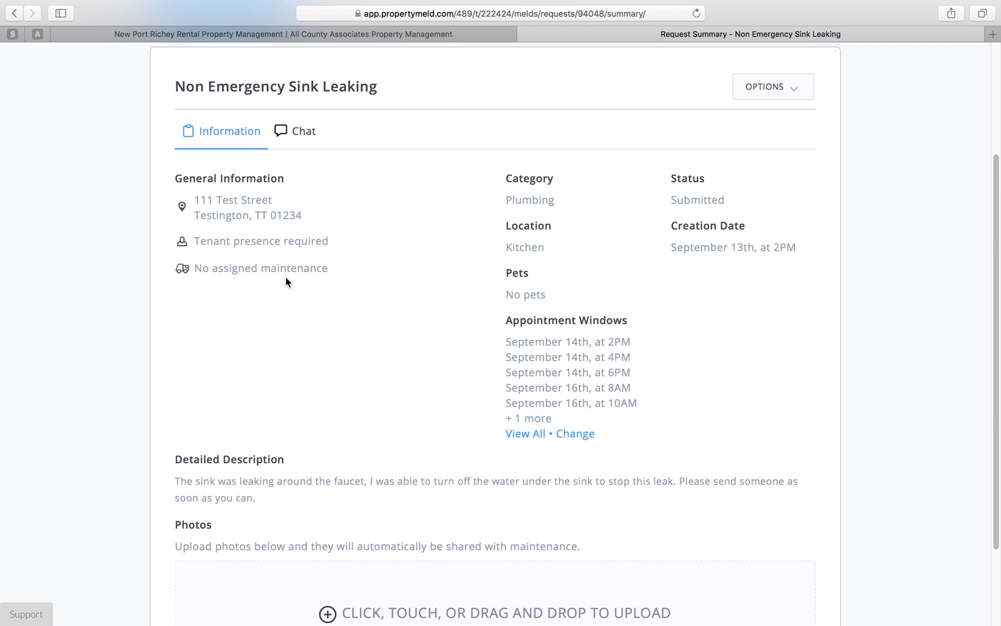
mouse_move(570, 391)
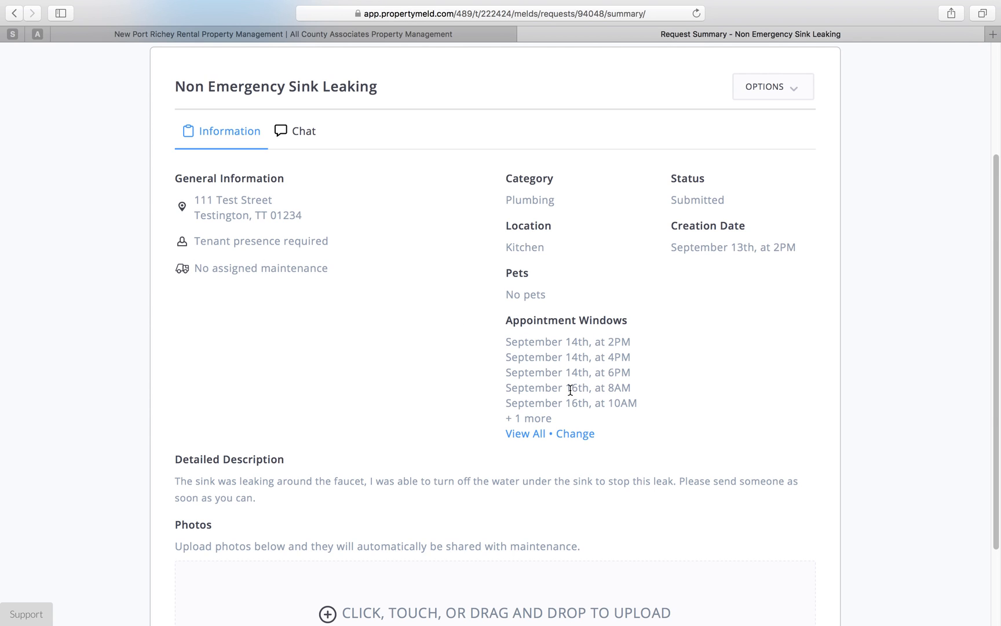
scroll("down", 3)
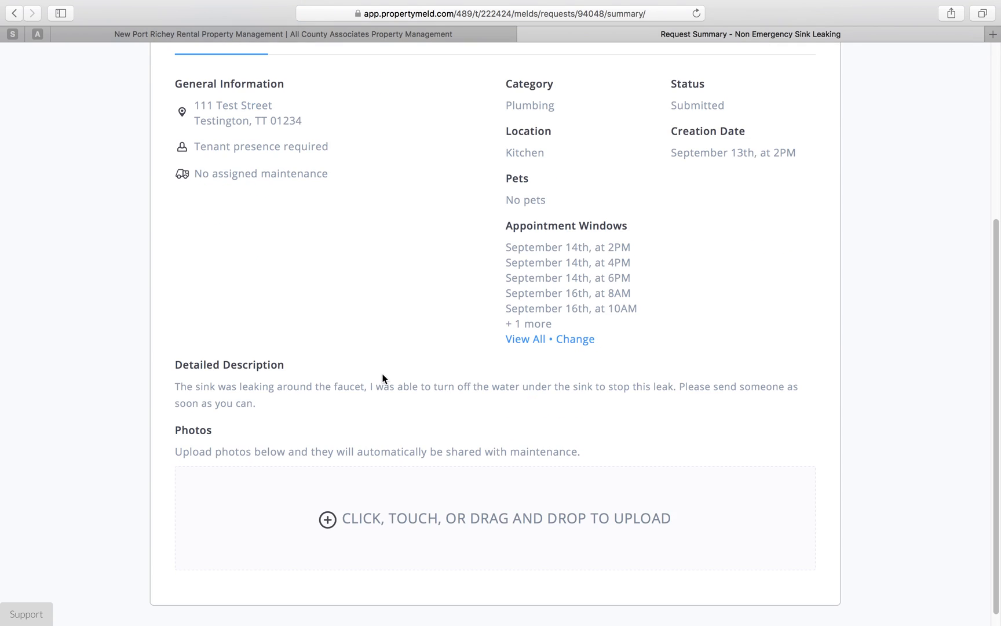
mouse_move(307, 391)
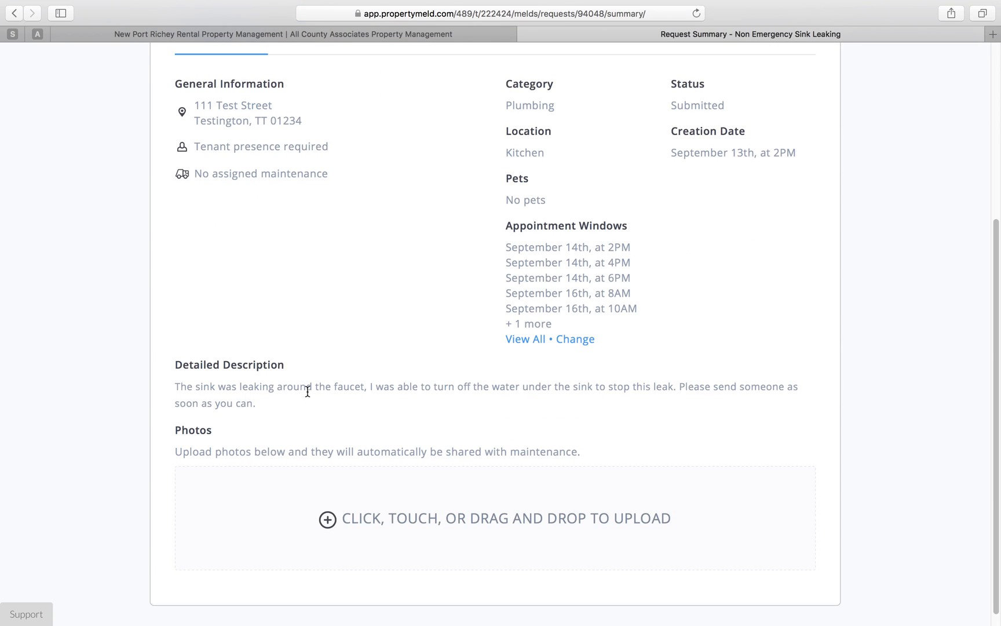
mouse_move(504, 385)
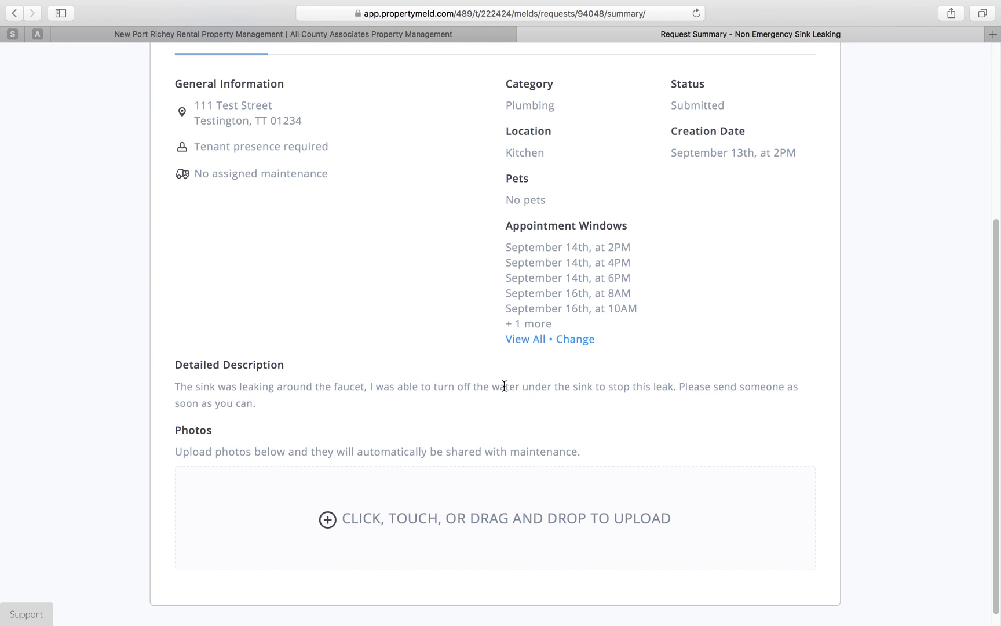
mouse_move(709, 386)
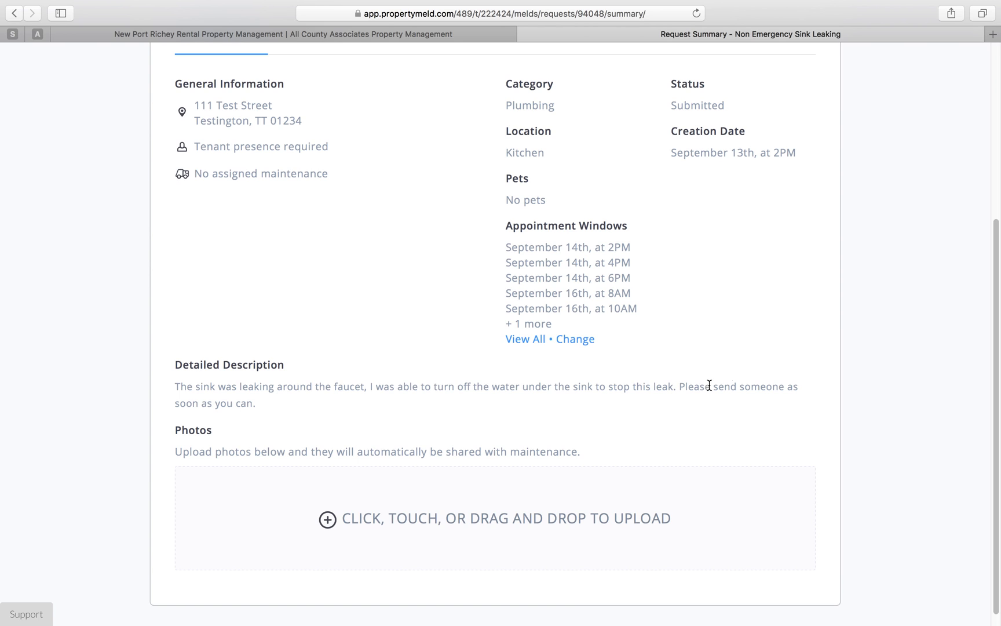
mouse_move(671, 383)
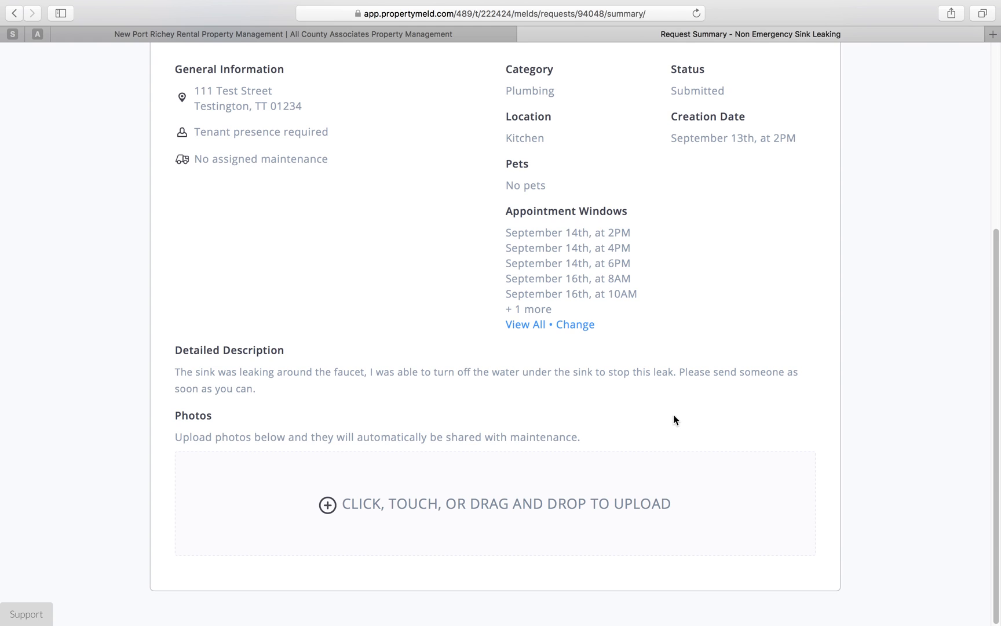
mouse_move(598, 423)
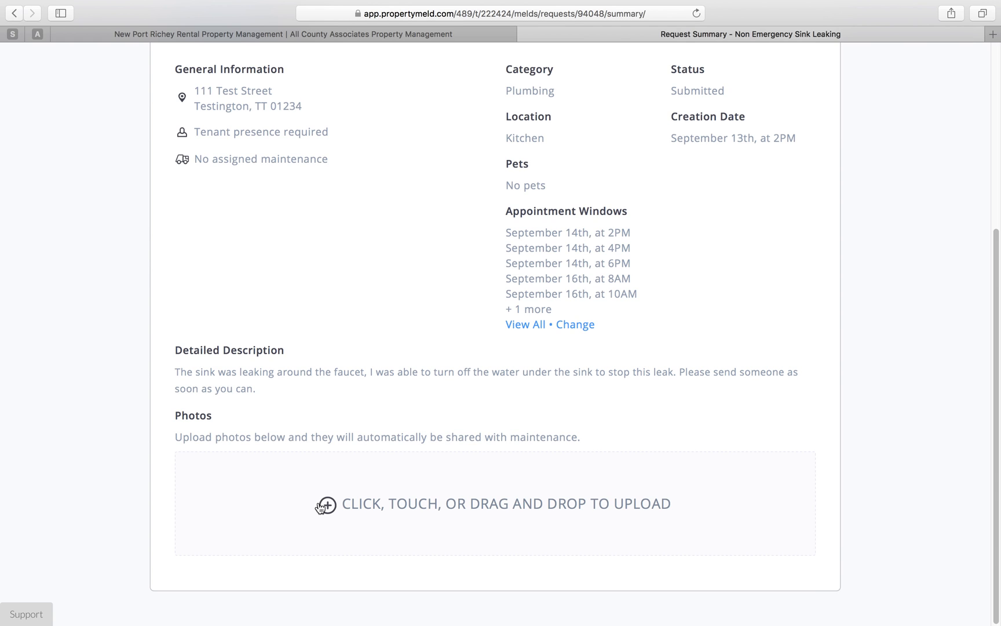
mouse_move(275, 484)
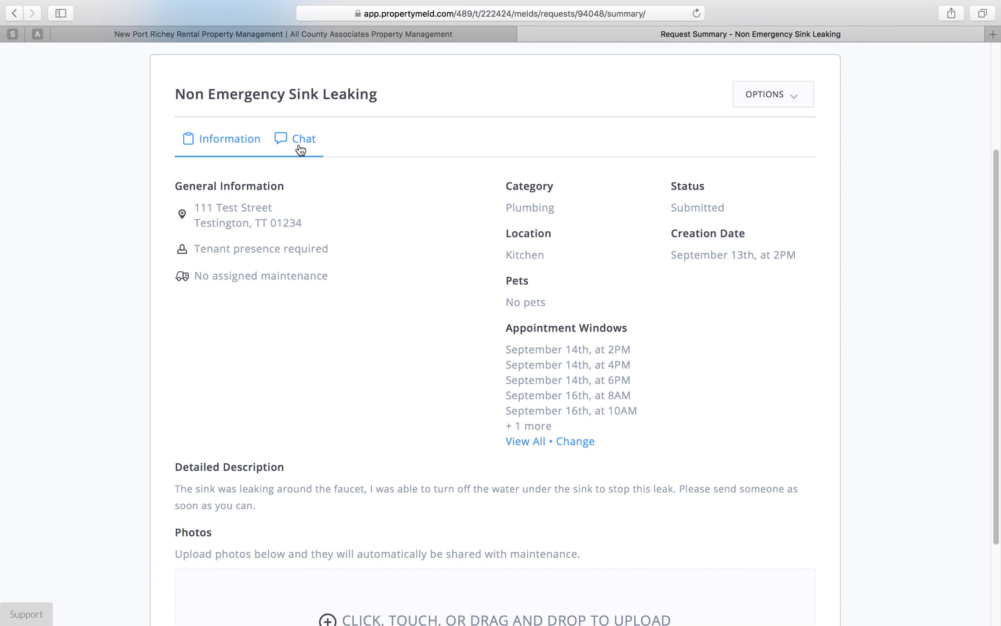
left_click(304, 139)
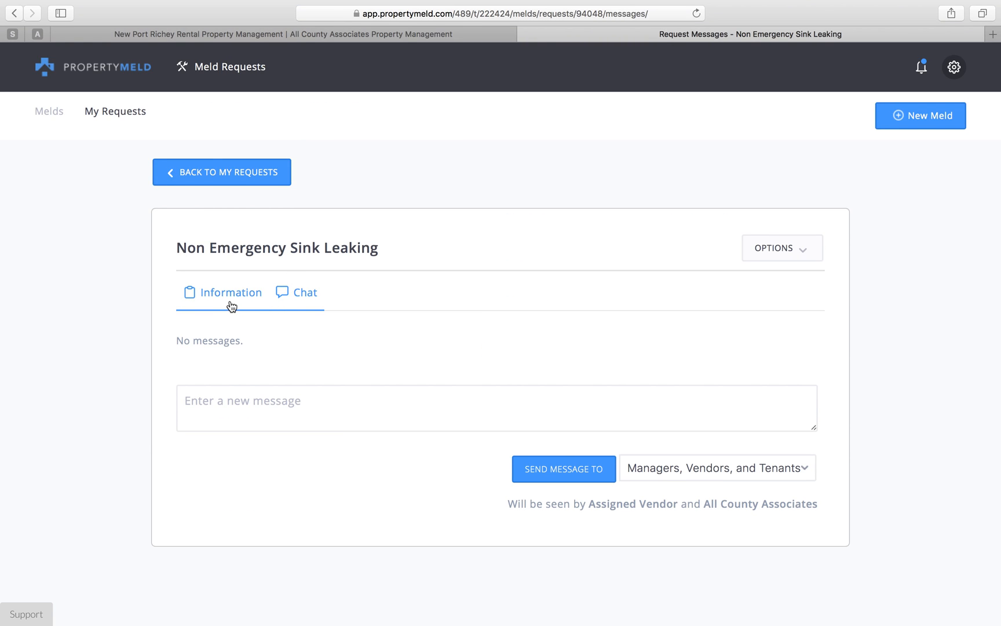
Return to My Requests showing the toilet and sink leak melds as Submitted.
left_click(221, 172)
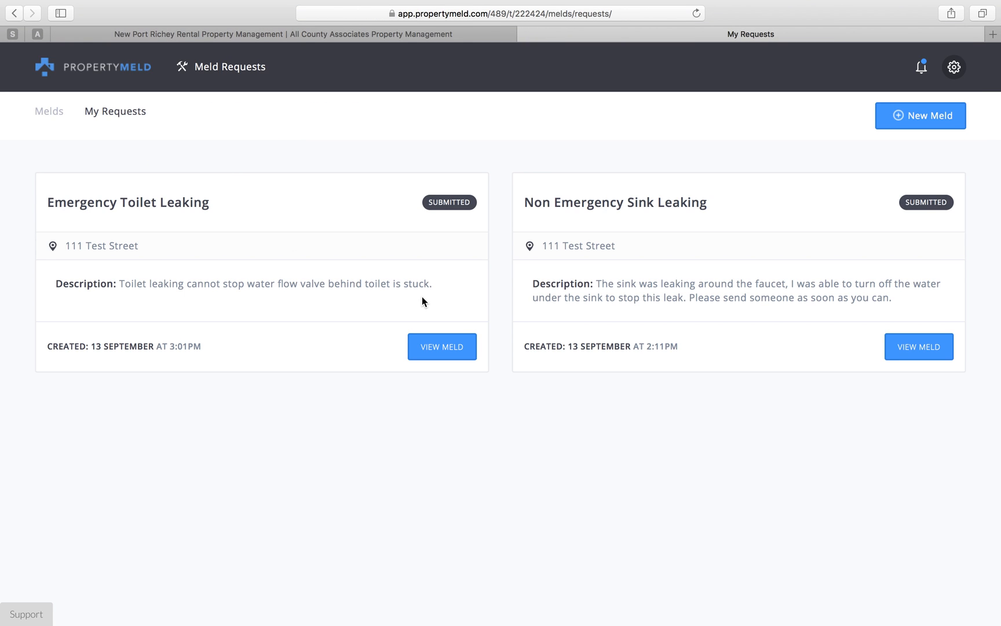
mouse_move(197, 227)
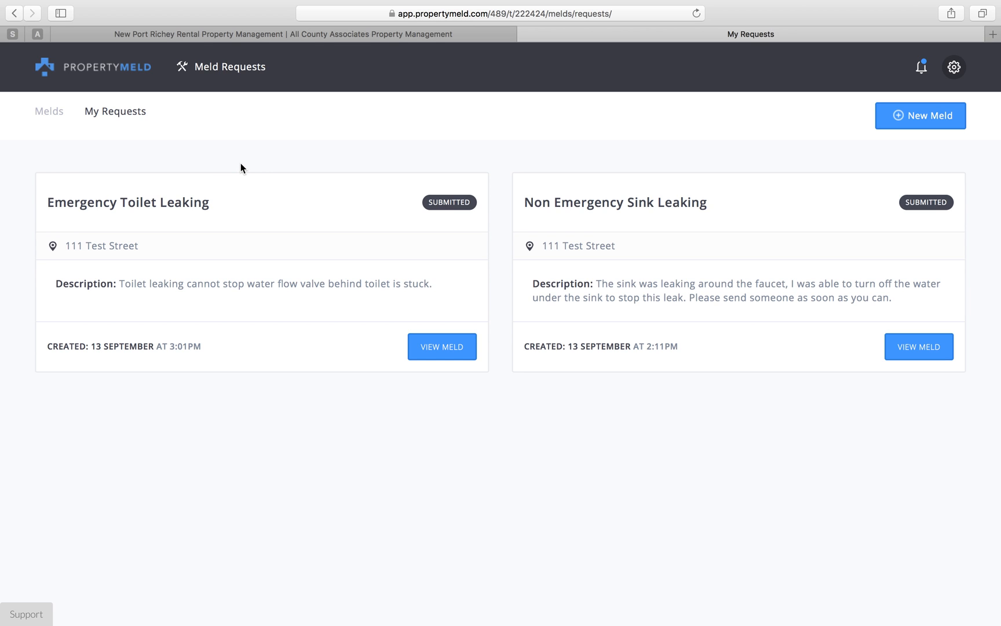
mouse_move(236, 215)
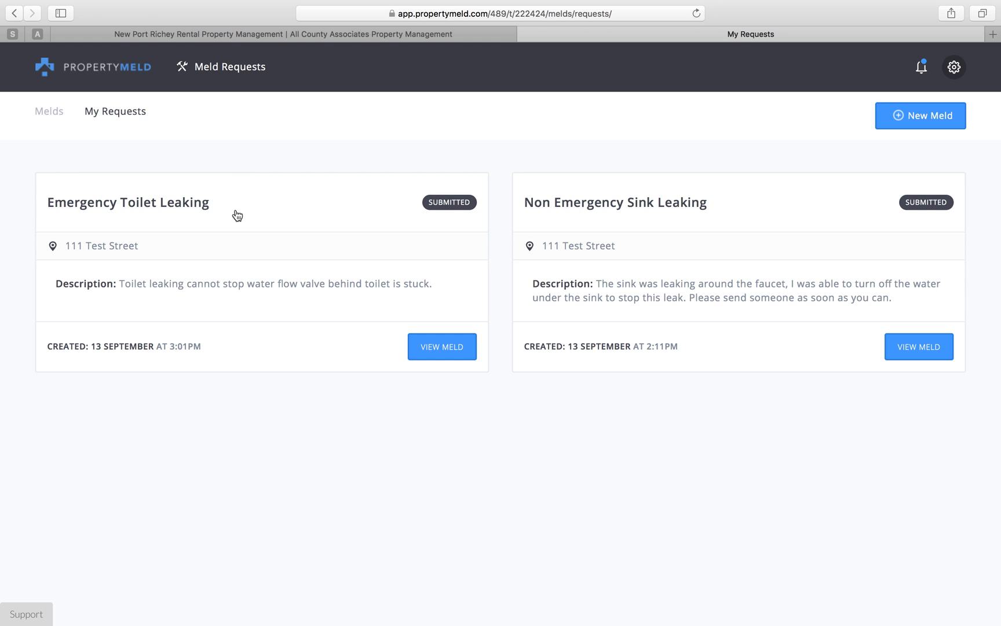
mouse_move(366, 215)
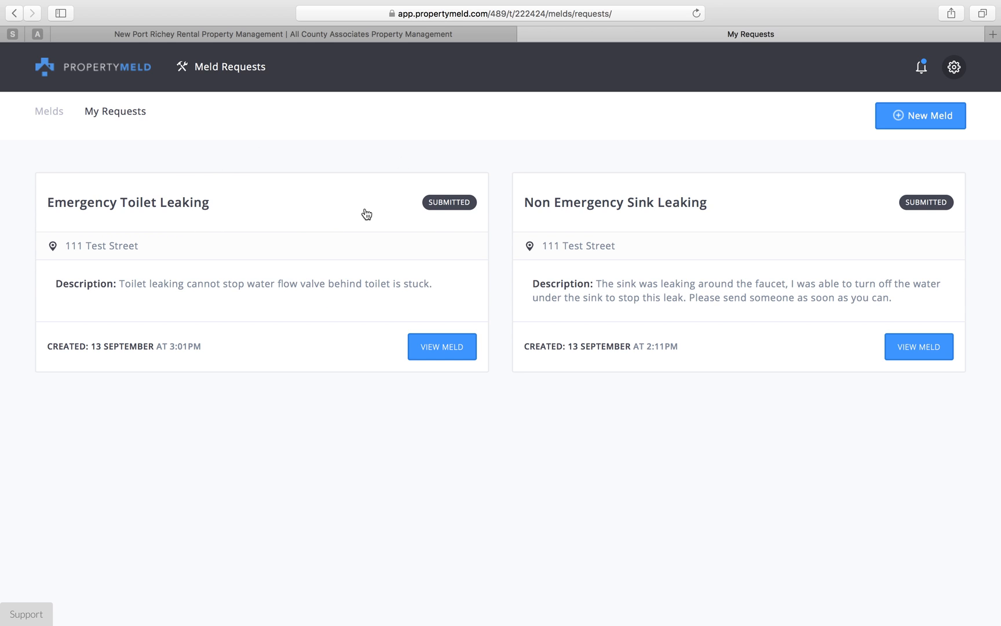
mouse_move(352, 227)
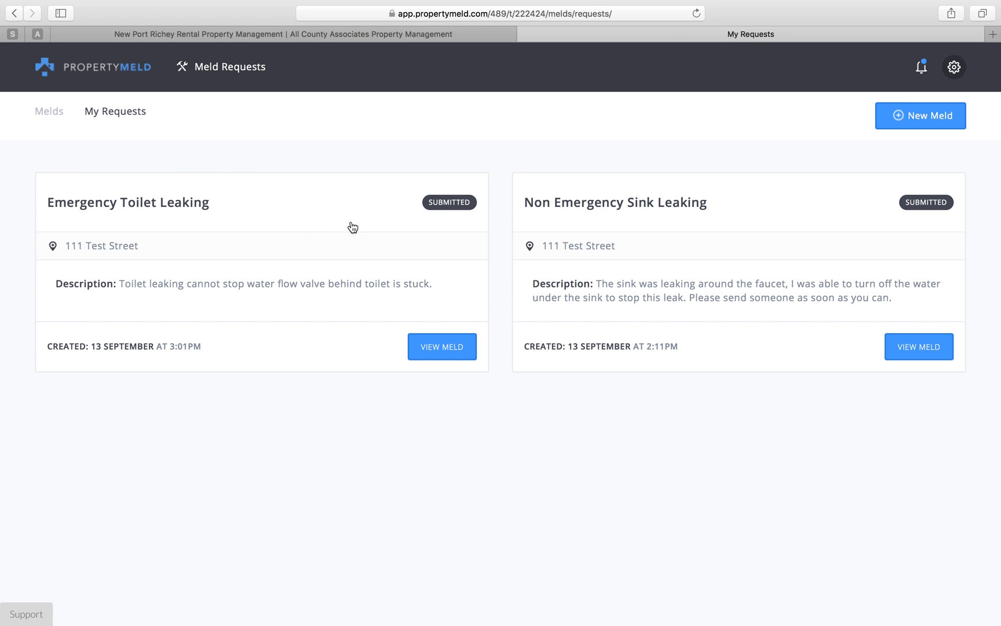
mouse_move(49, 233)
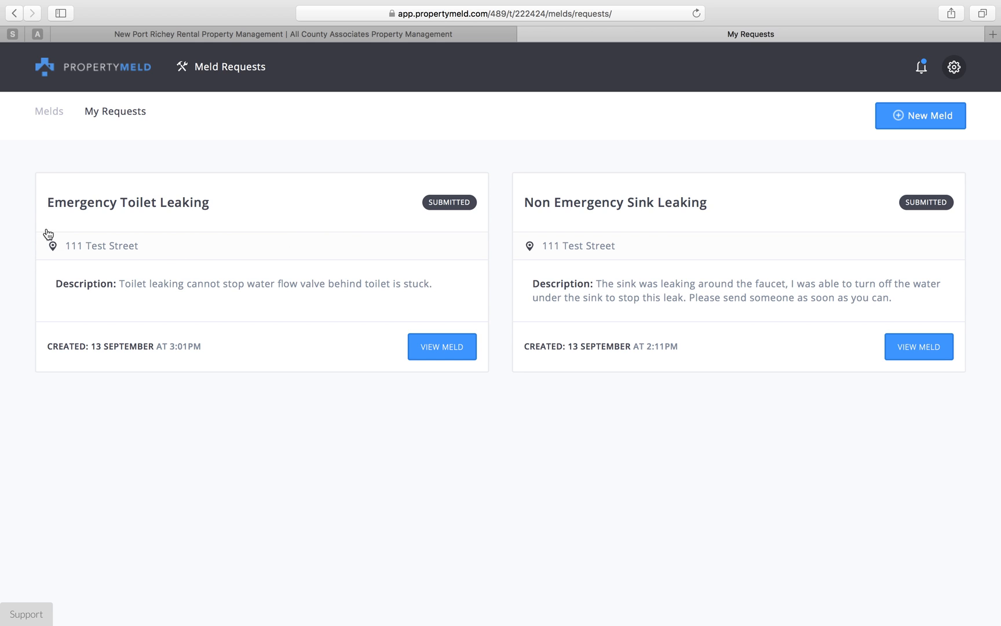
mouse_move(124, 223)
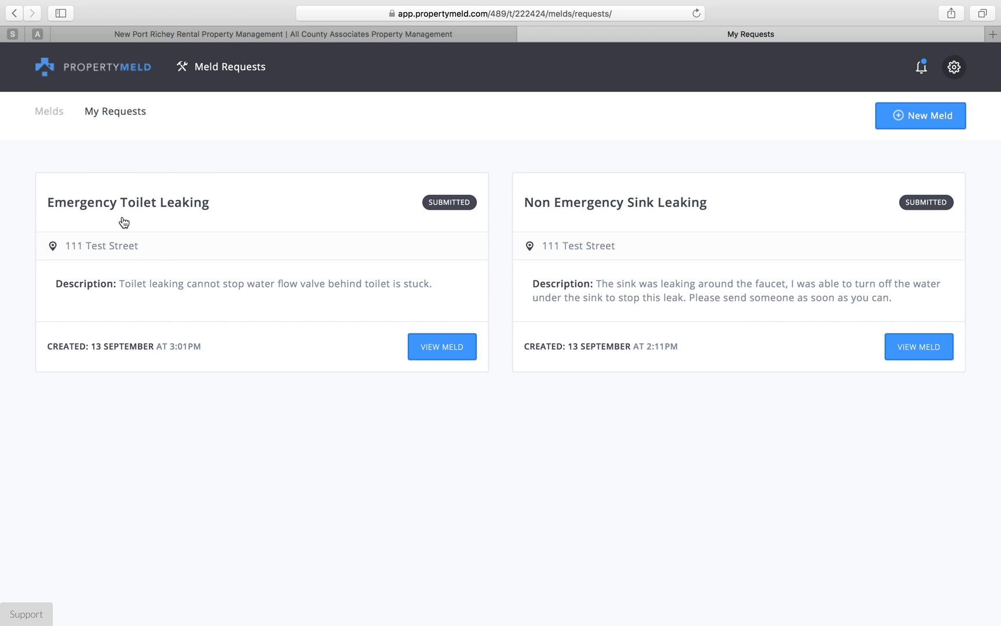
mouse_move(284, 153)
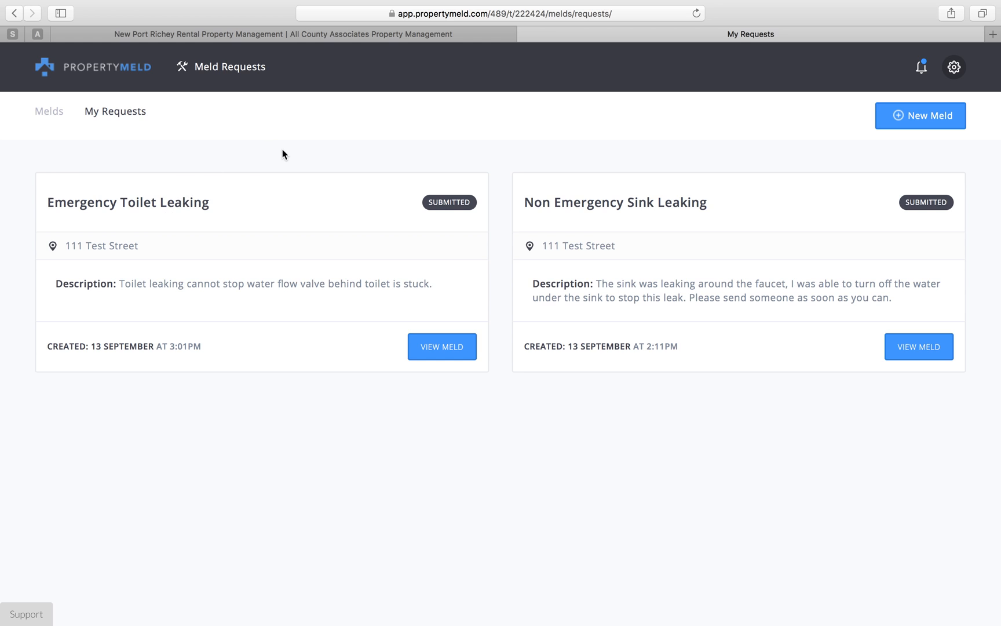
mouse_move(228, 161)
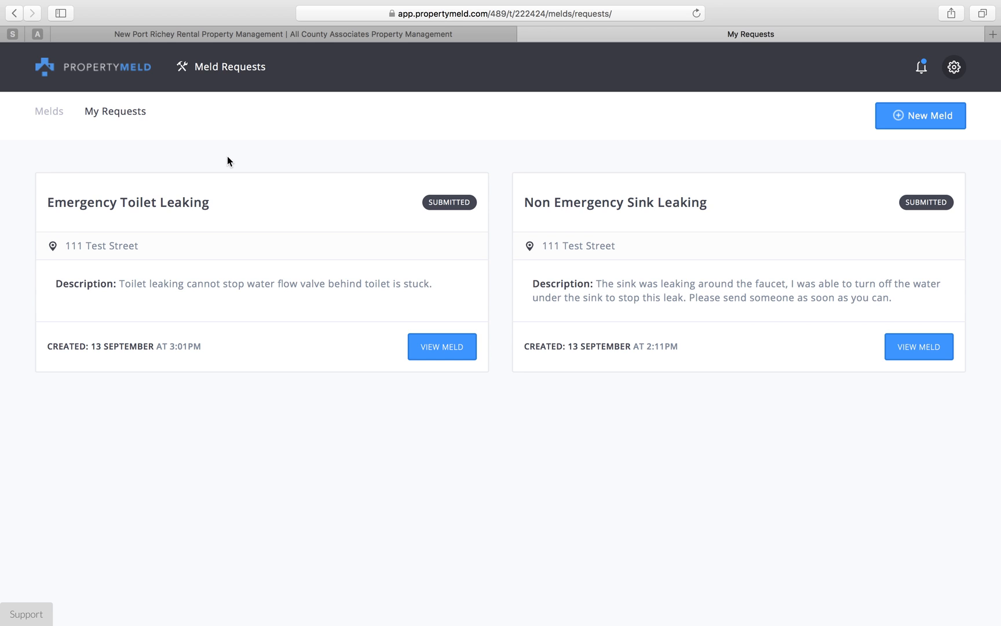
mouse_move(605, 441)
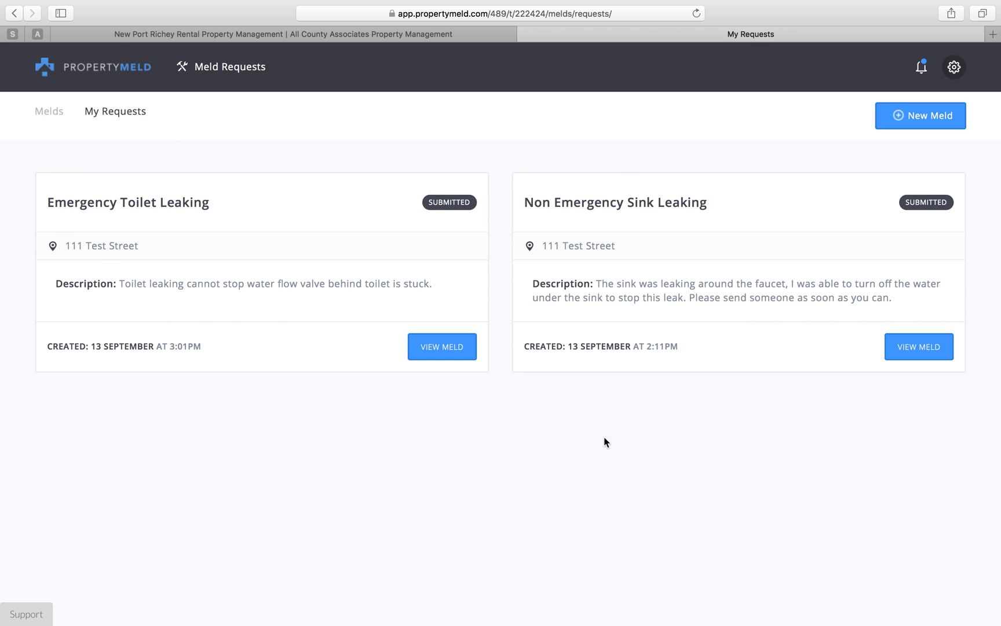
mouse_move(239, 287)
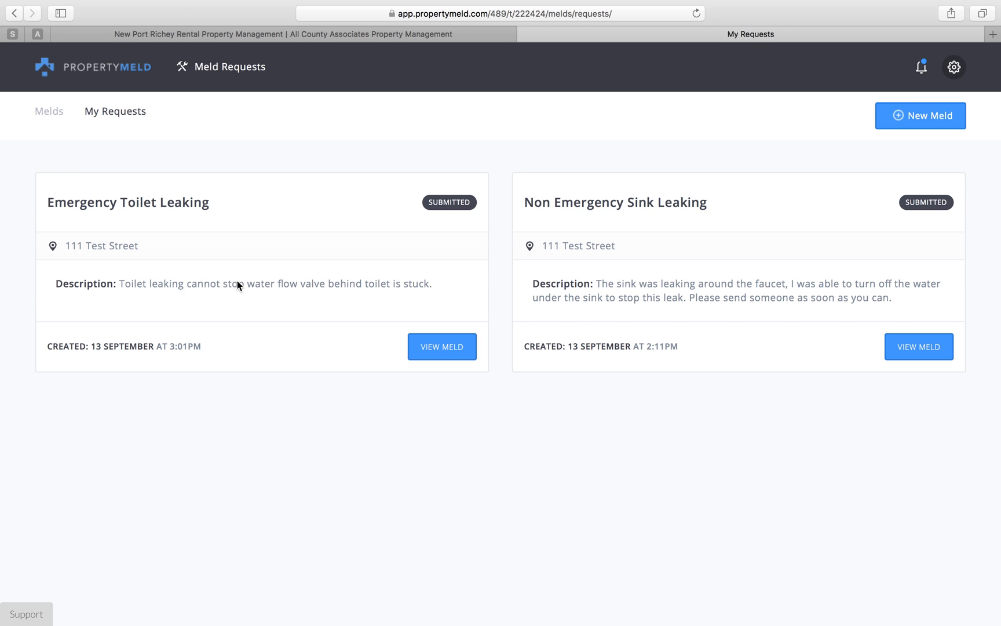
mouse_move(109, 315)
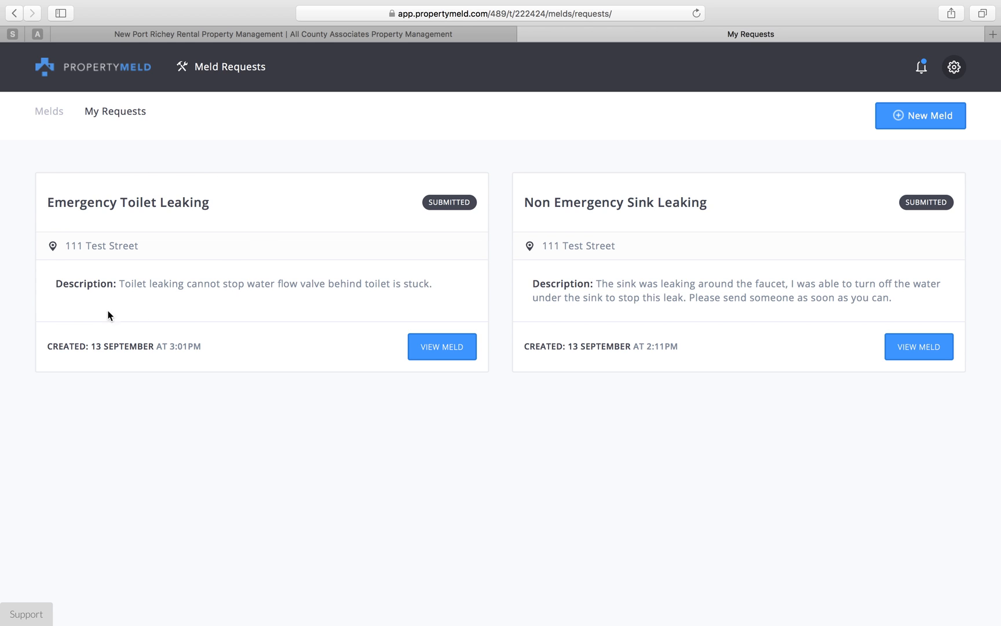
mouse_move(724, 186)
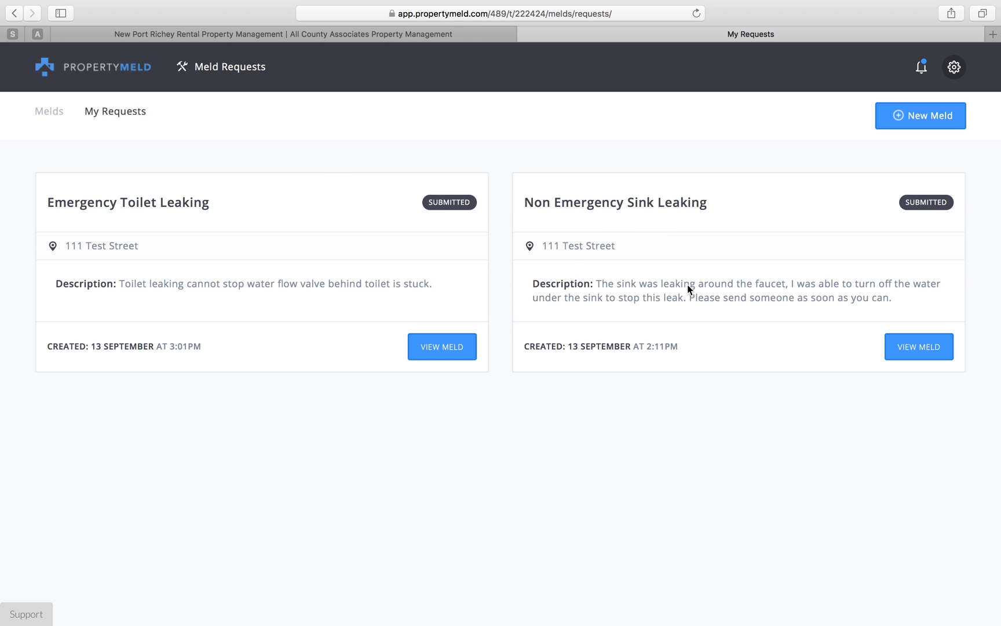
mouse_move(724, 281)
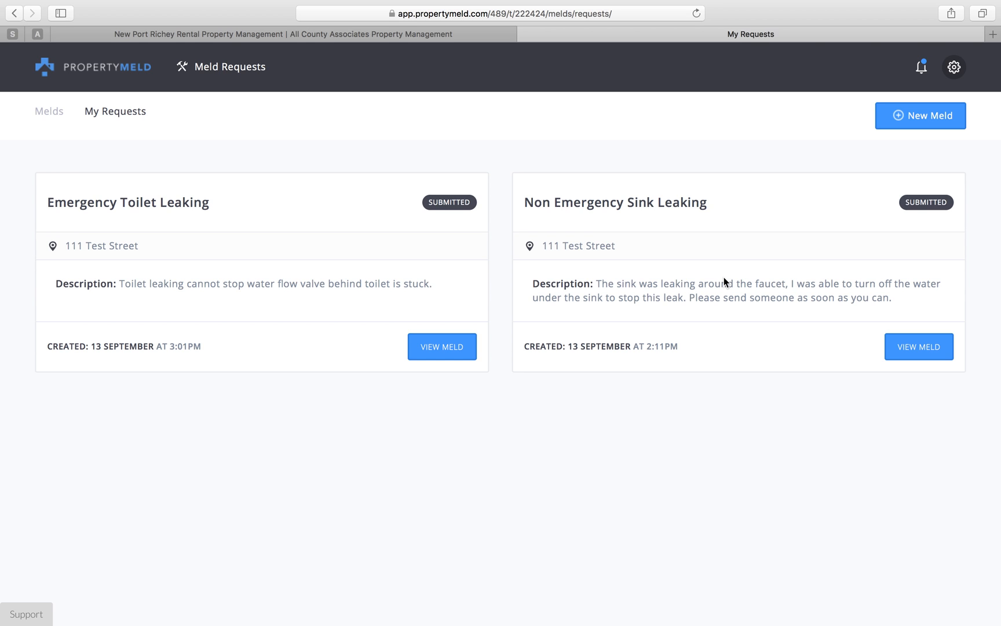
mouse_move(773, 231)
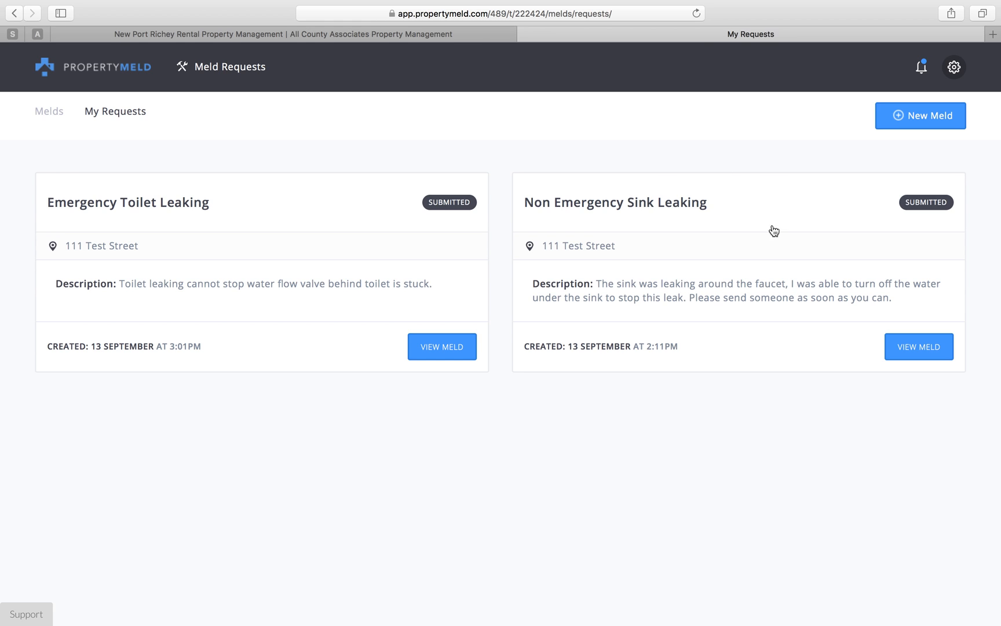
mouse_move(620, 192)
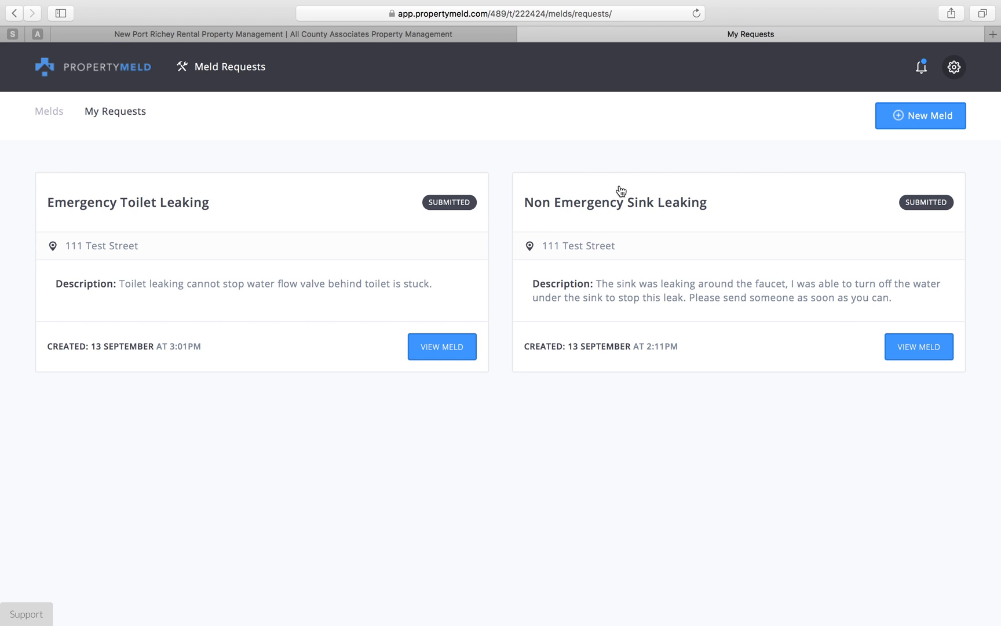
mouse_move(584, 293)
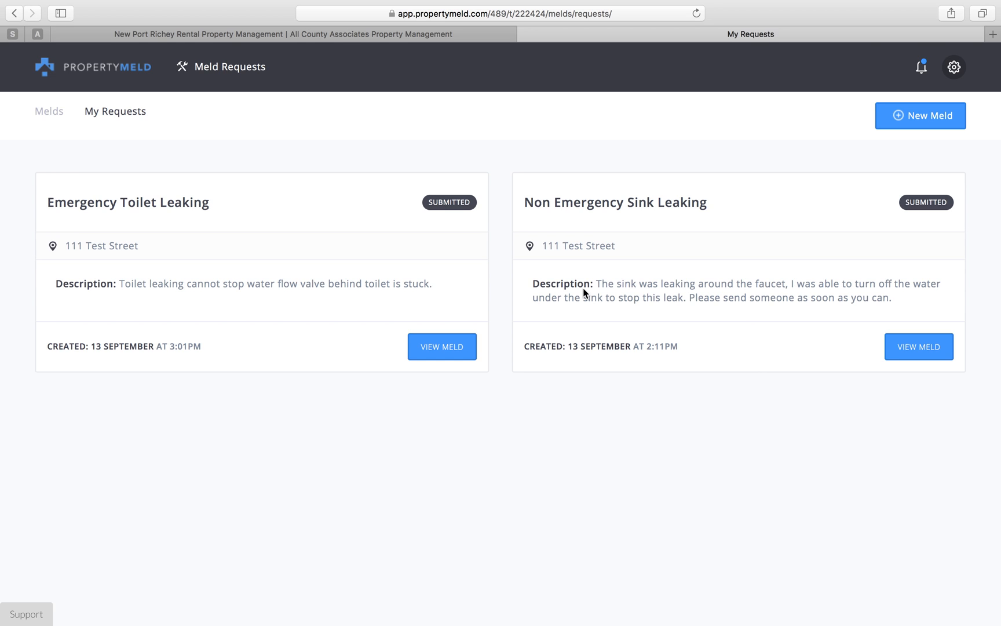
mouse_move(452, 430)
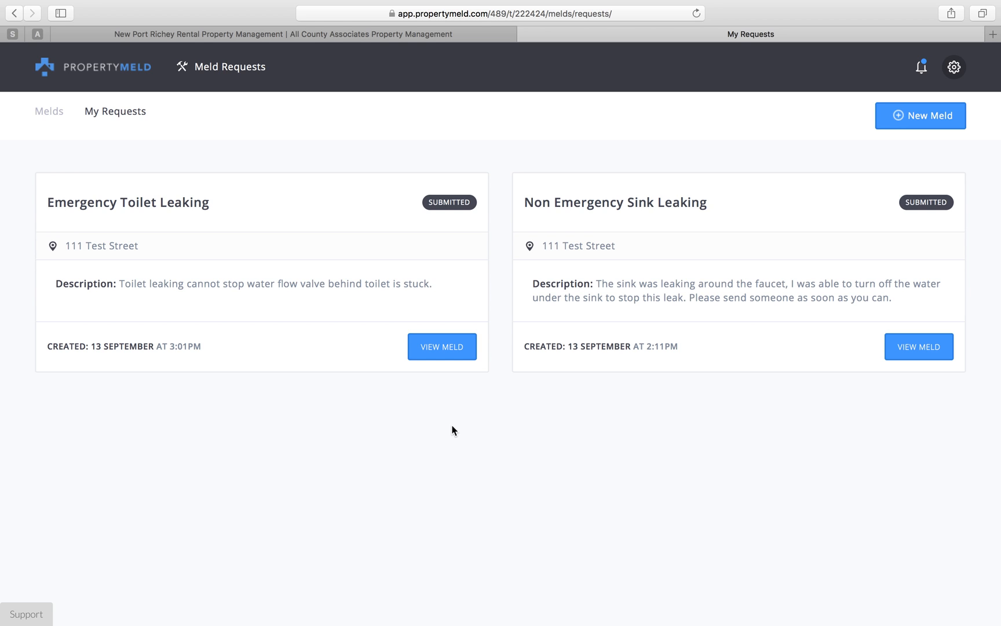
mouse_move(409, 458)
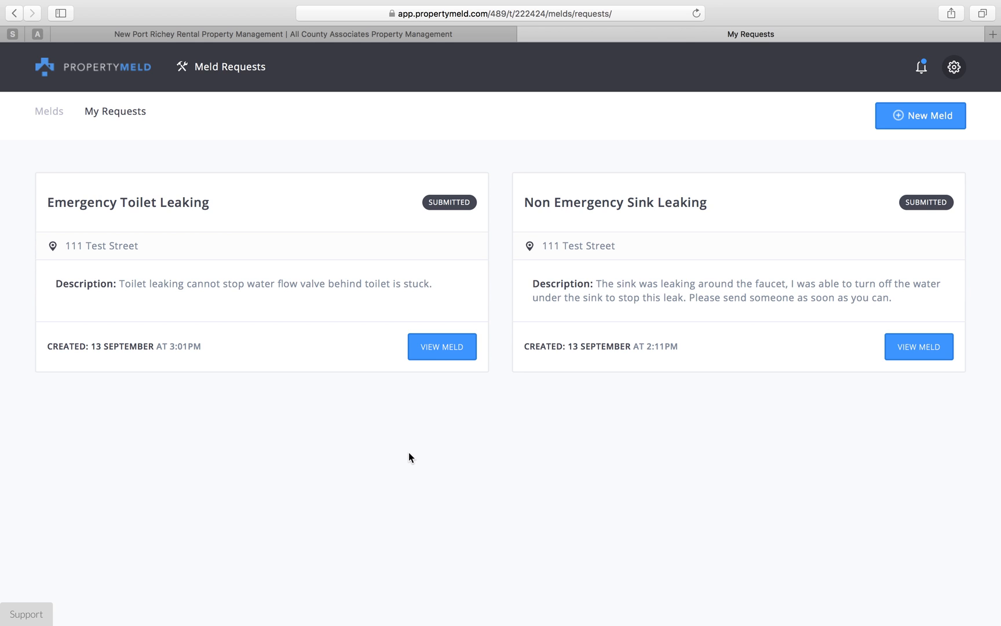
mouse_move(261, 480)
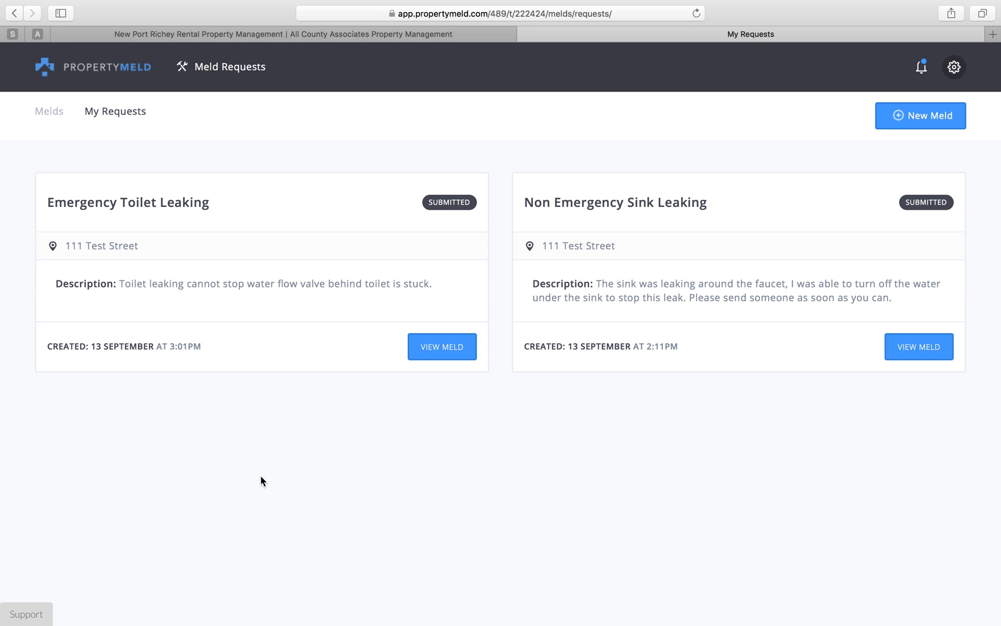
mouse_move(19, 617)
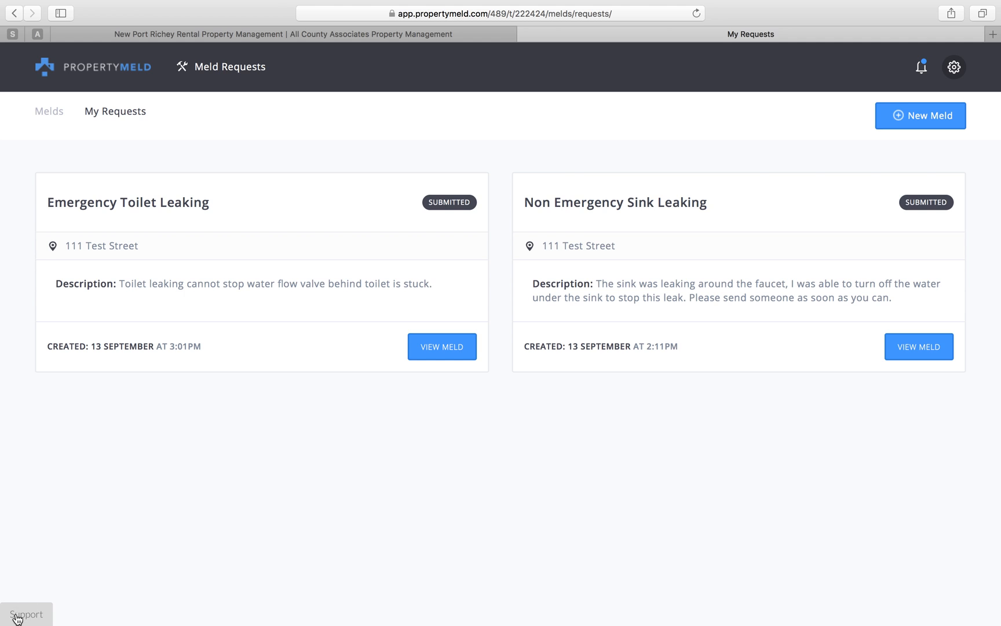
mouse_move(375, 482)
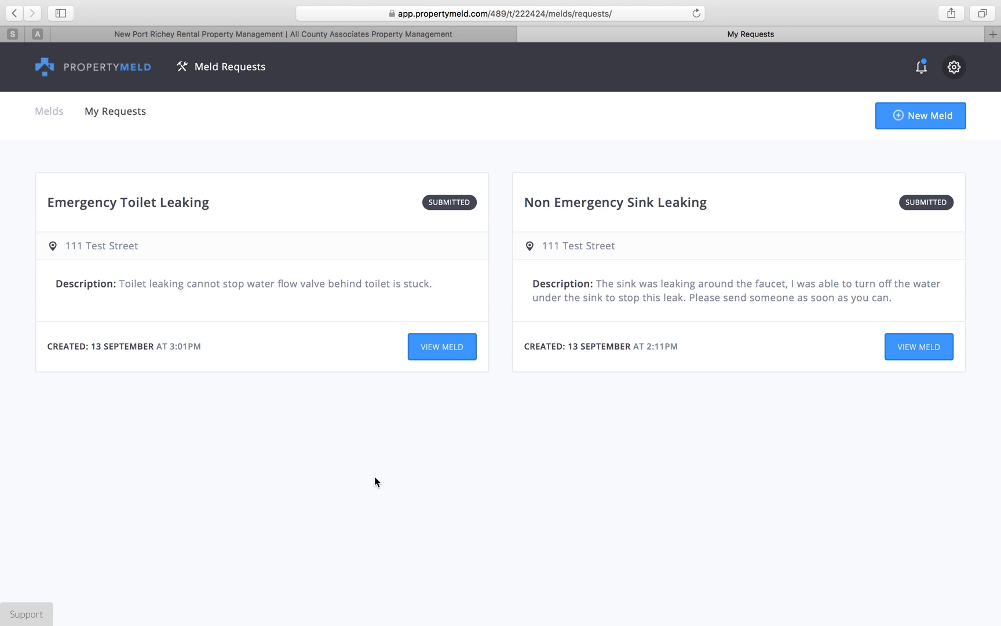
mouse_move(298, 187)
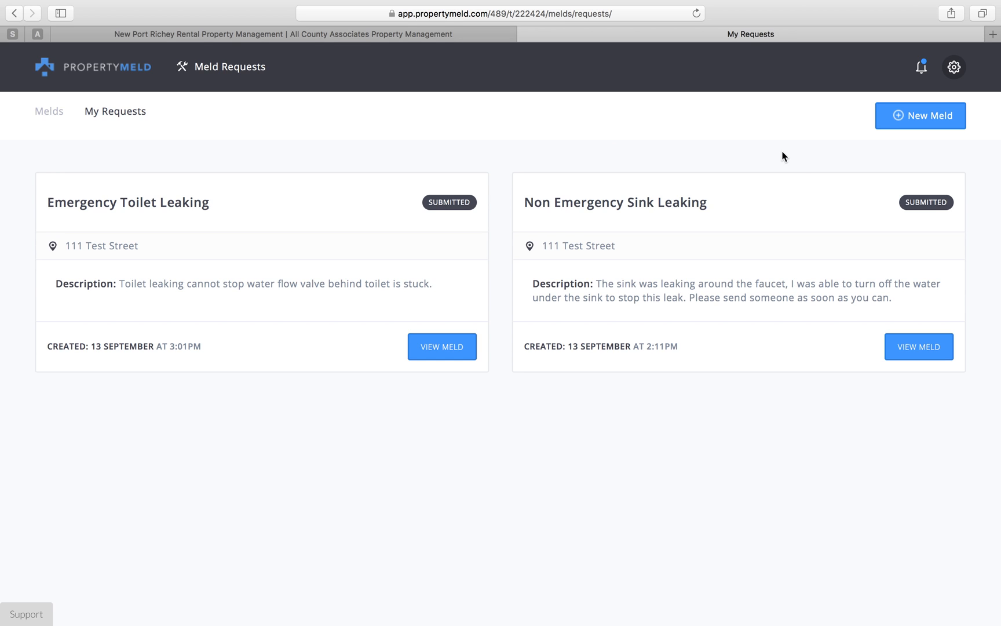
mouse_move(832, 161)
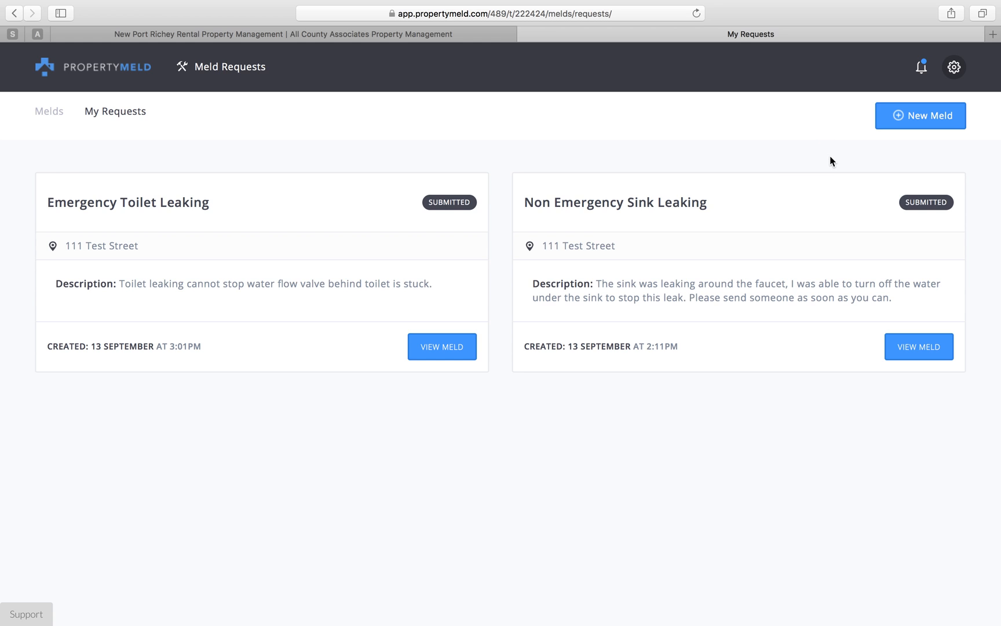
mouse_move(921, 67)
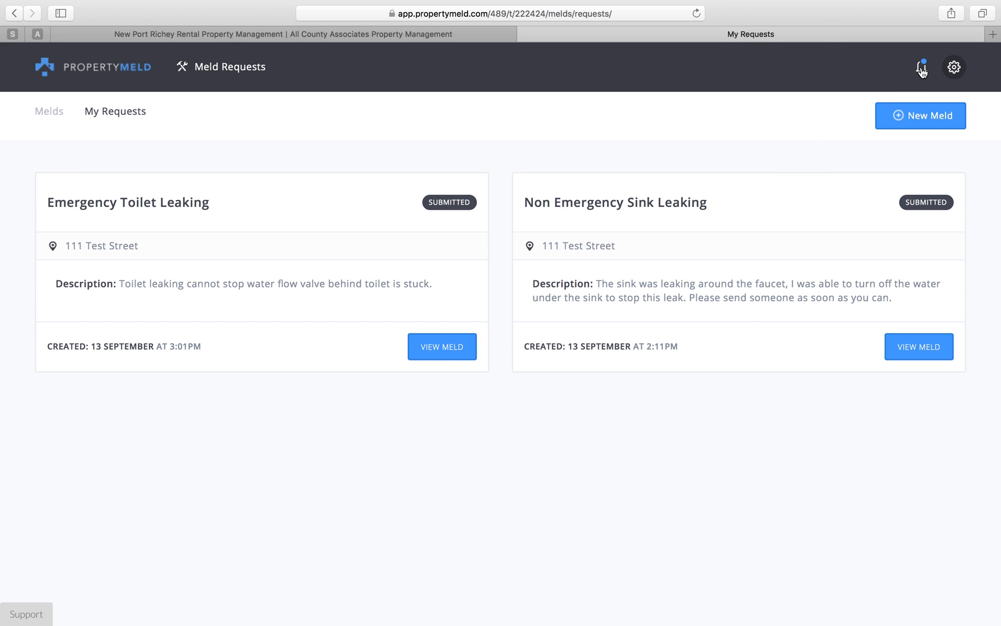
Show the Notifications page with unread scheduling notices for both melds.
left_click(921, 68)
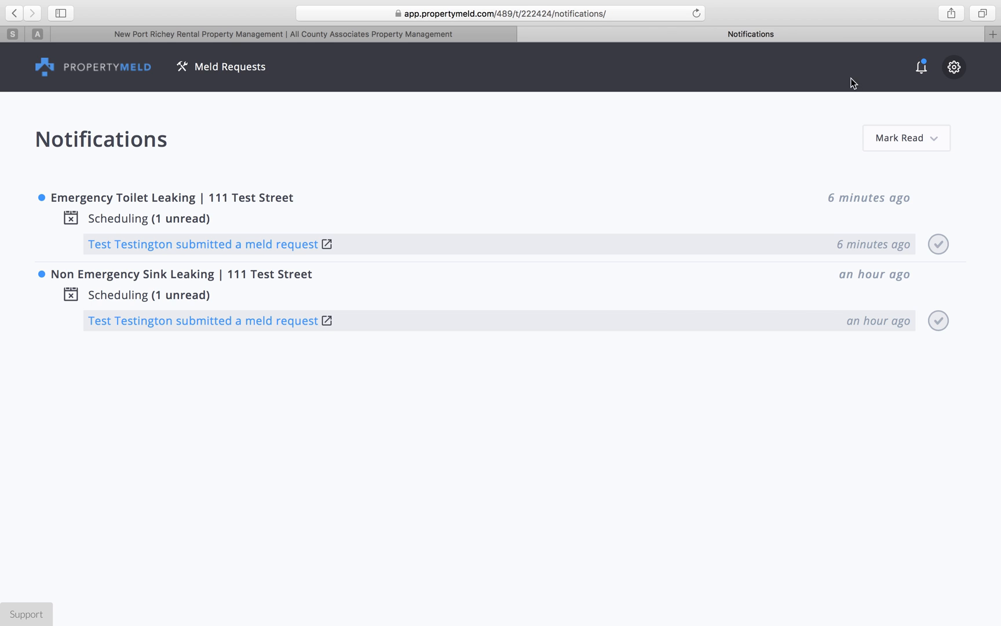
mouse_move(506, 189)
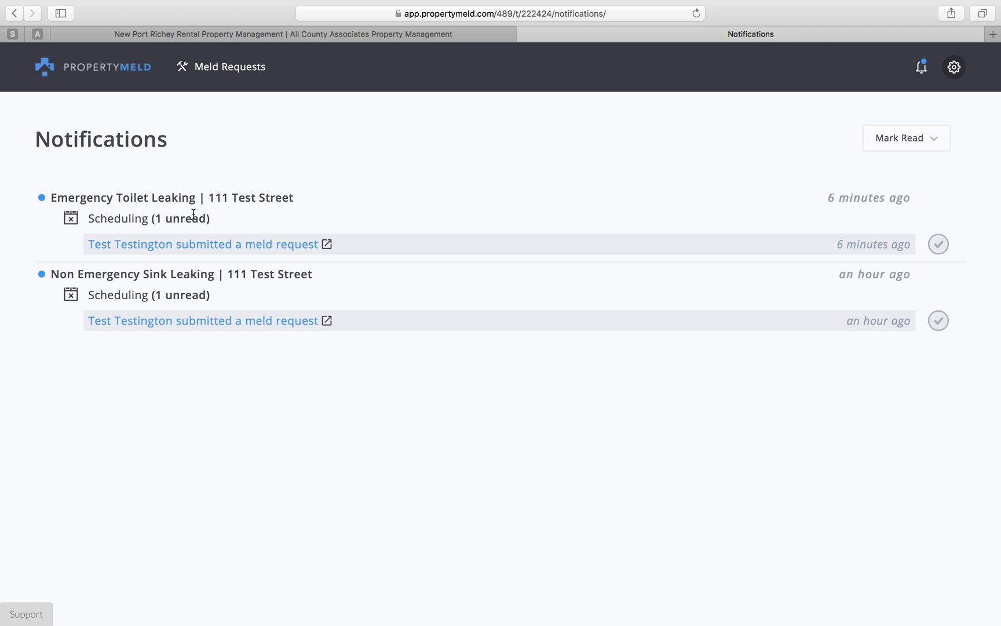
mouse_move(94, 338)
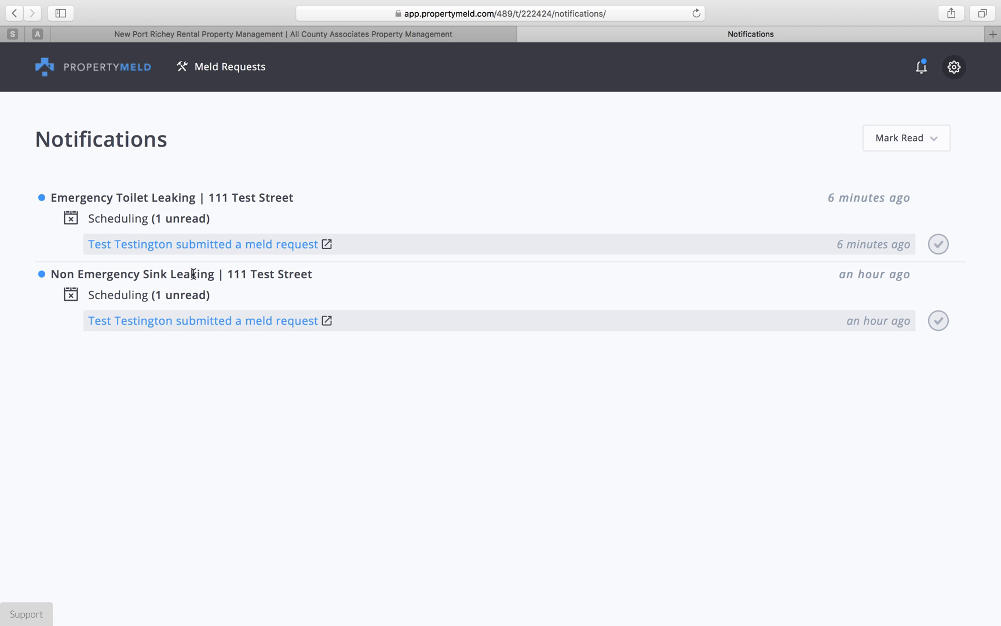
mouse_move(248, 322)
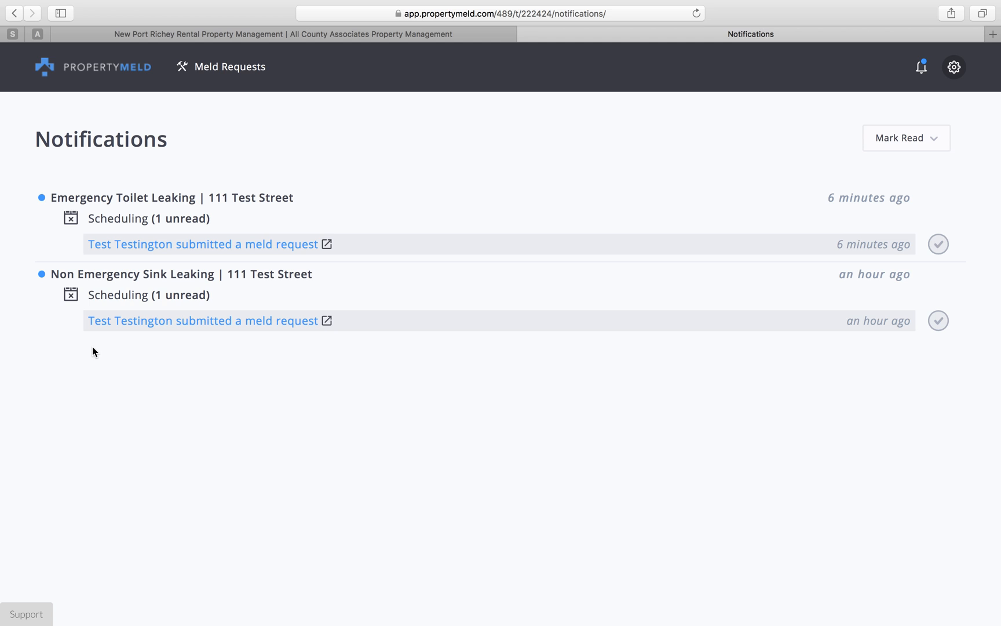
mouse_move(135, 355)
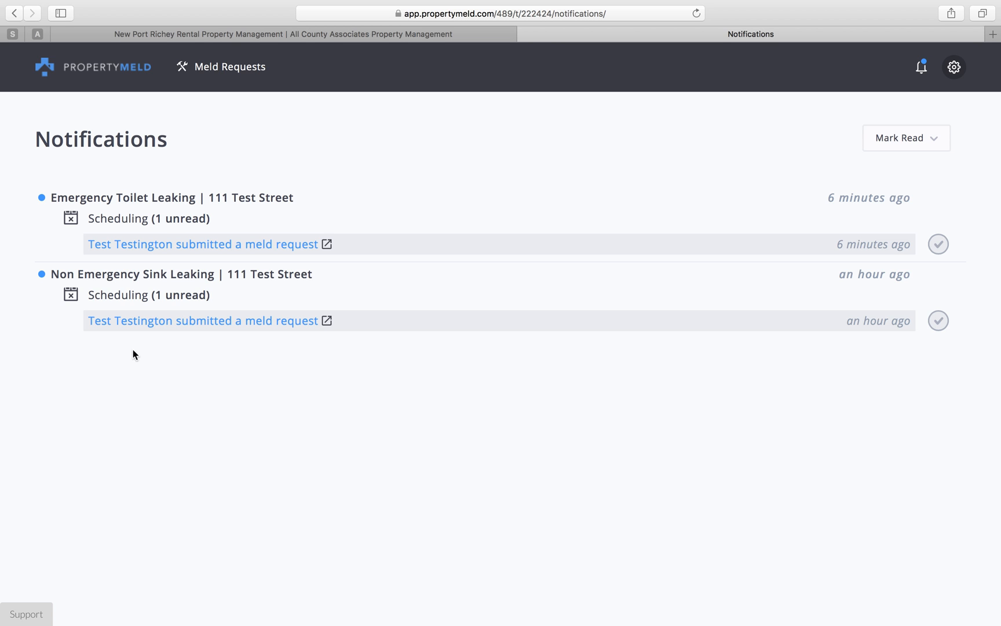
mouse_move(430, 343)
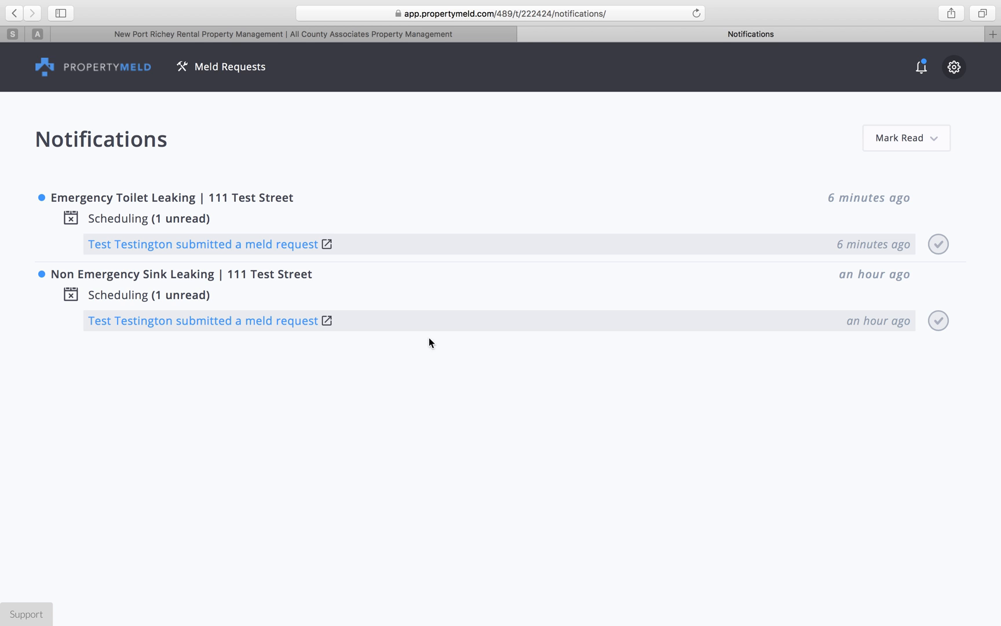
mouse_move(661, 361)
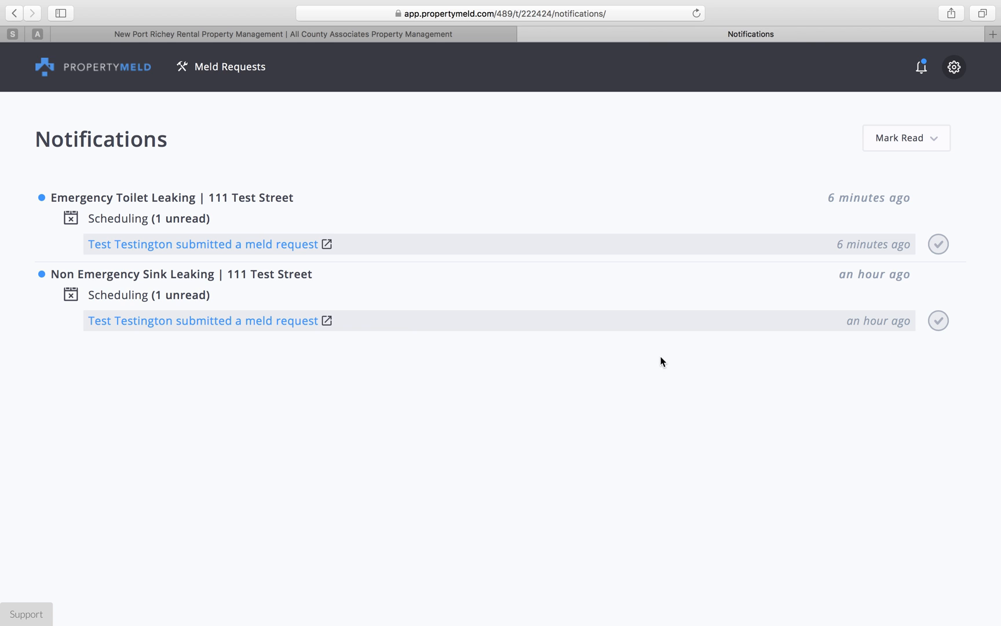
mouse_move(848, 354)
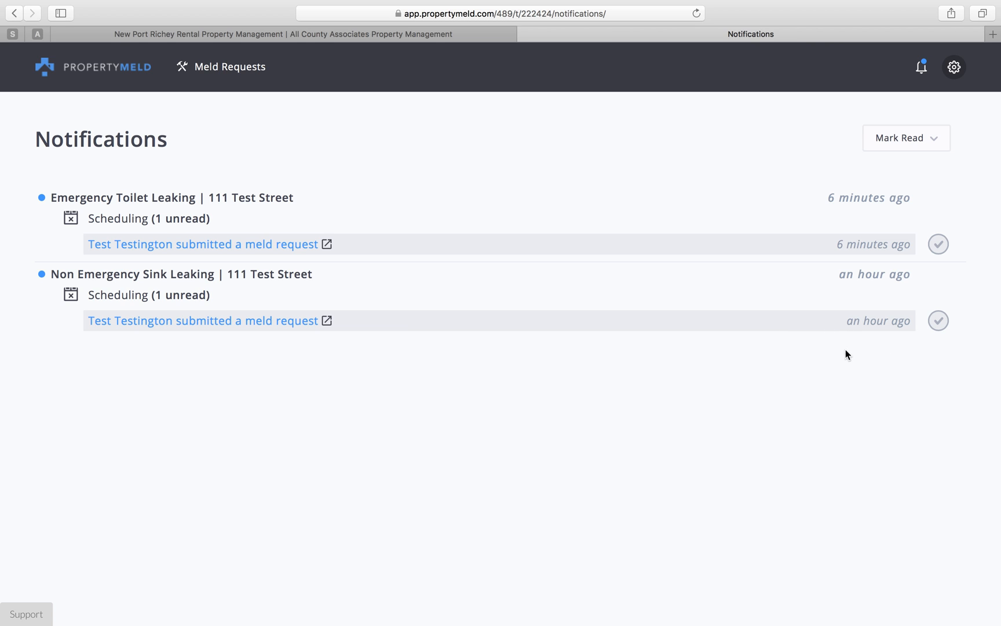
mouse_move(93, 377)
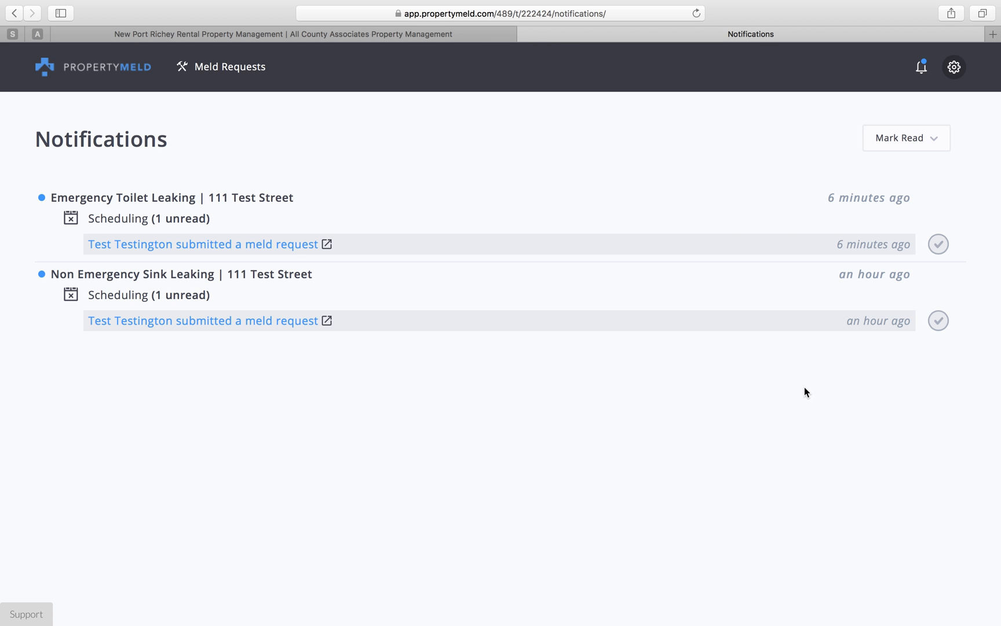
mouse_move(441, 409)
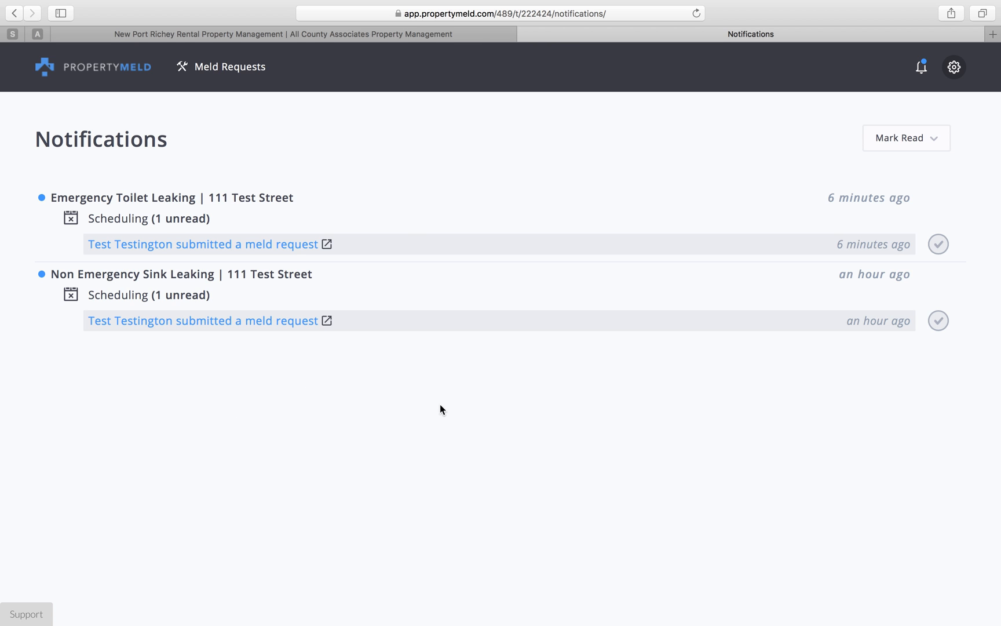
mouse_move(973, 230)
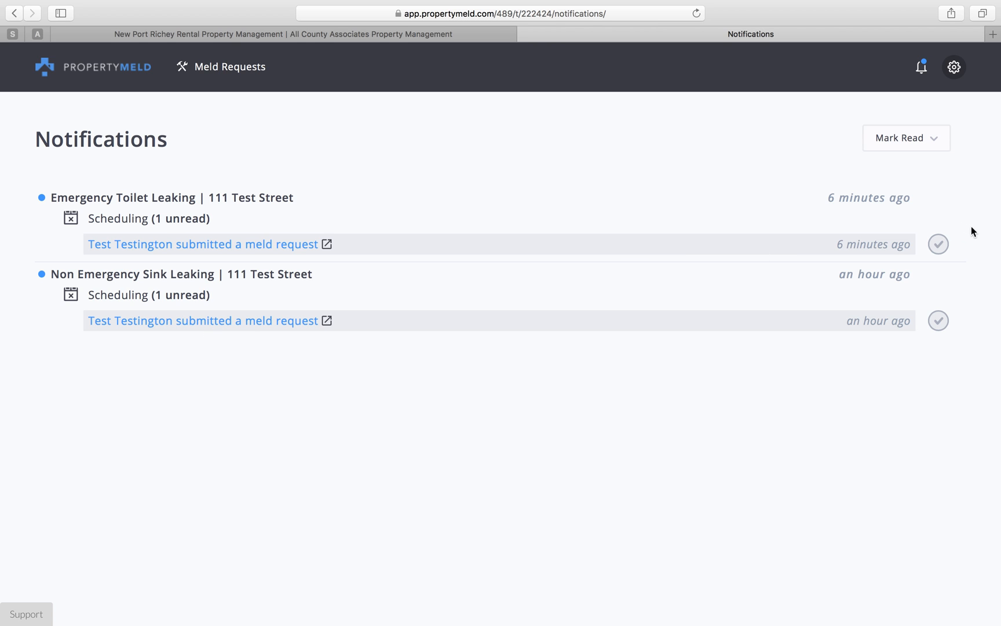
mouse_move(99, 143)
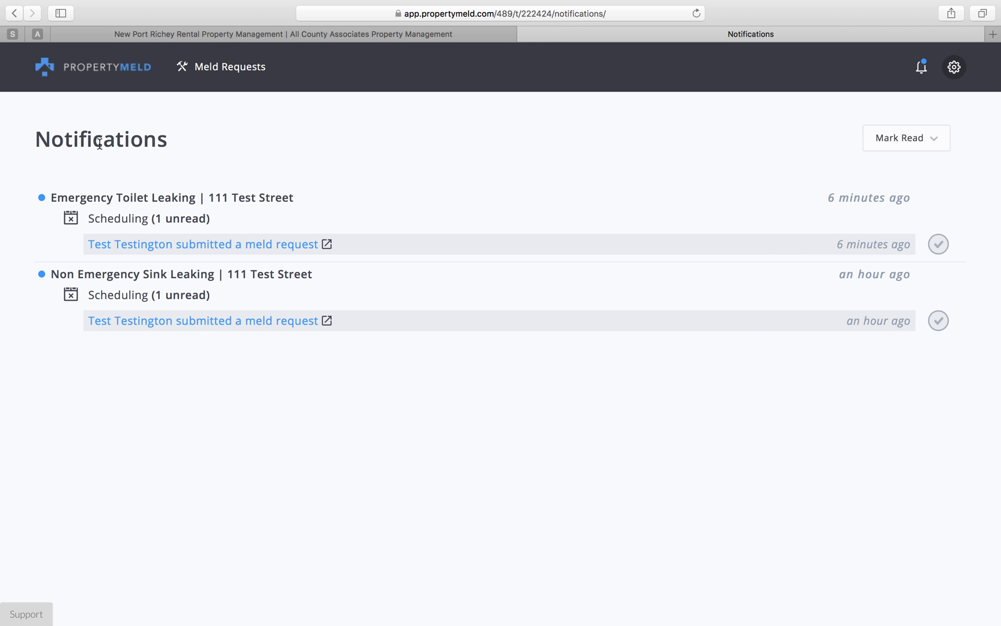
mouse_move(319, 221)
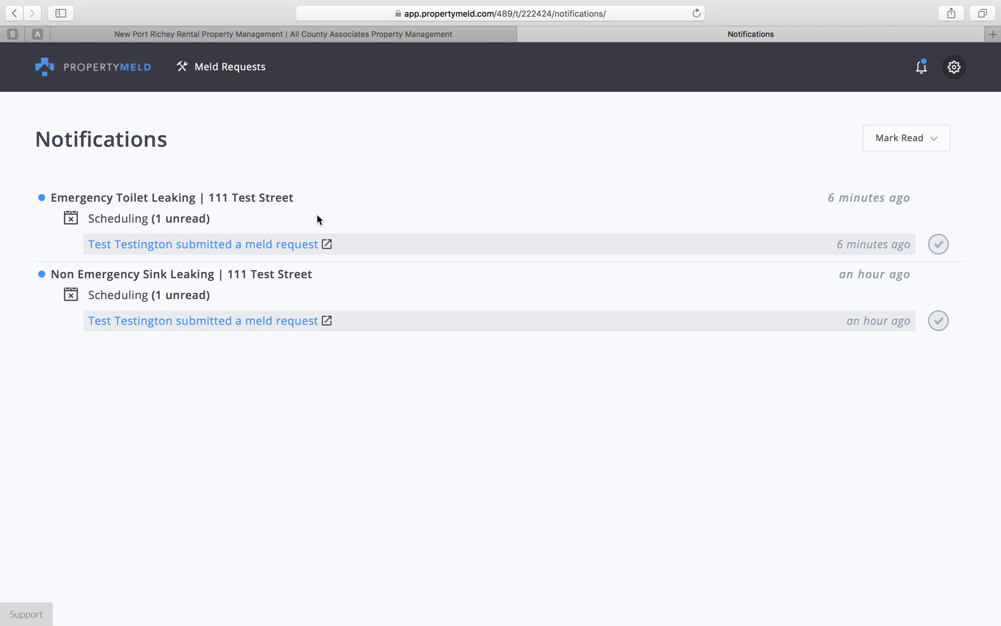
mouse_move(422, 355)
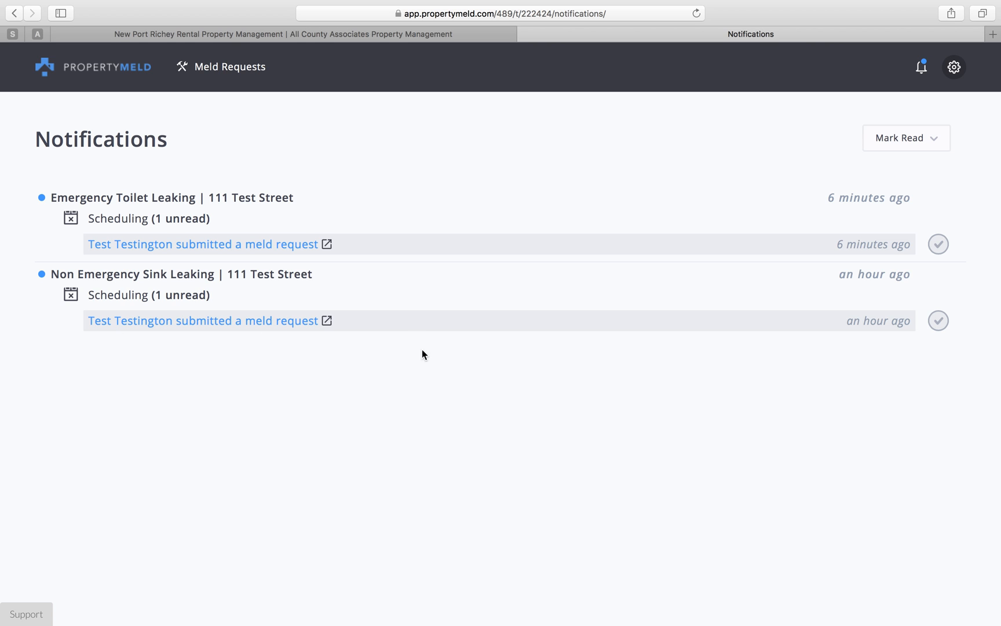
mouse_move(358, 363)
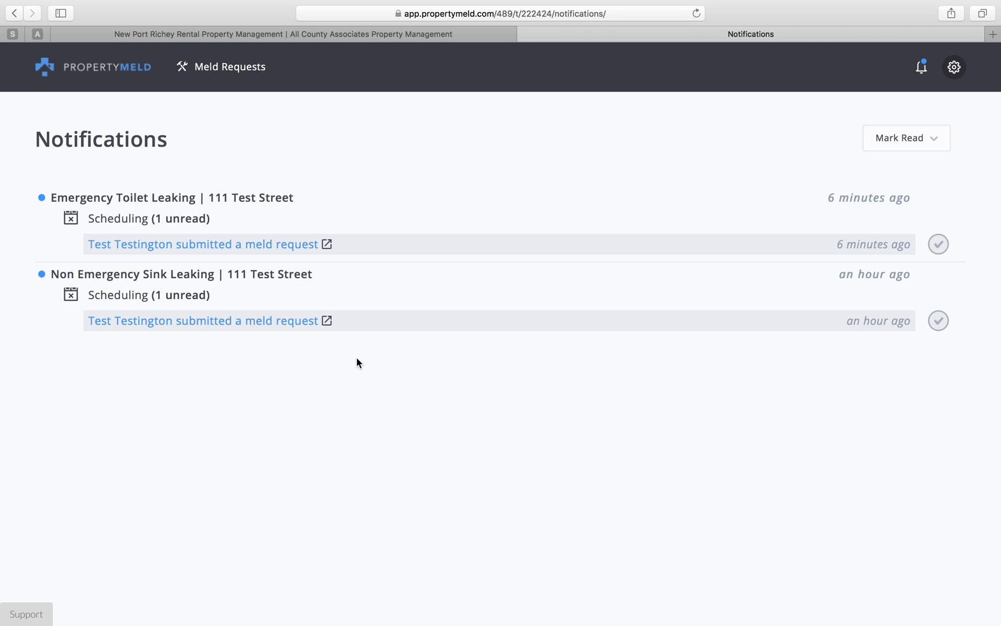
mouse_move(298, 353)
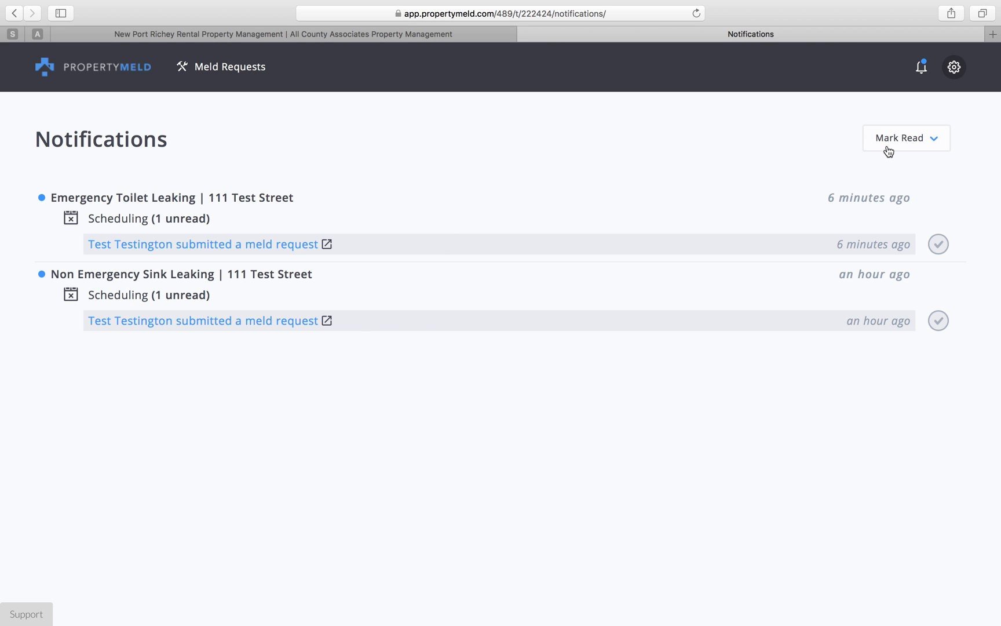
mouse_move(260, 155)
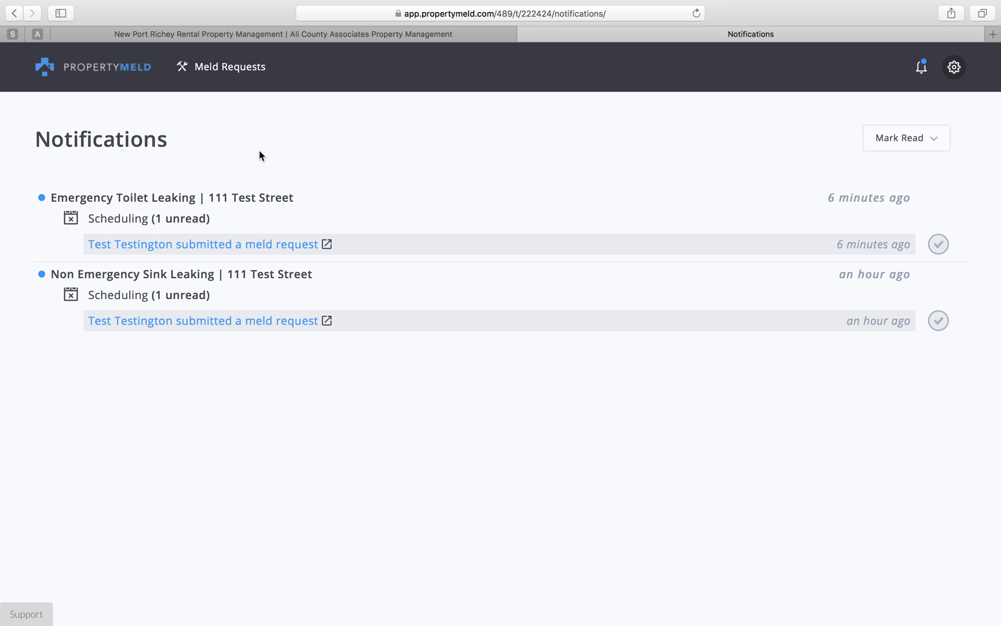
mouse_move(164, 117)
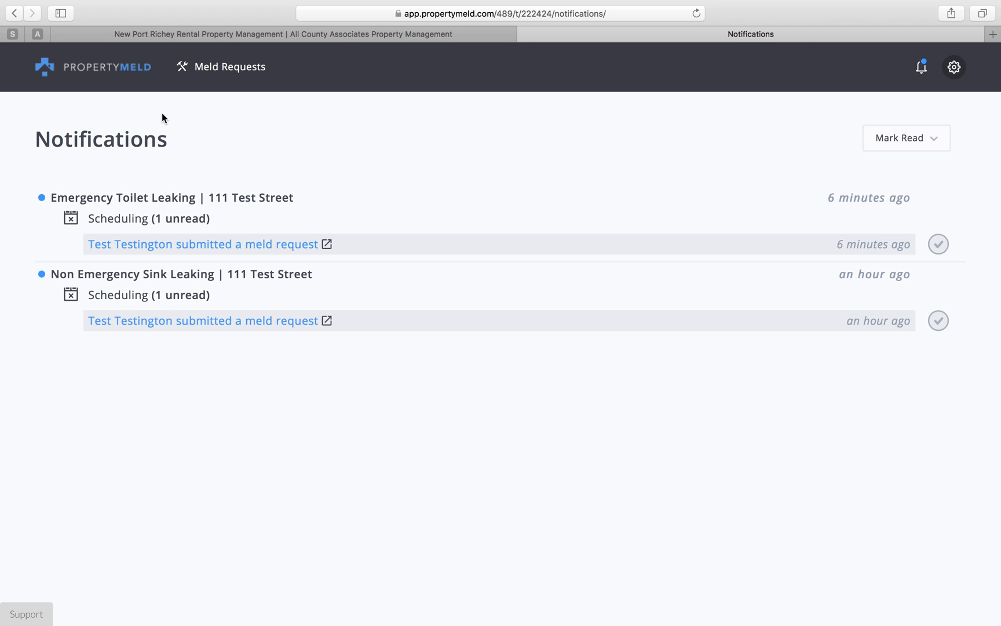
mouse_move(356, 169)
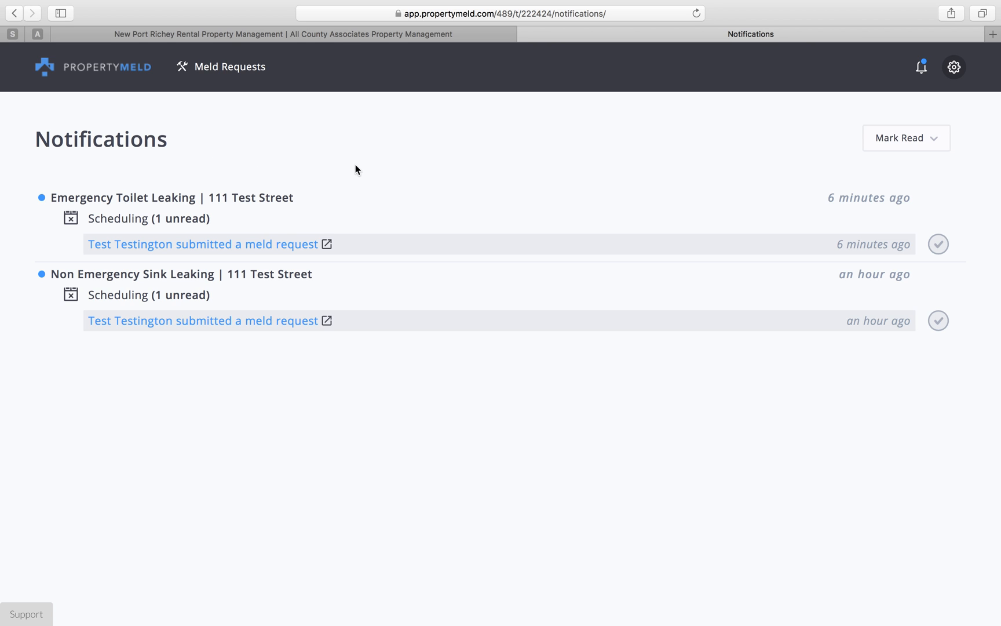
mouse_move(891, 109)
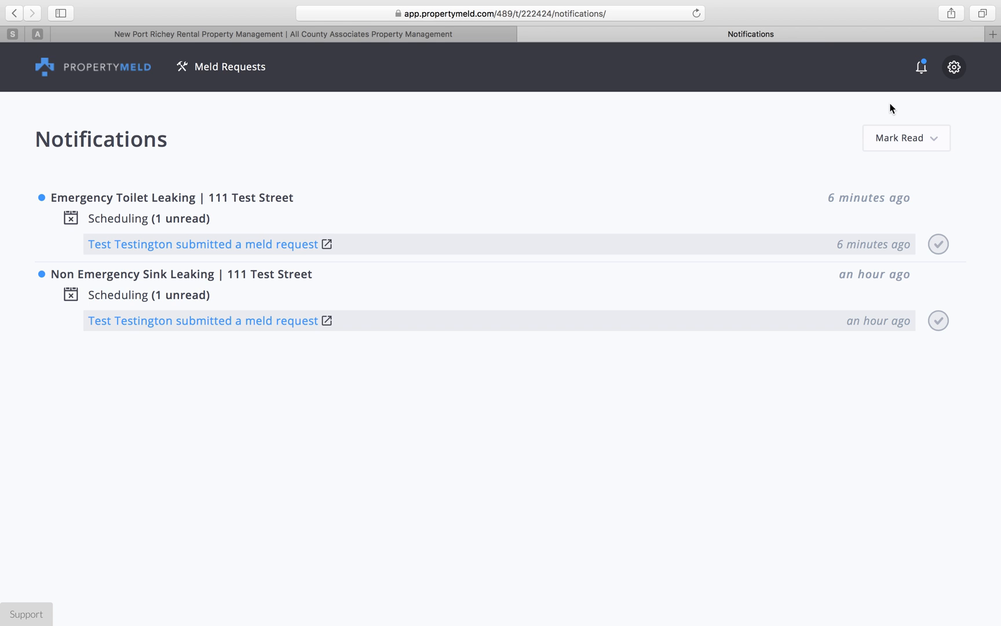
mouse_move(467, 158)
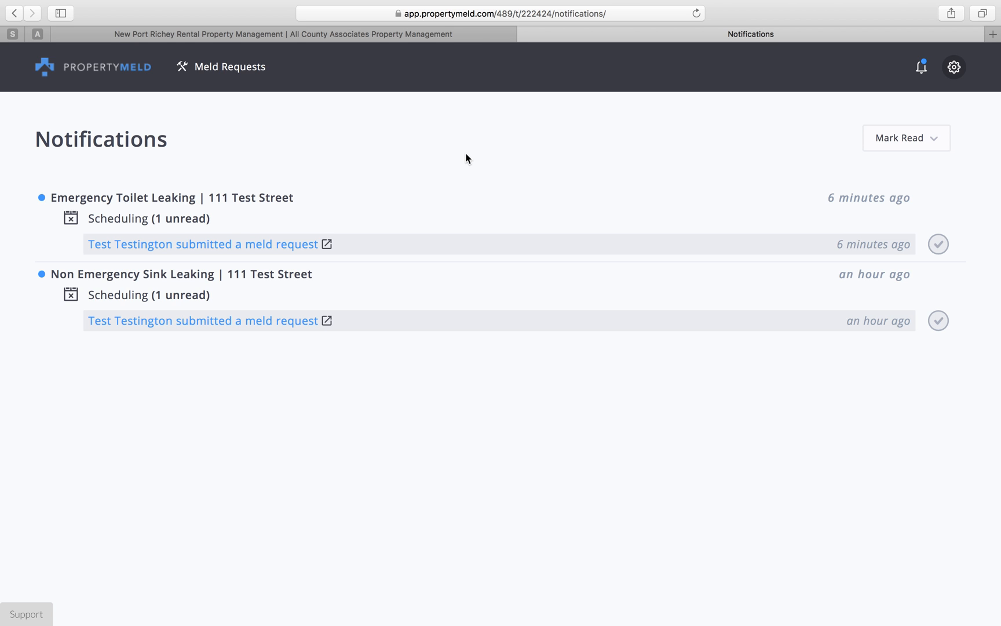
mouse_move(474, 5)
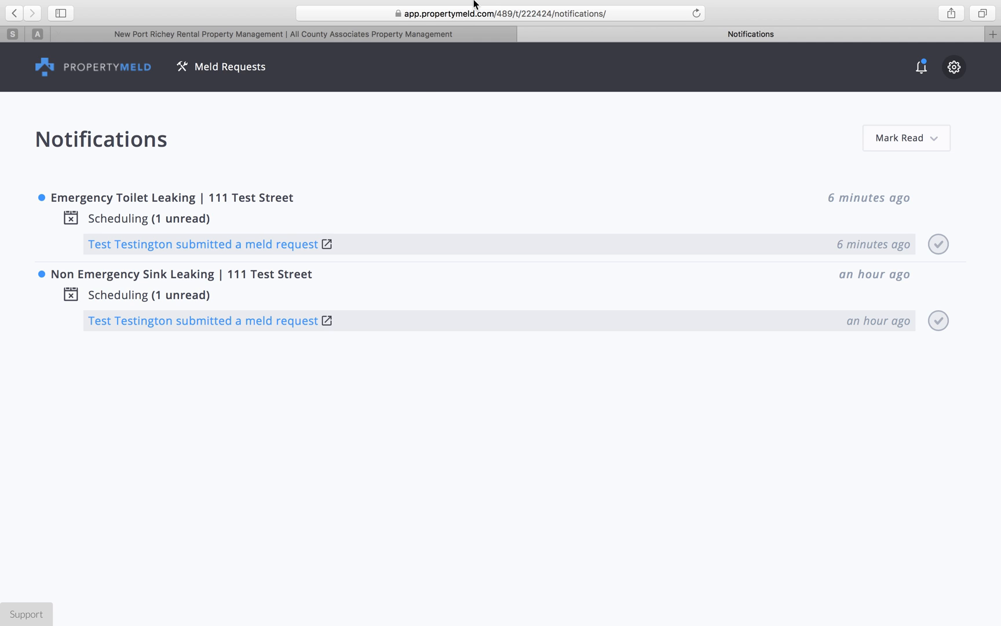